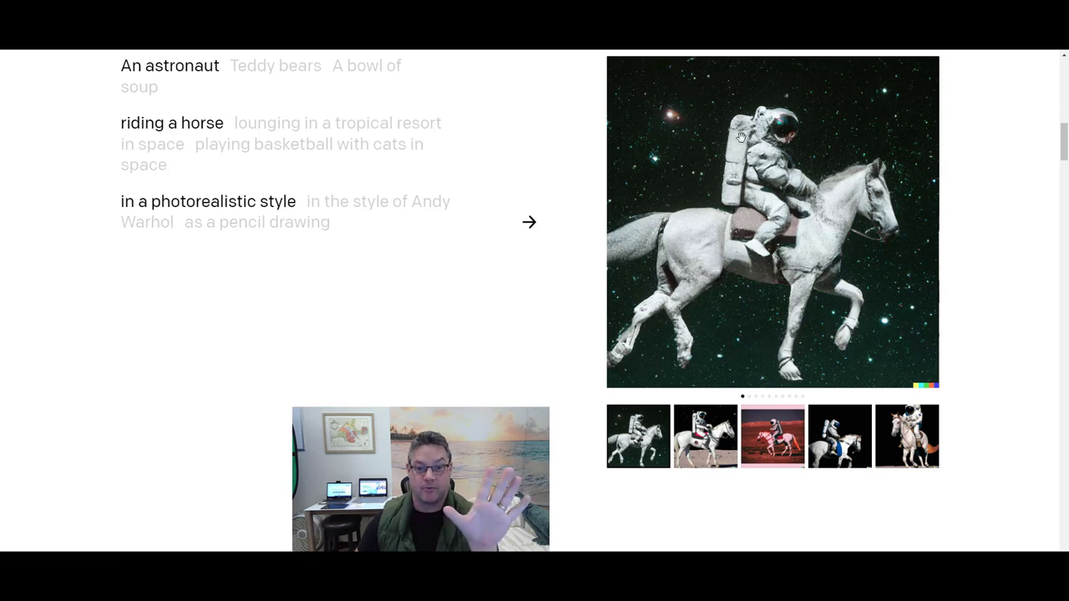
Browse the photorealistic astronaut-on-horse variations up to the horse rearing on a mountain peak.
{"action": "left_click", "coordinate": [704, 436]}
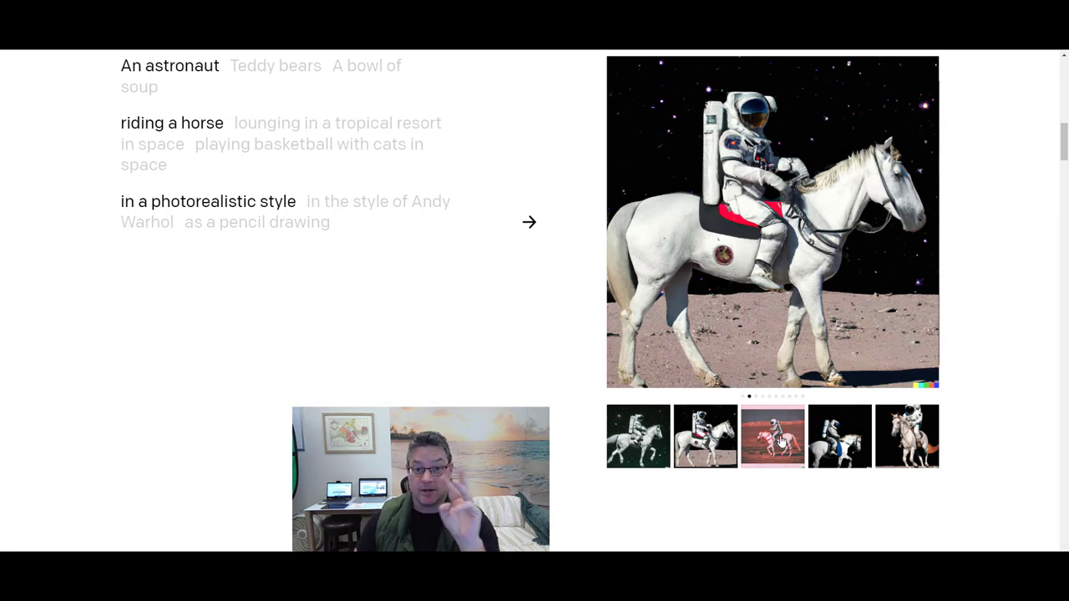
{"action": "left_click", "coordinate": [771, 436]}
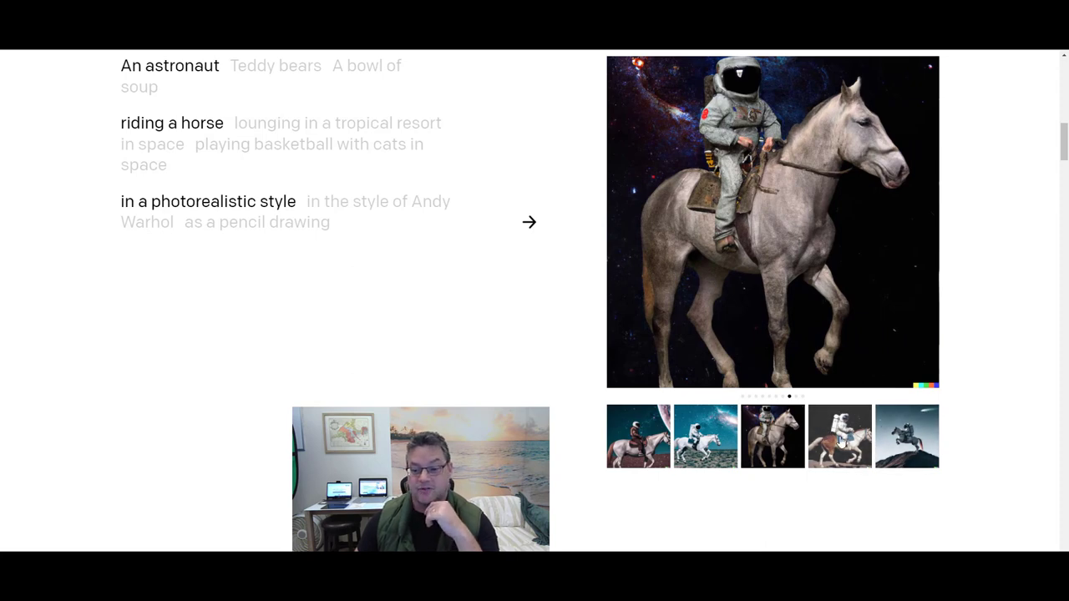
{"action": "left_click", "coordinate": [905, 436]}
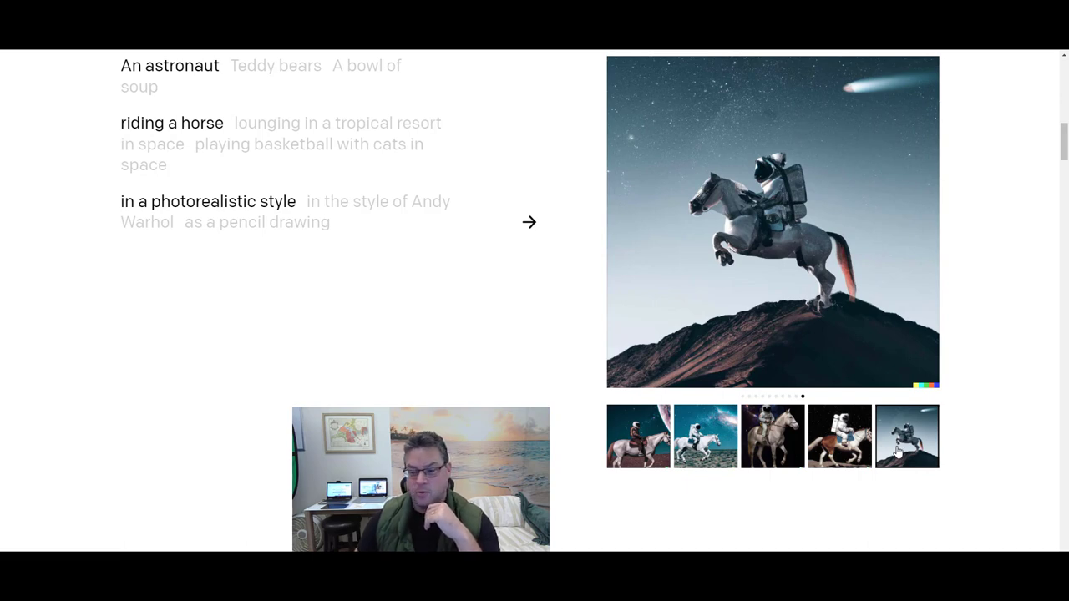
Switch the astronaut example to 'in the style of Andy Warhol' and view the next pop-art variation.
{"action": "left_click", "coordinate": [377, 200]}
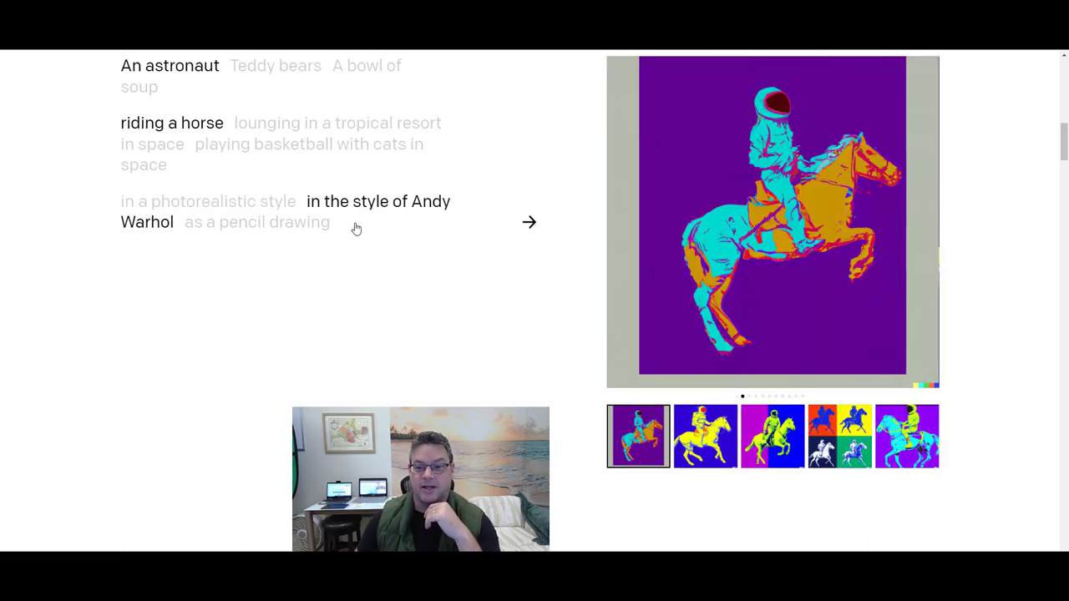
{"action": "mouse_move", "coordinate": [334, 295]}
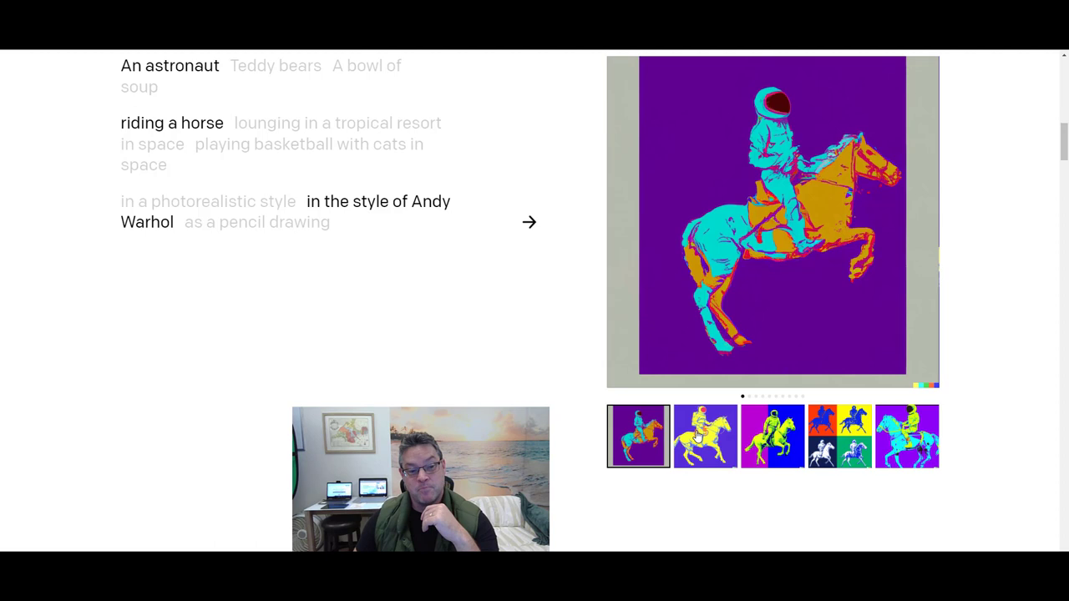
{"action": "left_click", "coordinate": [705, 434]}
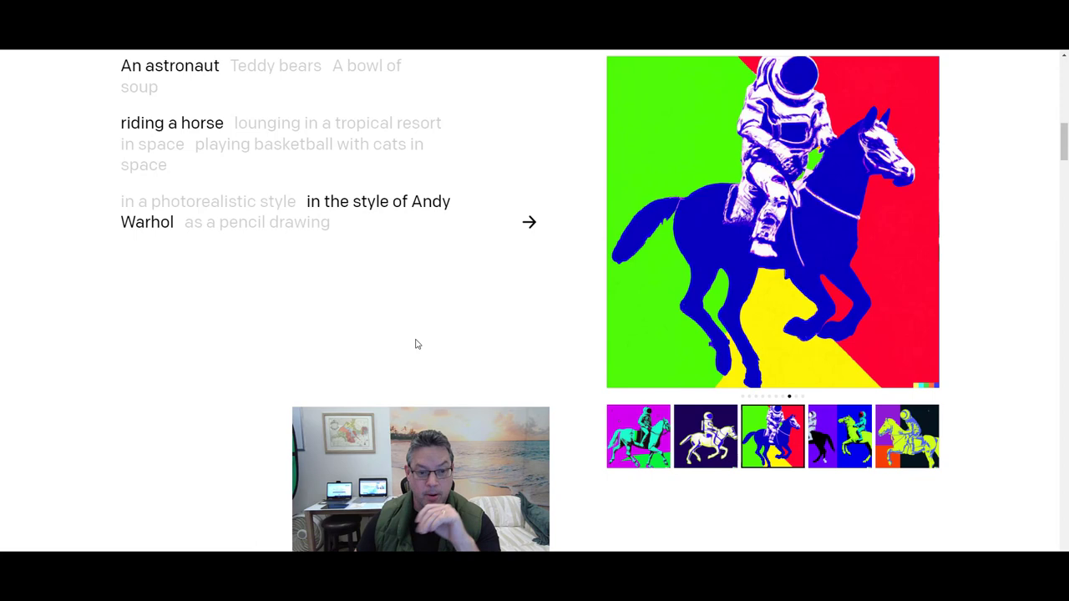
Switch the astronaut example to 'as a pencil drawing' and browse its sketched variations.
{"action": "left_click", "coordinate": [257, 221]}
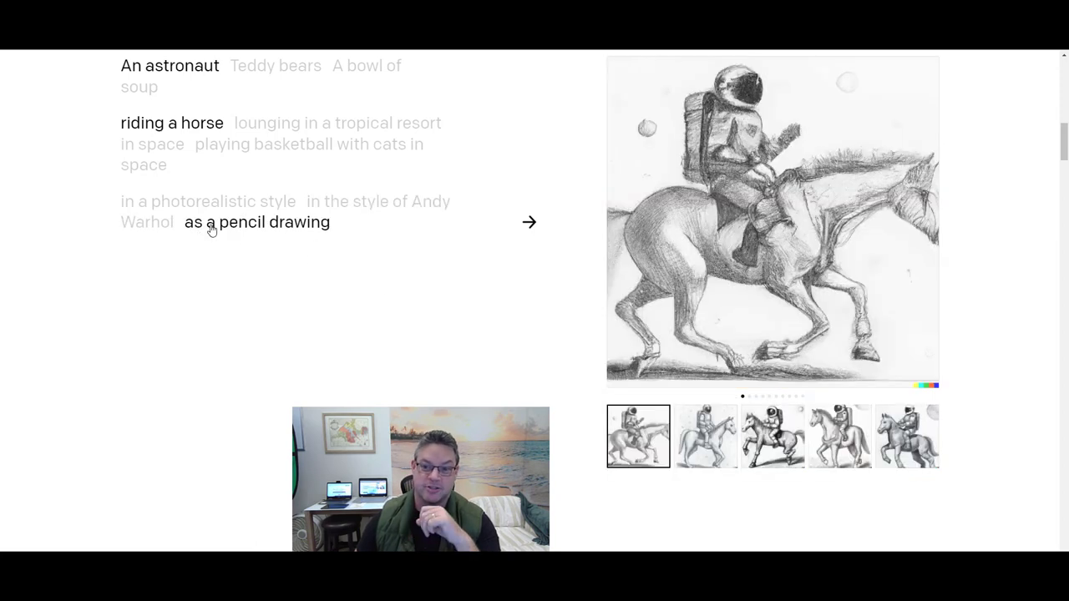
{"action": "mouse_move", "coordinate": [736, 461]}
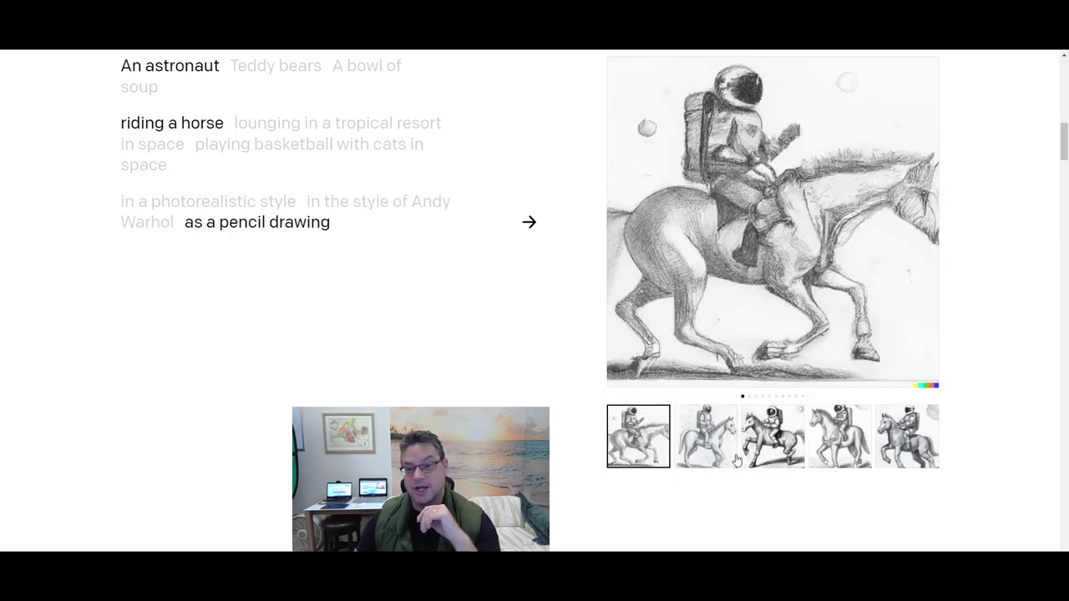
{"action": "left_click", "coordinate": [704, 436]}
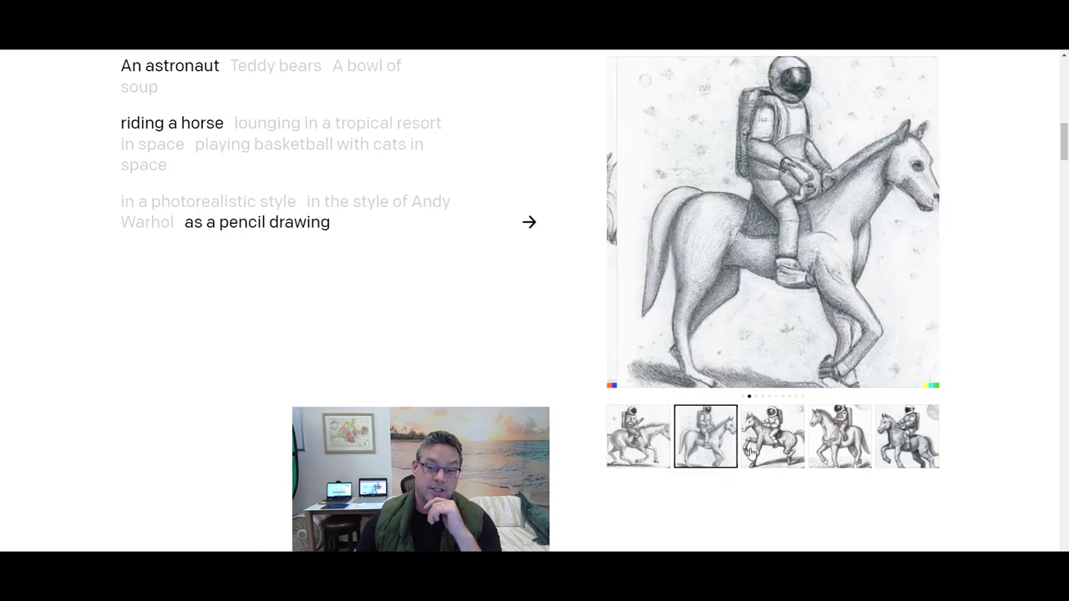
{"action": "left_click", "coordinate": [771, 436]}
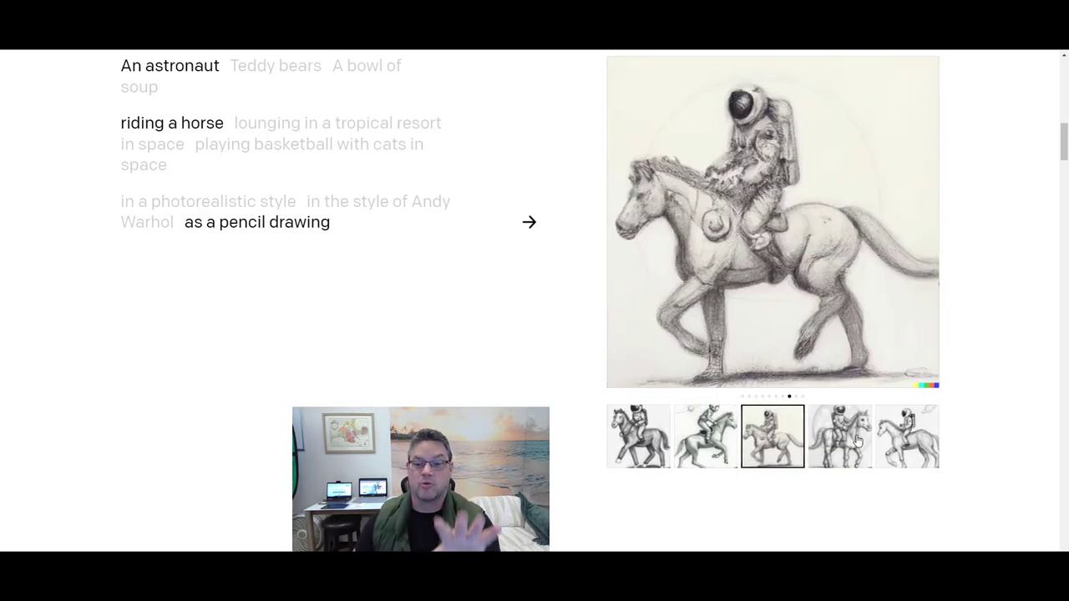
{"action": "left_click", "coordinate": [838, 436]}
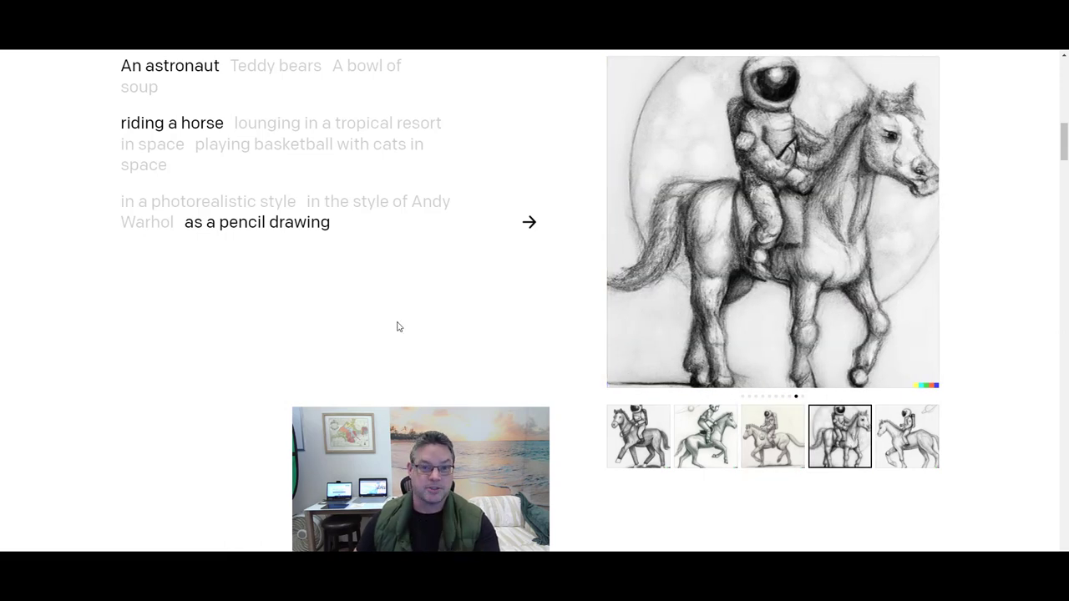
{"action": "mouse_move", "coordinate": [384, 324]}
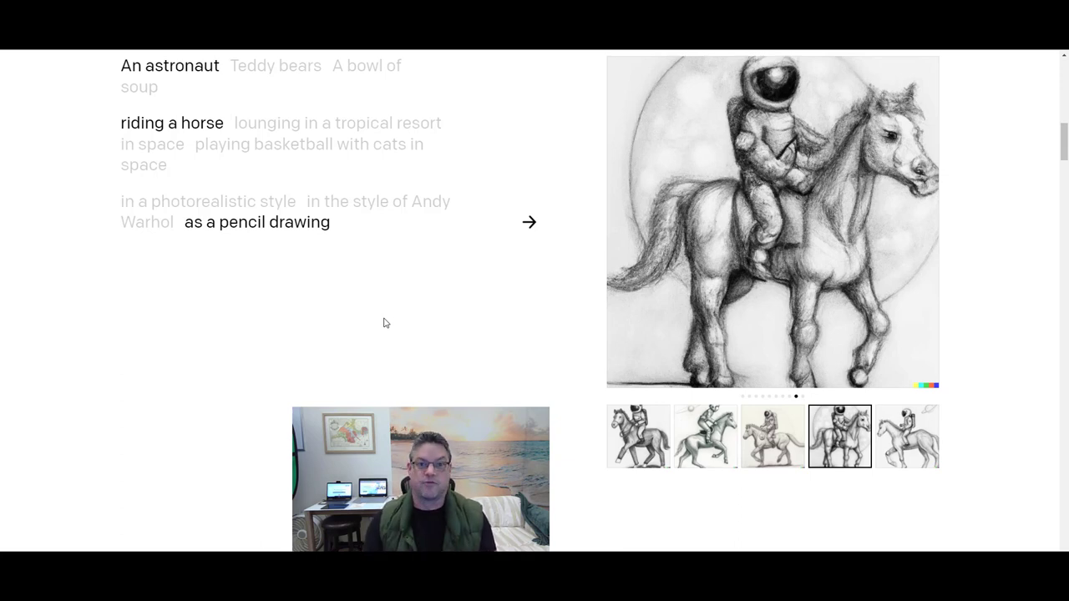
{"action": "mouse_move", "coordinate": [384, 181]}
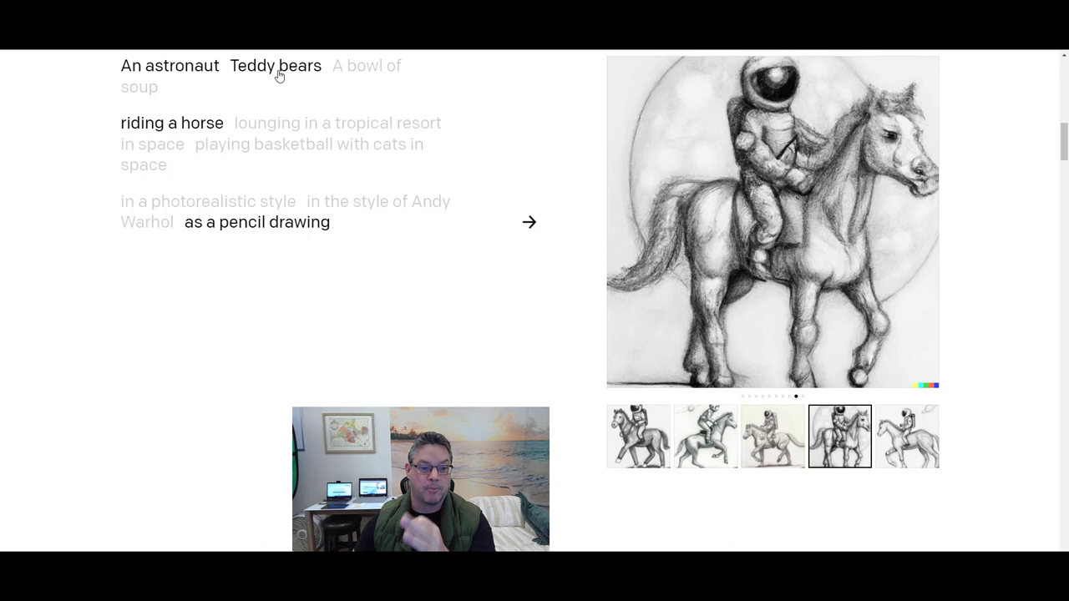
Change the subject to Teddy bears, browse the 1990s cartoon bears, then render them as digital art.
{"action": "left_click", "coordinate": [274, 65]}
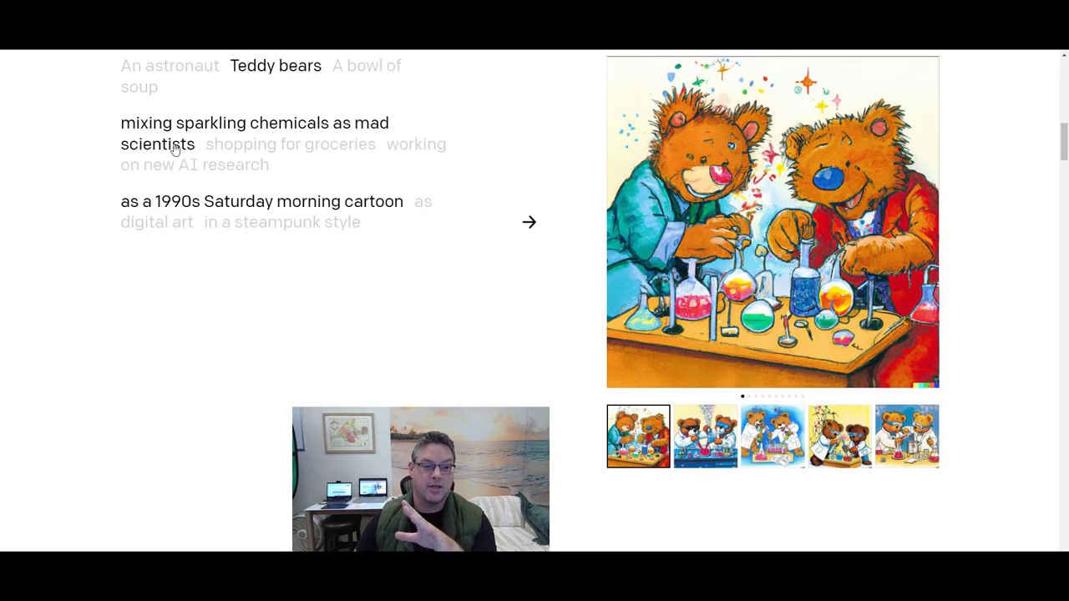
{"action": "mouse_move", "coordinate": [294, 102]}
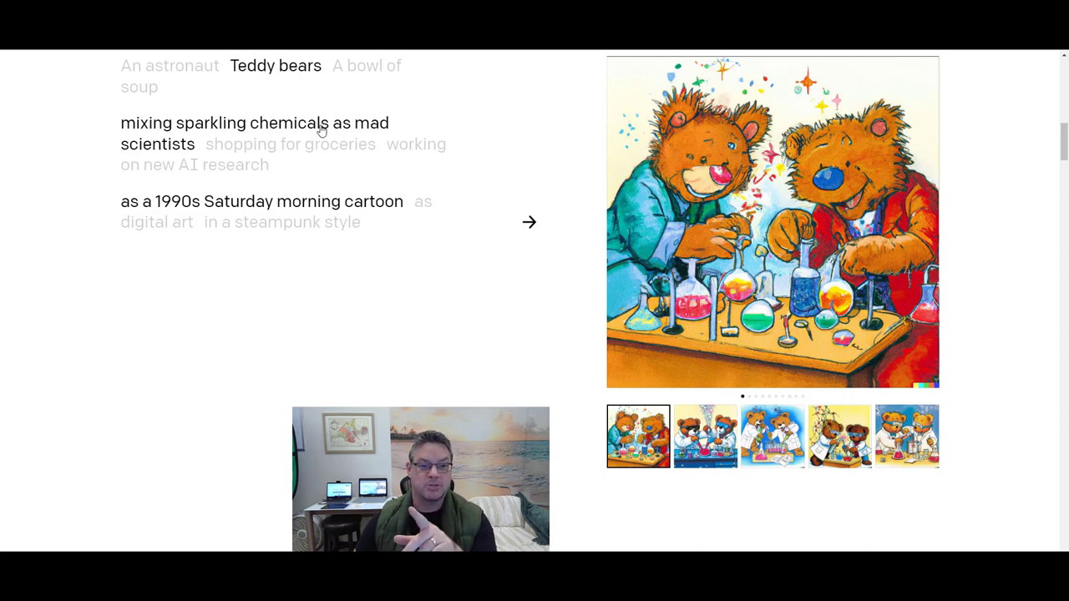
{"action": "mouse_move", "coordinate": [574, 367]}
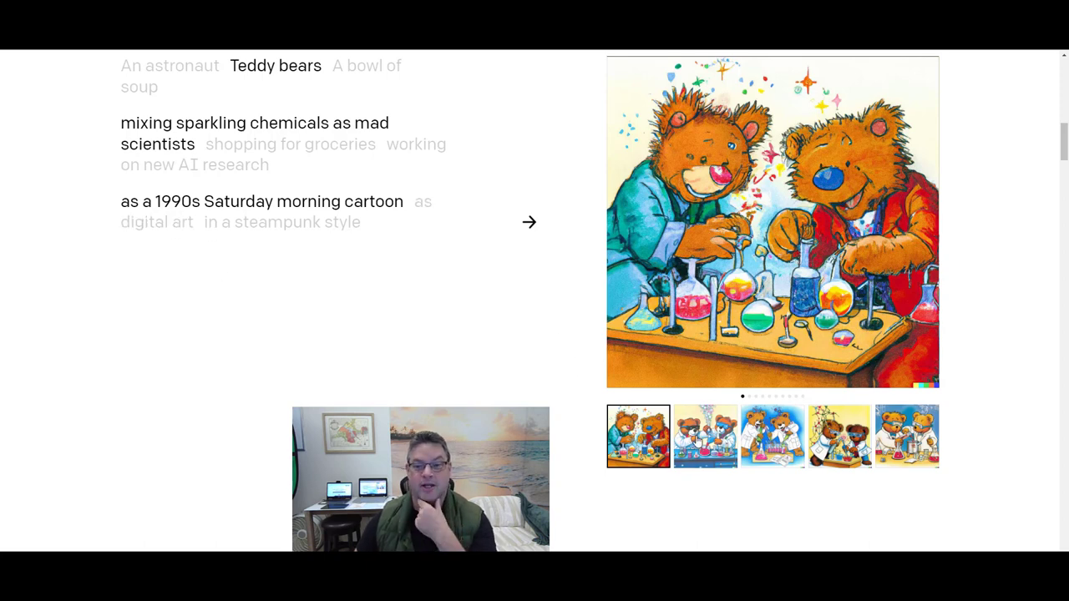
{"action": "left_click", "coordinate": [704, 434]}
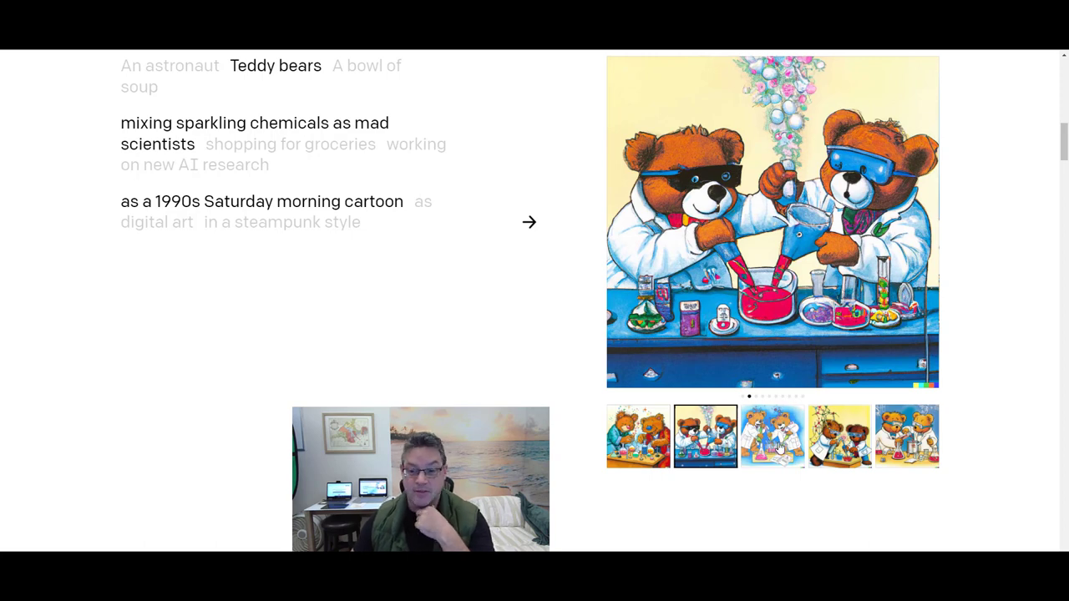
{"action": "left_click", "coordinate": [771, 434]}
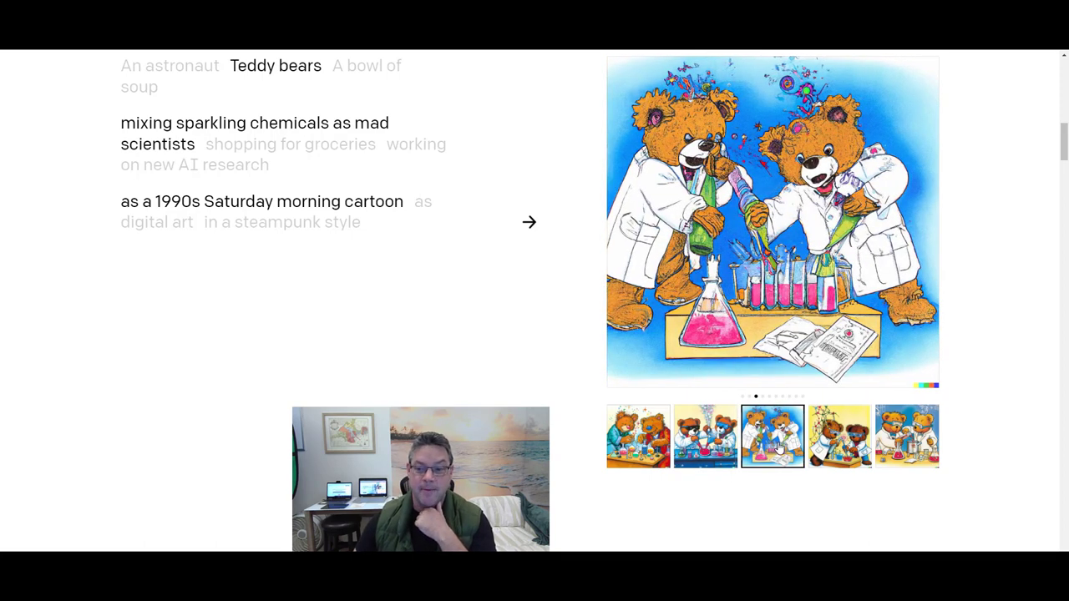
{"action": "left_click", "coordinate": [771, 434]}
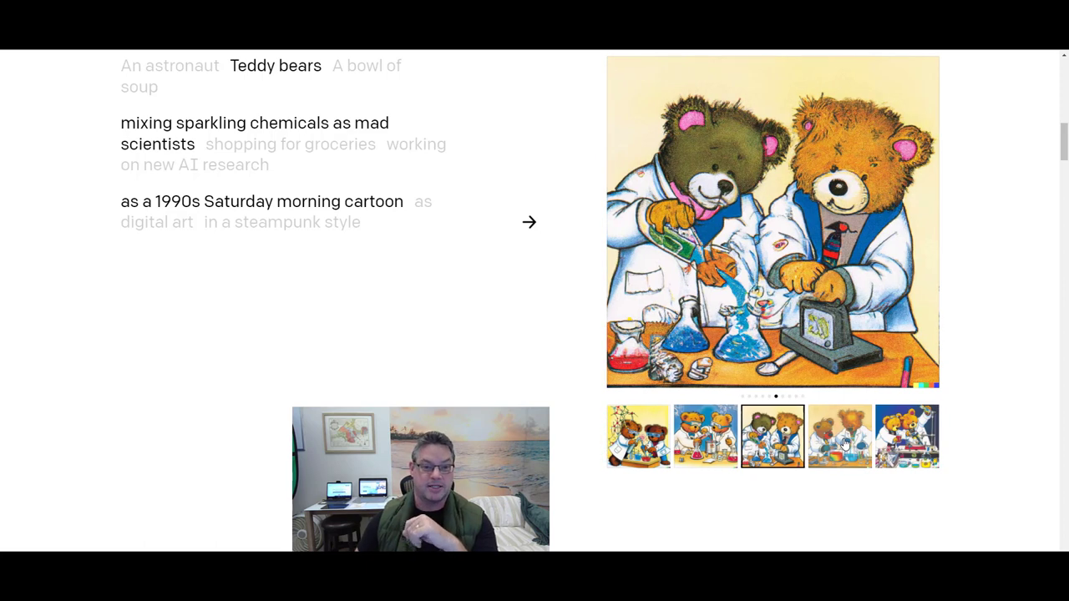
{"action": "left_click", "coordinate": [290, 143]}
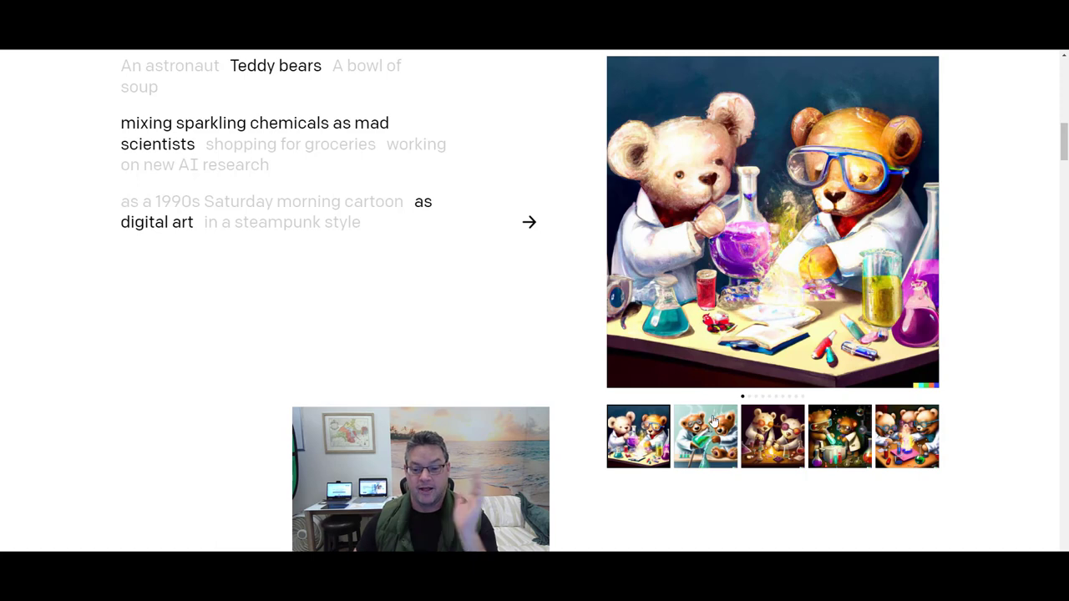
Browse the digital-art teddy bears, try 'A bowl of soup', then return to Teddy bears.
{"action": "left_click", "coordinate": [704, 435]}
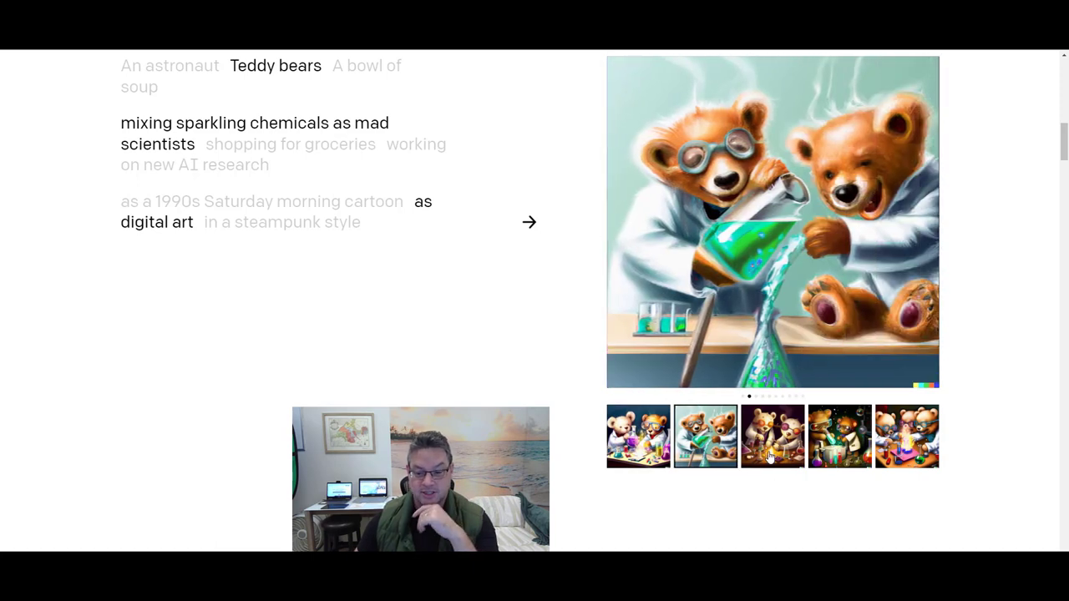
{"action": "left_click", "coordinate": [771, 436]}
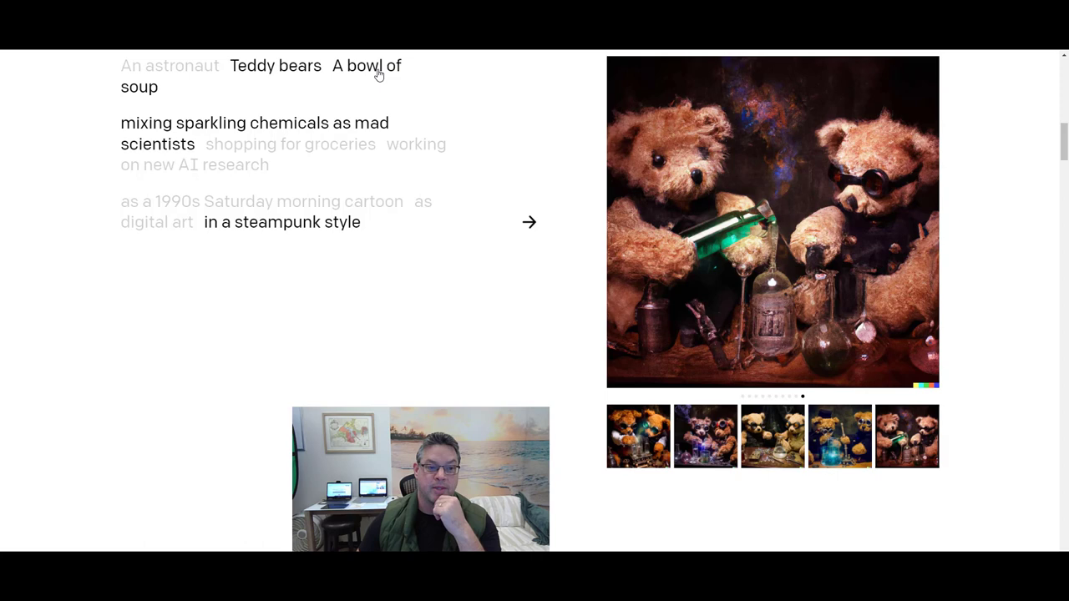
{"action": "left_click", "coordinate": [366, 65]}
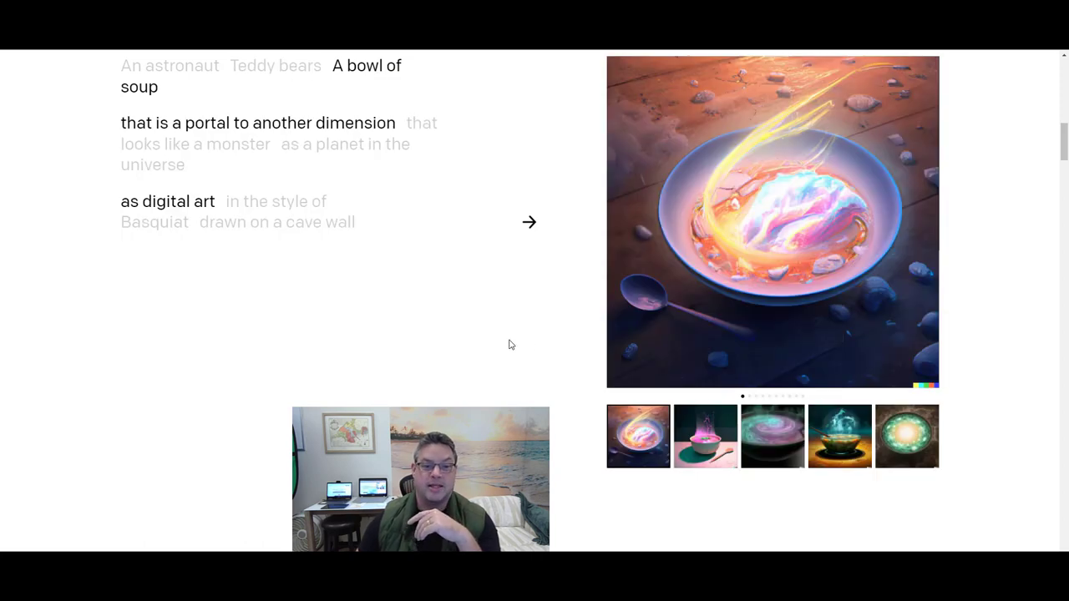
{"action": "mouse_move", "coordinate": [144, 102]}
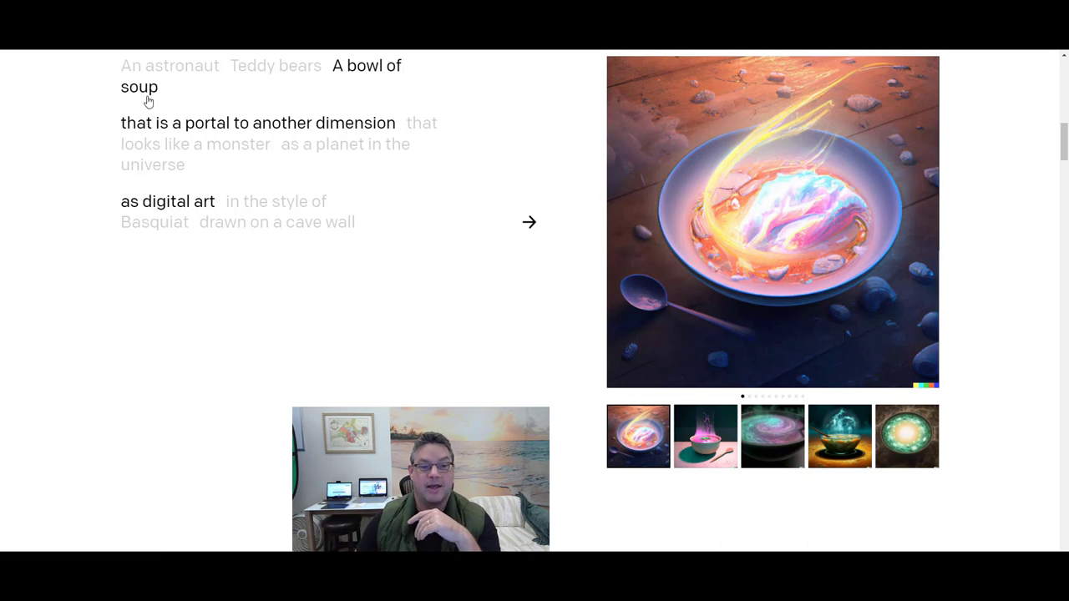
{"action": "left_click", "coordinate": [273, 65]}
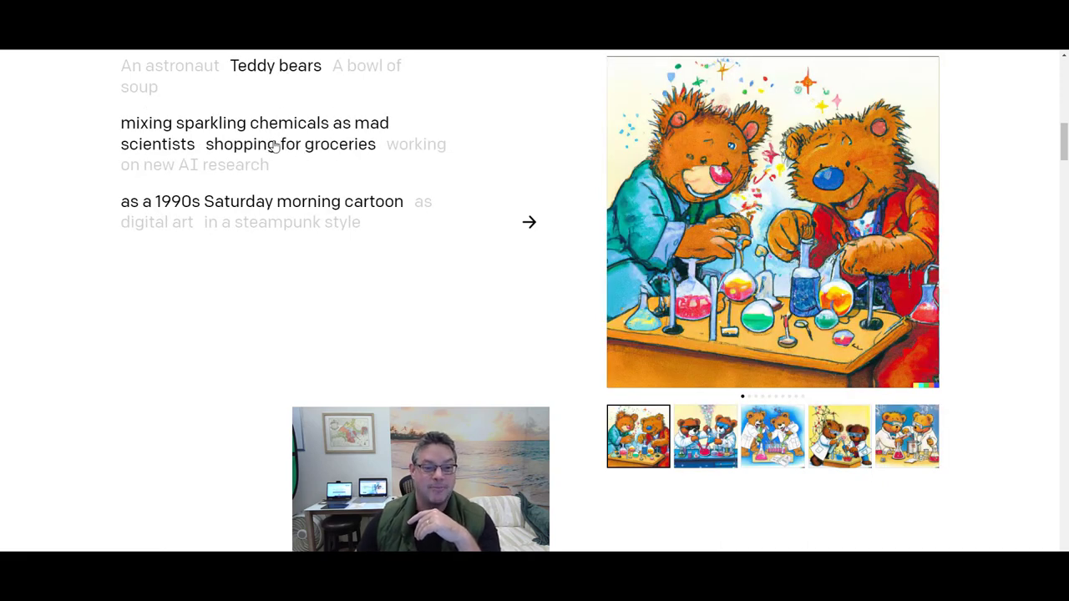
Send the teddy bears shopping for groceries and view the ukiyo-e and one-line drawing variations.
{"action": "left_click", "coordinate": [291, 143]}
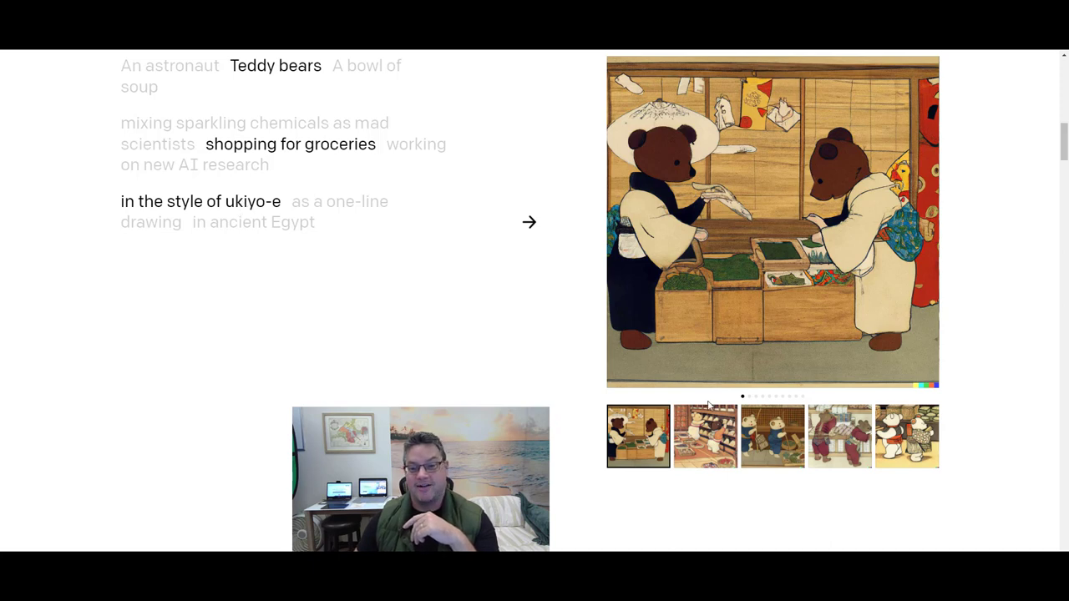
{"action": "left_click", "coordinate": [705, 436]}
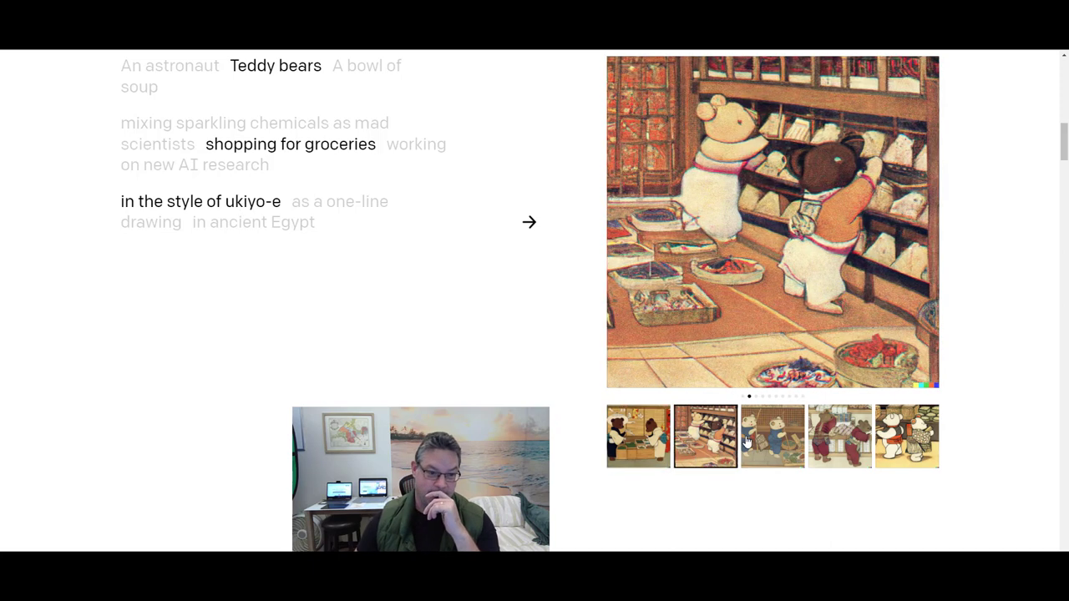
{"action": "left_click", "coordinate": [772, 434]}
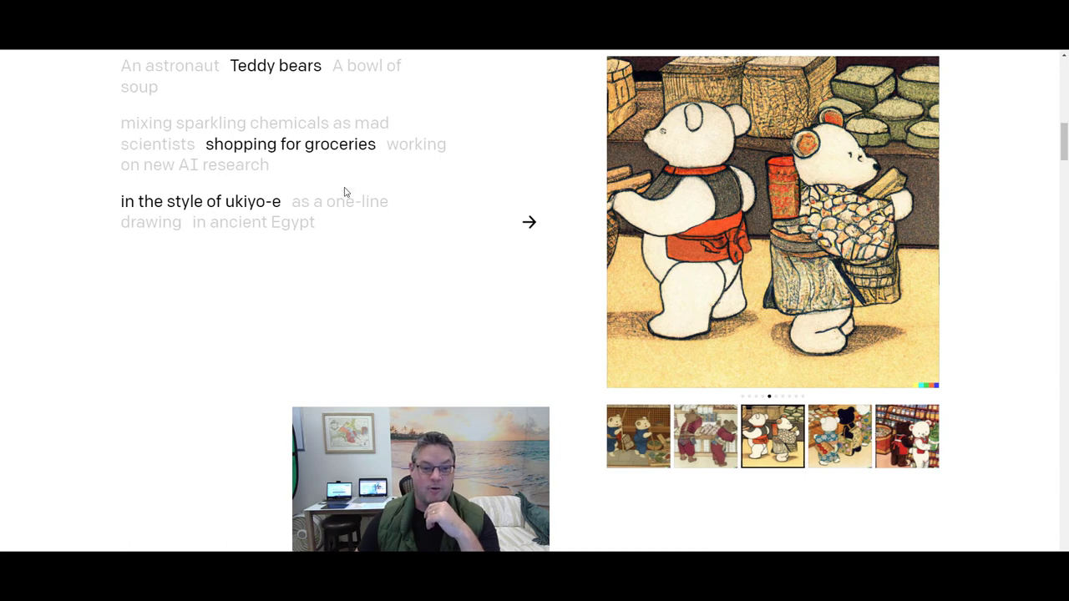
{"action": "left_click", "coordinate": [339, 200]}
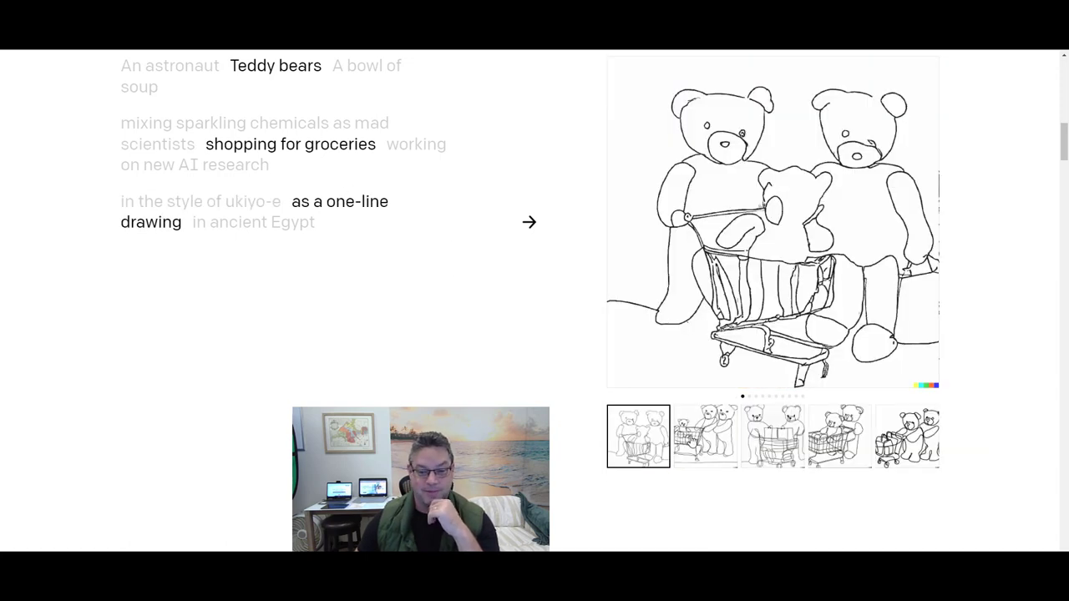
{"action": "left_click", "coordinate": [705, 436]}
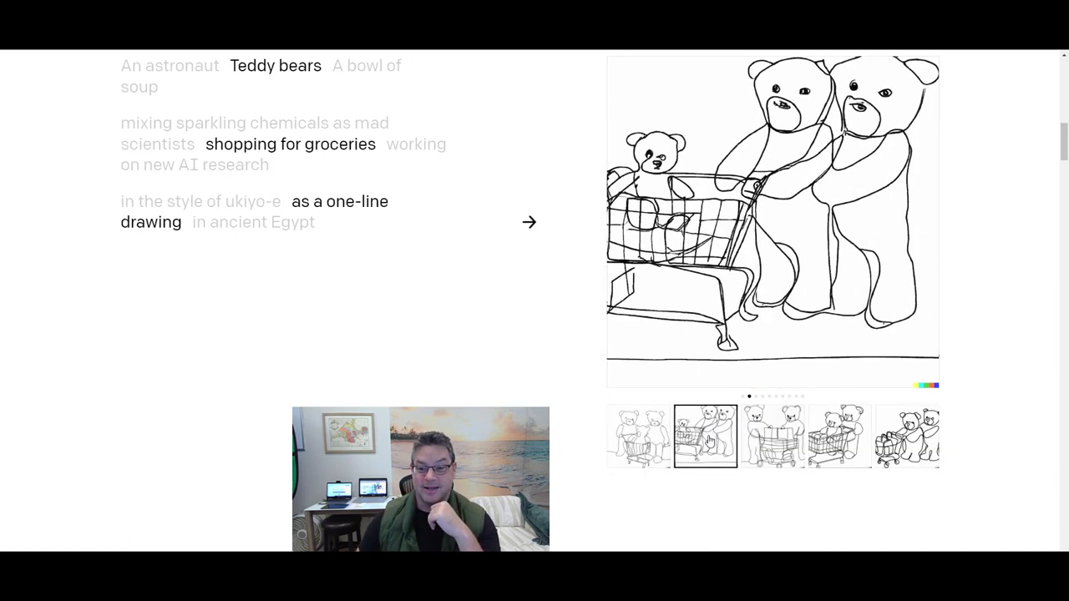
Show the grocery bears in ancient Egypt, then change the subject to A bowl of soup.
{"action": "left_click", "coordinate": [772, 435]}
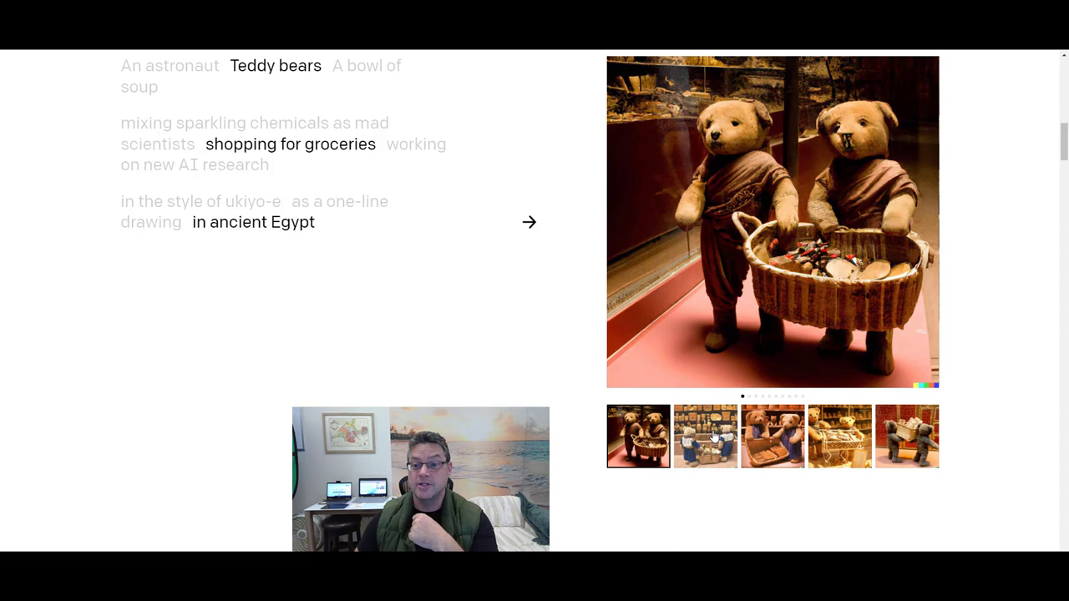
{"action": "left_click", "coordinate": [704, 436]}
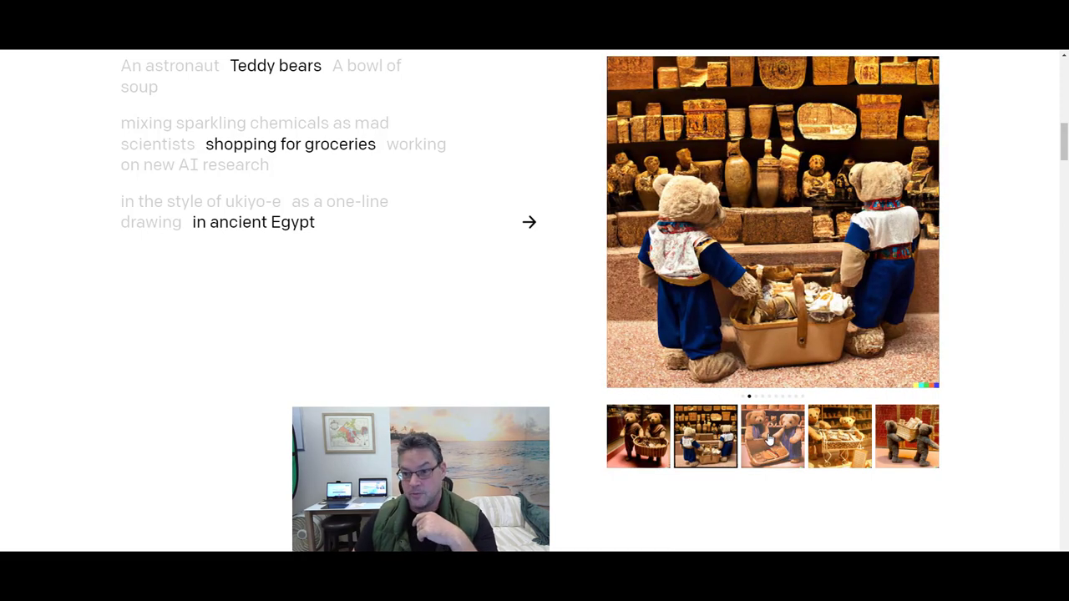
{"action": "left_click", "coordinate": [771, 436]}
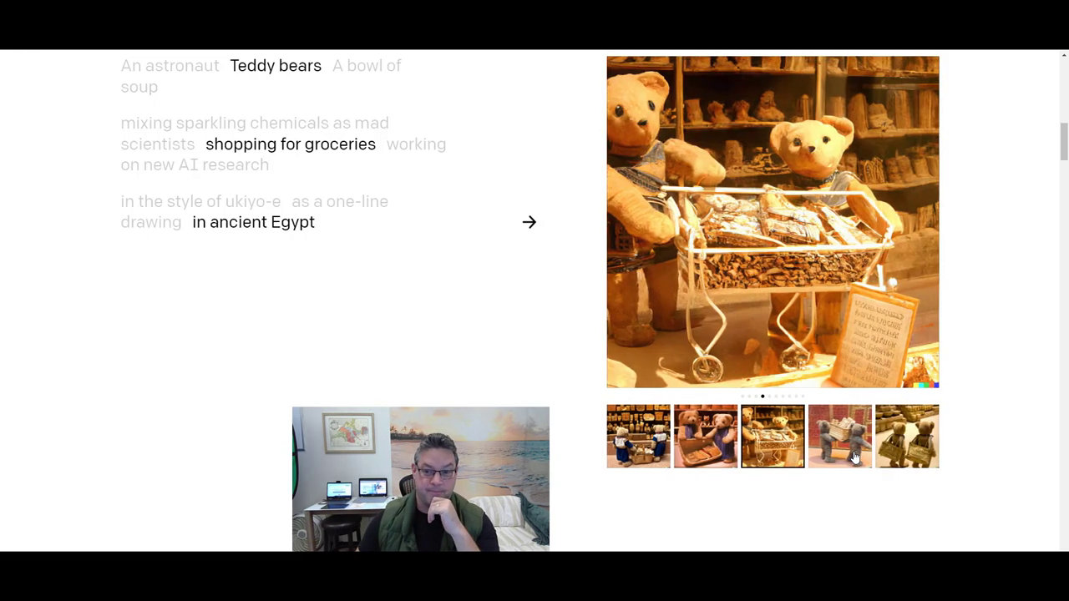
{"action": "left_click", "coordinate": [838, 436]}
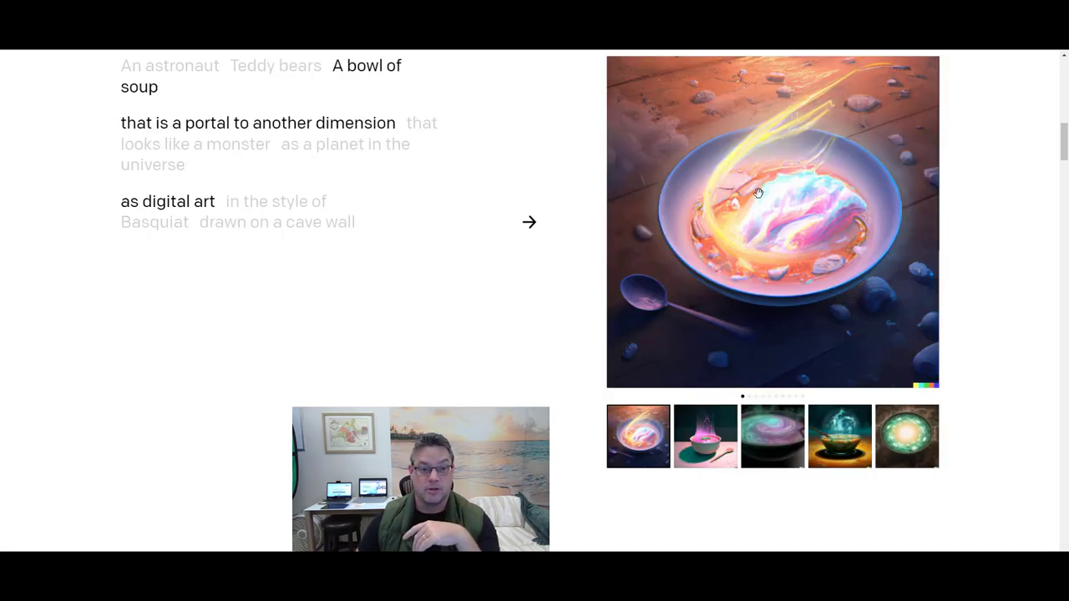
View further digital-art soup portal variations, ending on the swirling pink-and-orange bowl.
{"action": "left_click", "coordinate": [704, 436]}
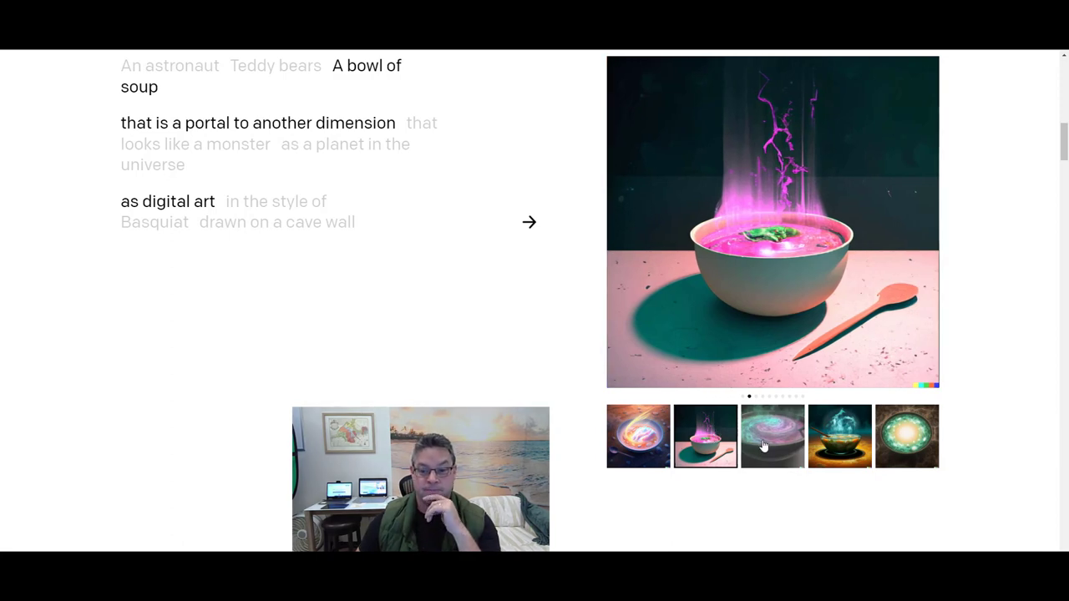
{"action": "left_click", "coordinate": [771, 434]}
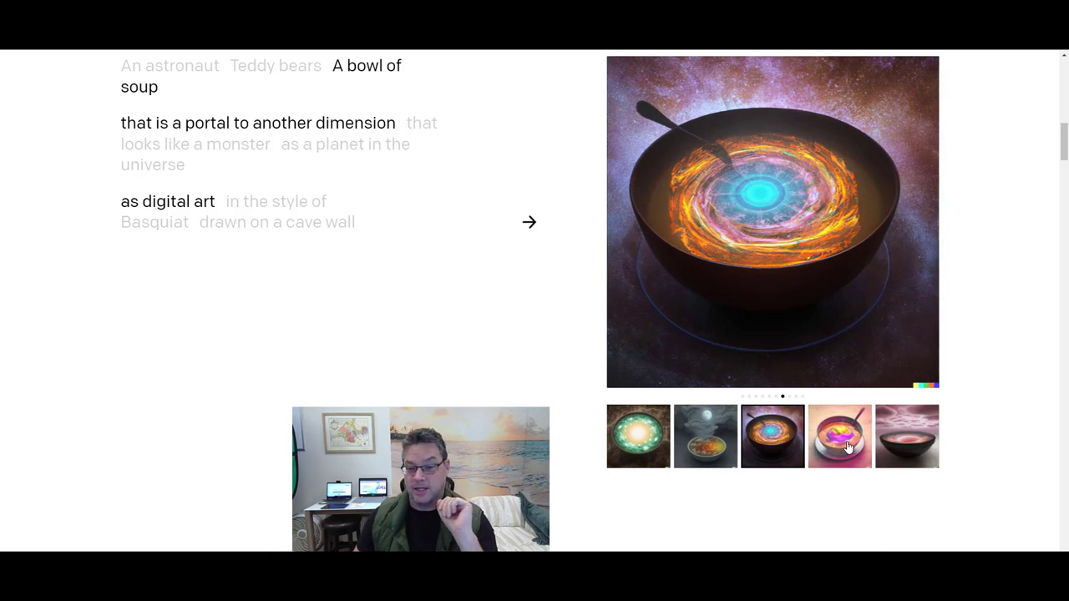
{"action": "mouse_move", "coordinate": [738, 436]}
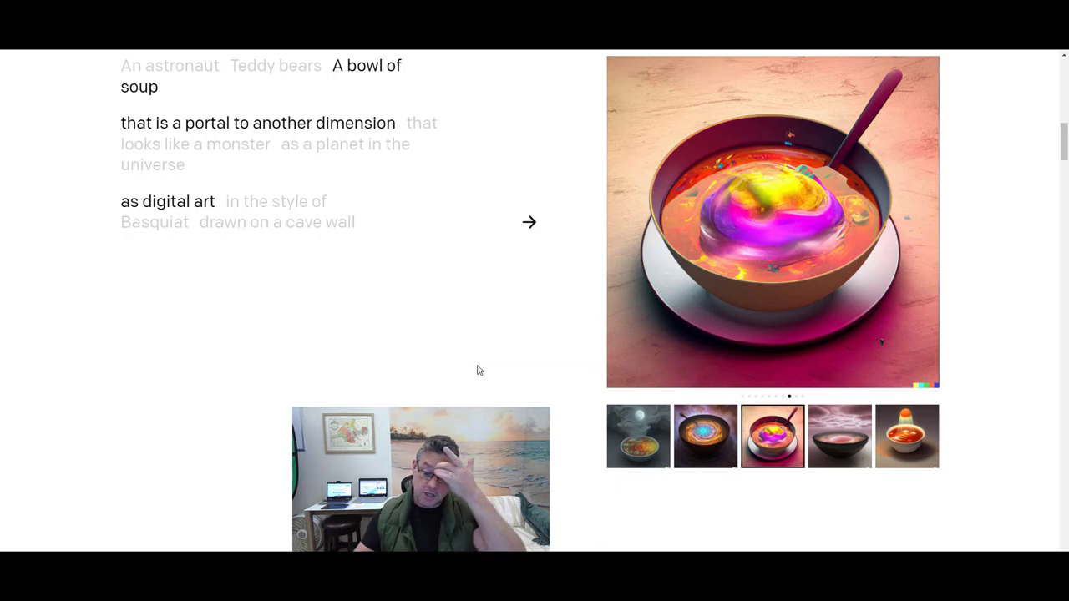
{"action": "mouse_move", "coordinate": [838, 451]}
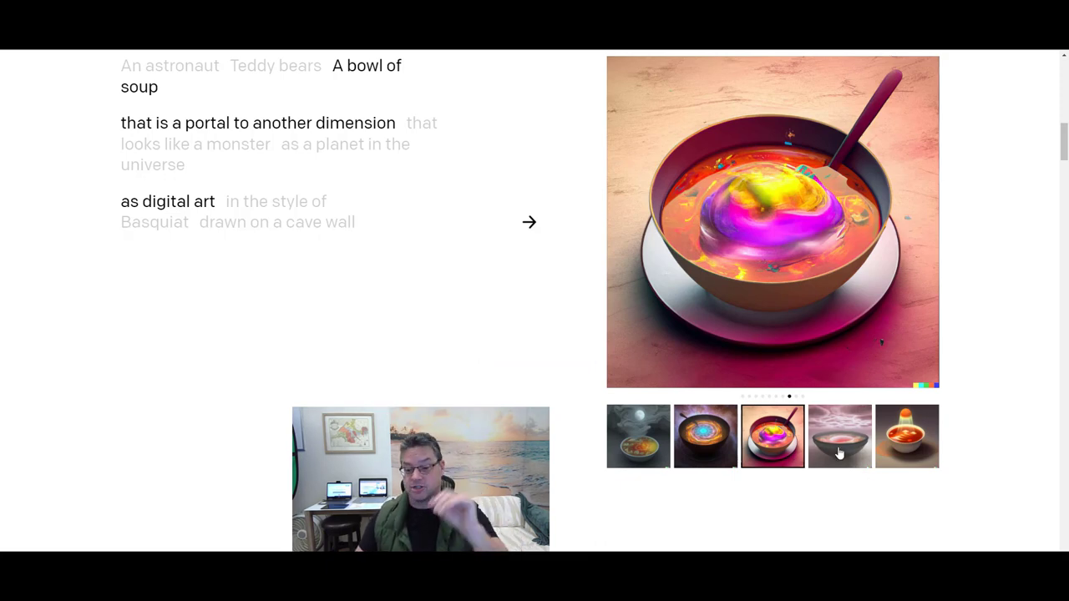
Finish the digital-art soup variations, then show the soup portal in the style of Basquiat.
{"action": "left_click", "coordinate": [838, 436]}
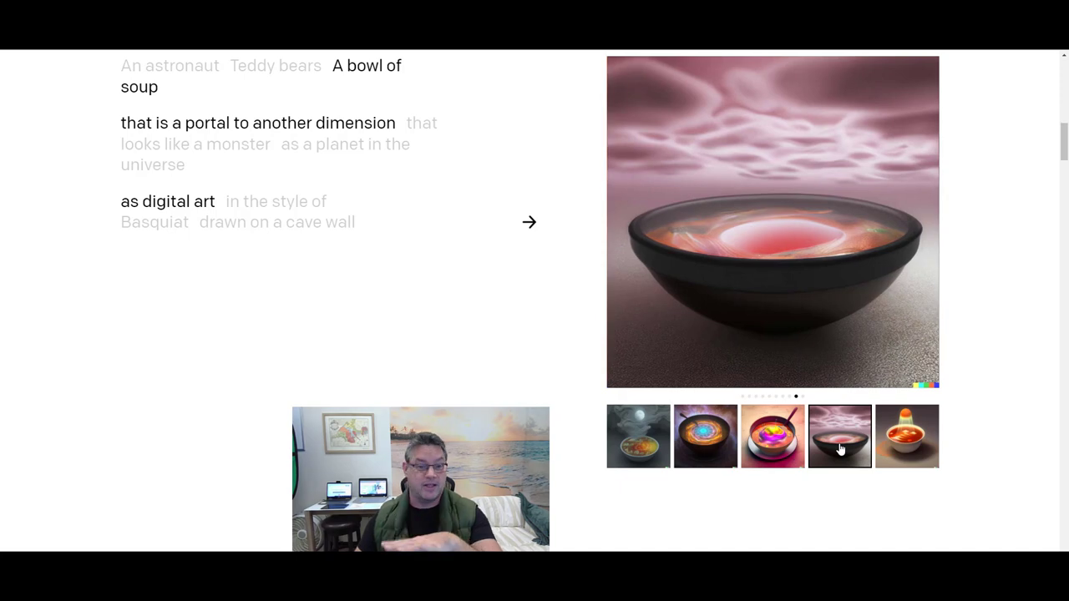
{"action": "left_click", "coordinate": [905, 436]}
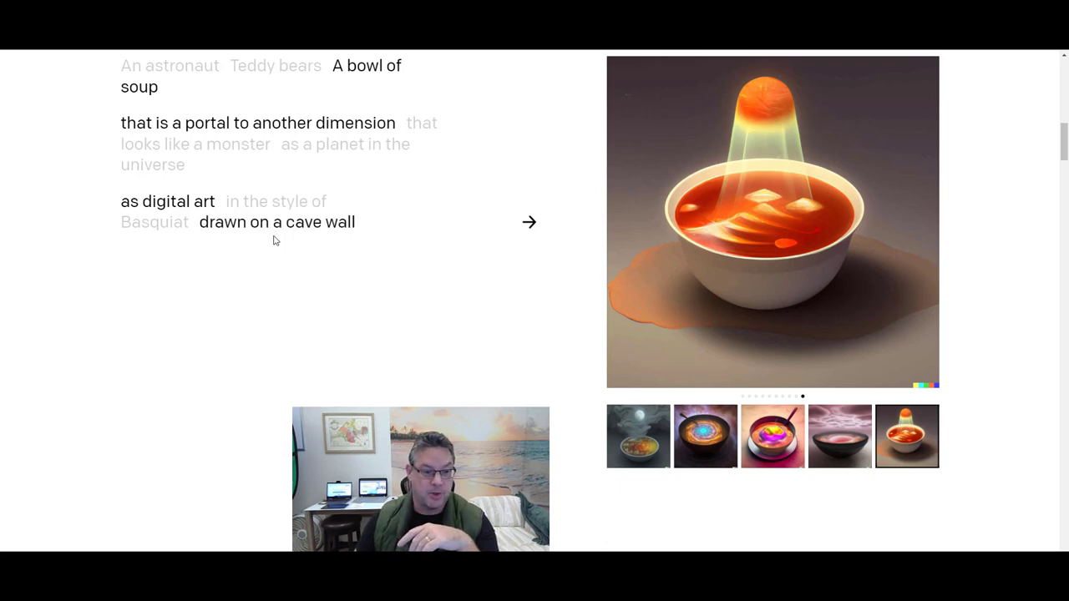
{"action": "left_click", "coordinate": [275, 201]}
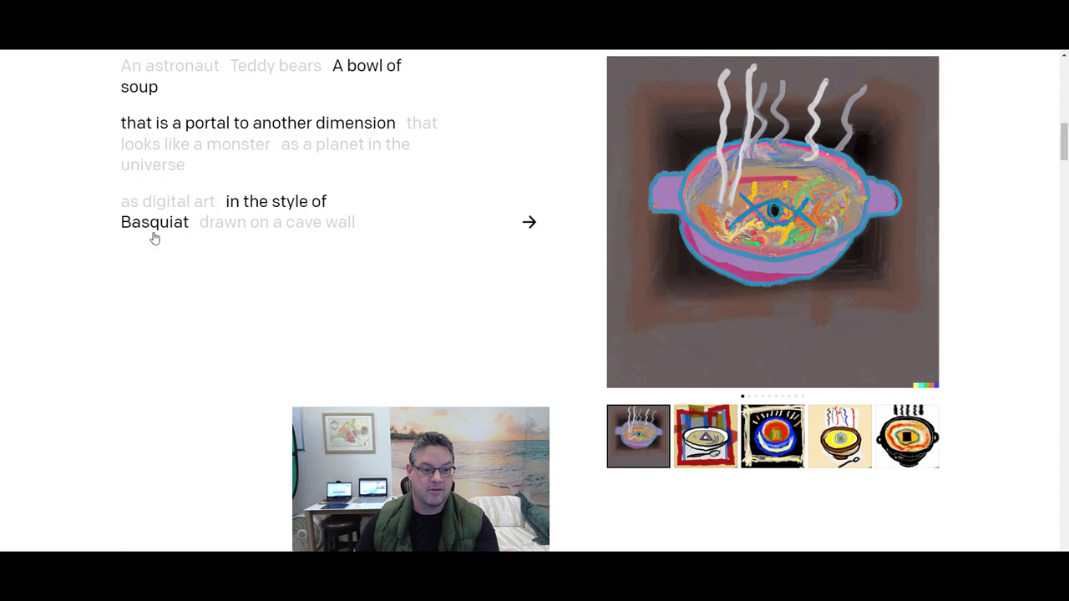
{"action": "left_click", "coordinate": [705, 436]}
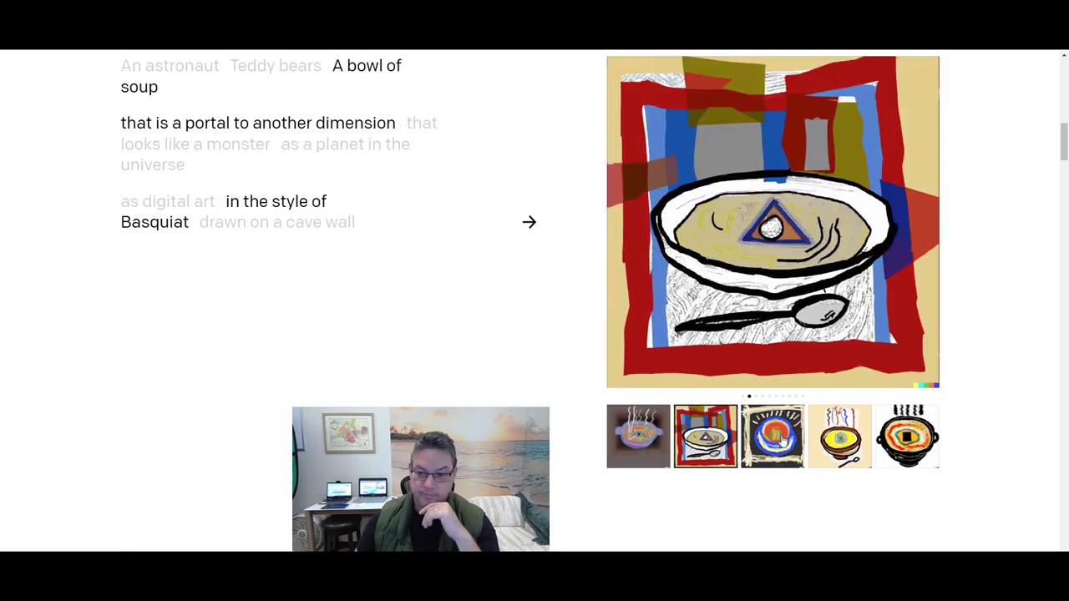
{"action": "left_click", "coordinate": [772, 436]}
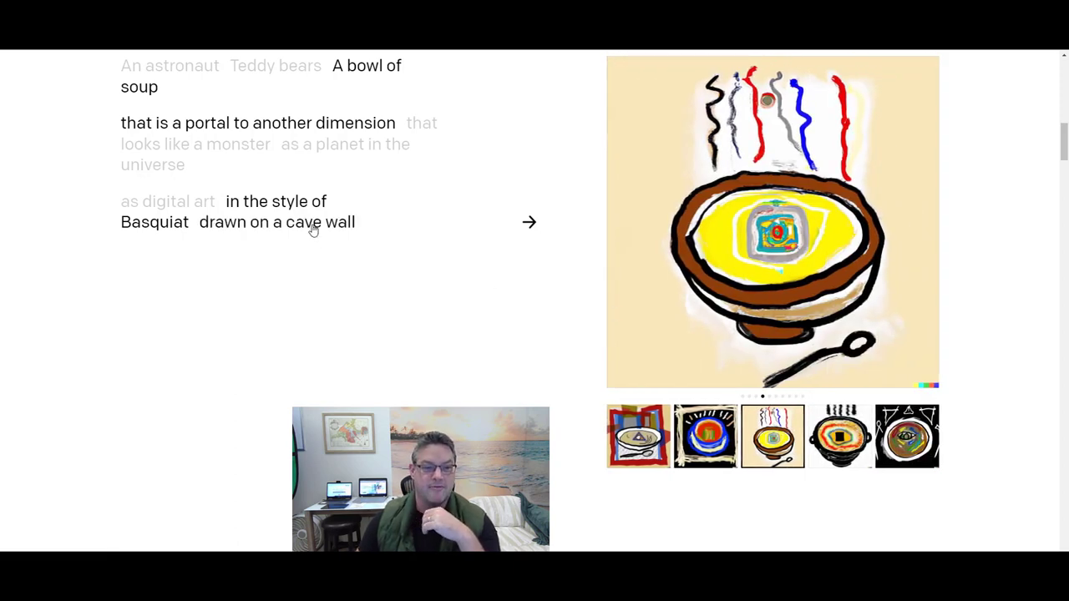
Show the soup portal drawn on a cave wall and browse to the glowing yellow cup variation.
{"action": "left_click", "coordinate": [277, 223]}
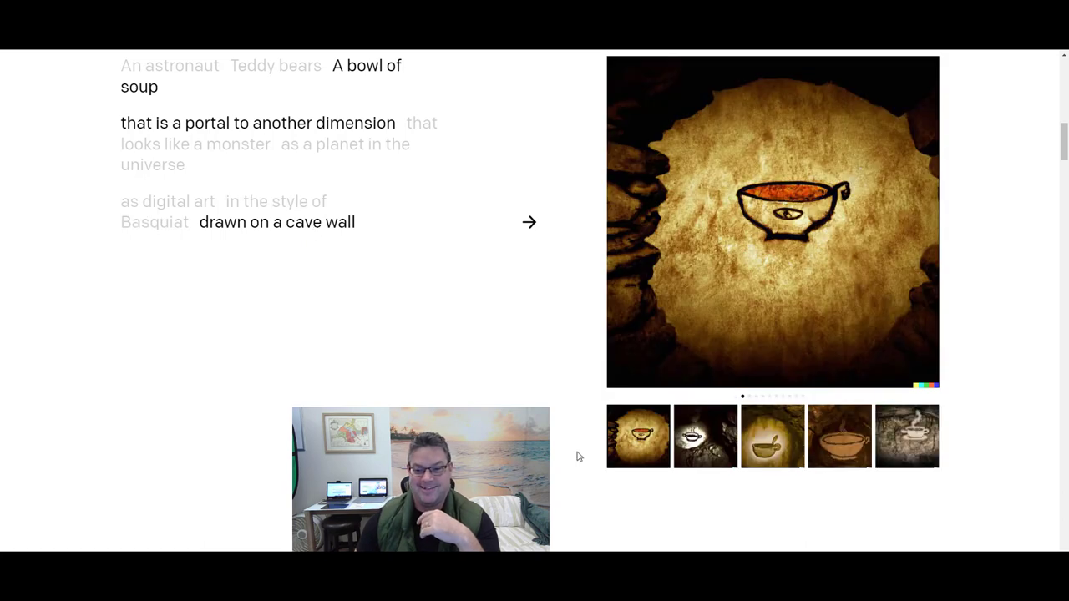
{"action": "left_click", "coordinate": [772, 435]}
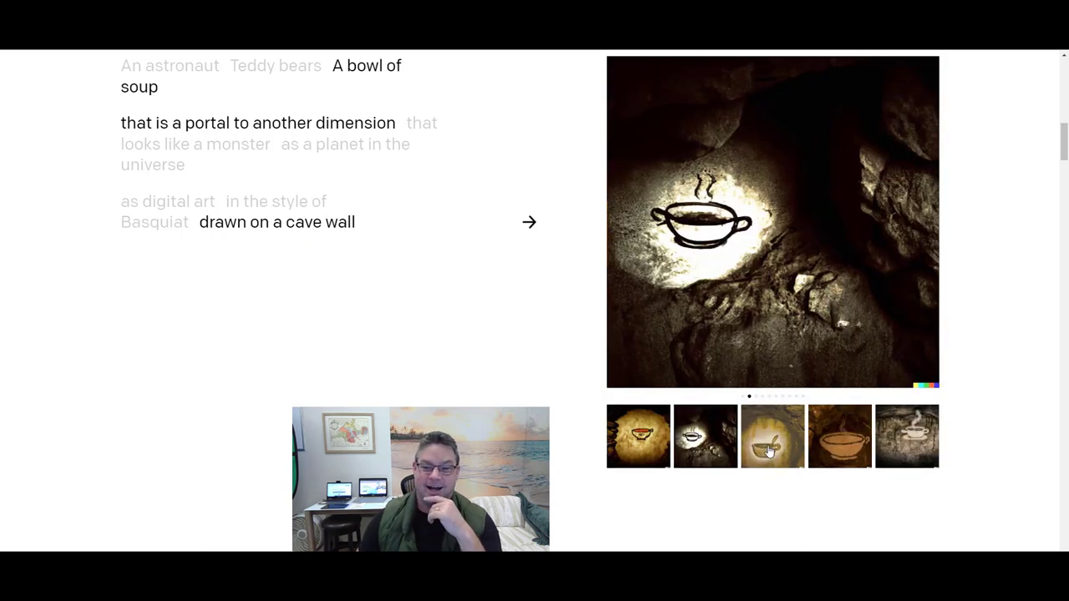
{"action": "left_click", "coordinate": [838, 436]}
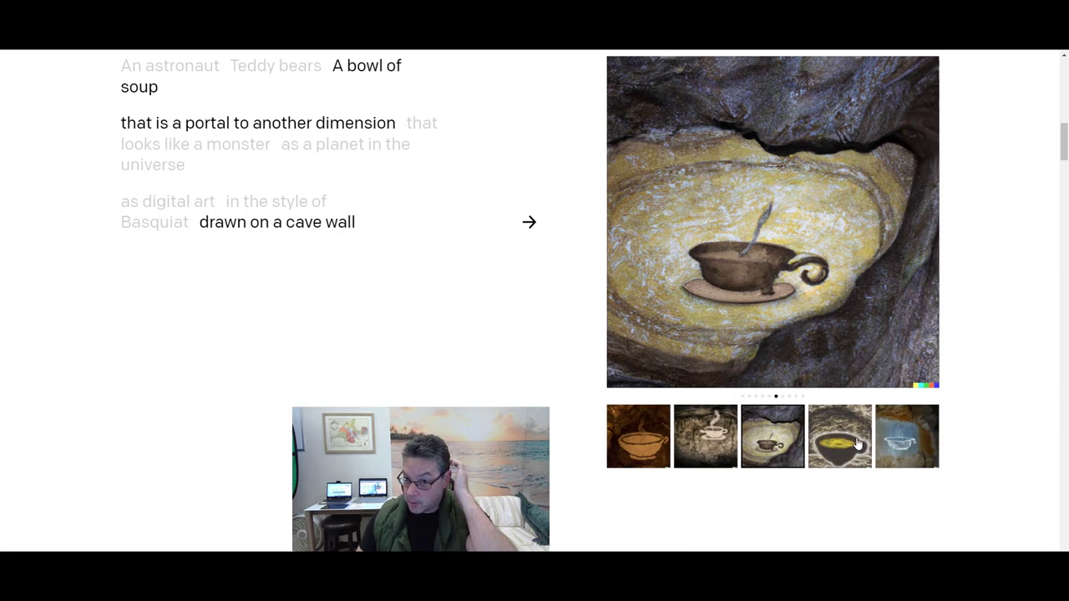
{"action": "left_click", "coordinate": [839, 434]}
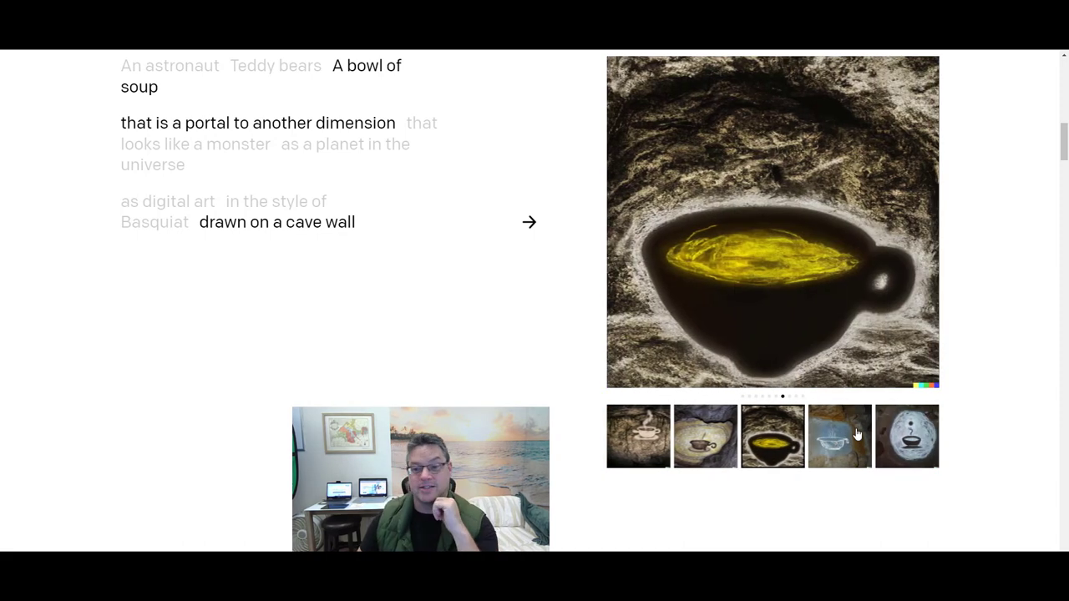
{"action": "mouse_move", "coordinate": [97, 130]}
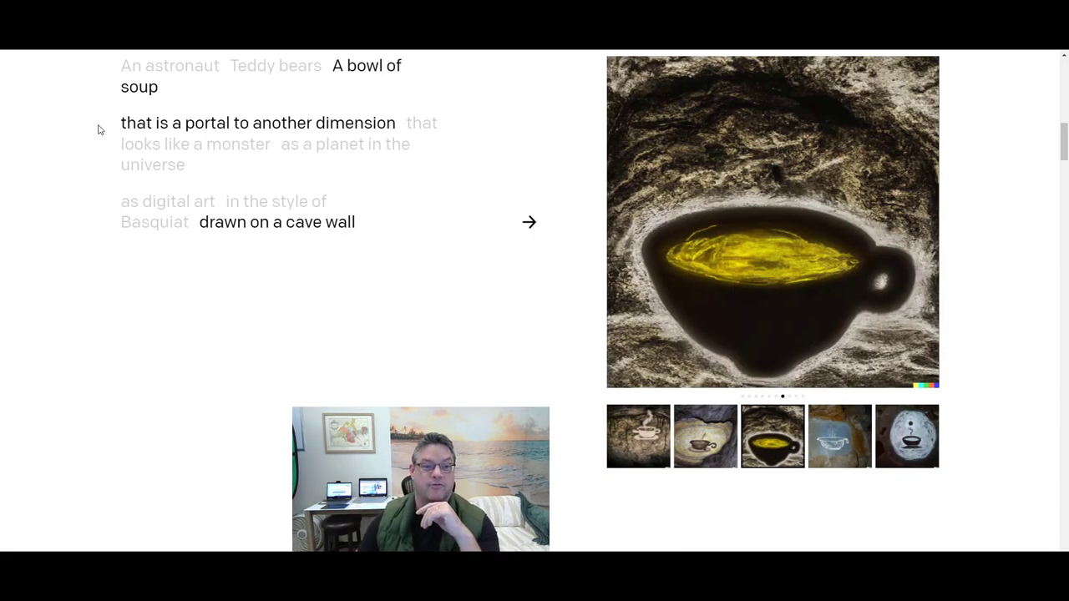
{"action": "mouse_move", "coordinate": [397, 364]}
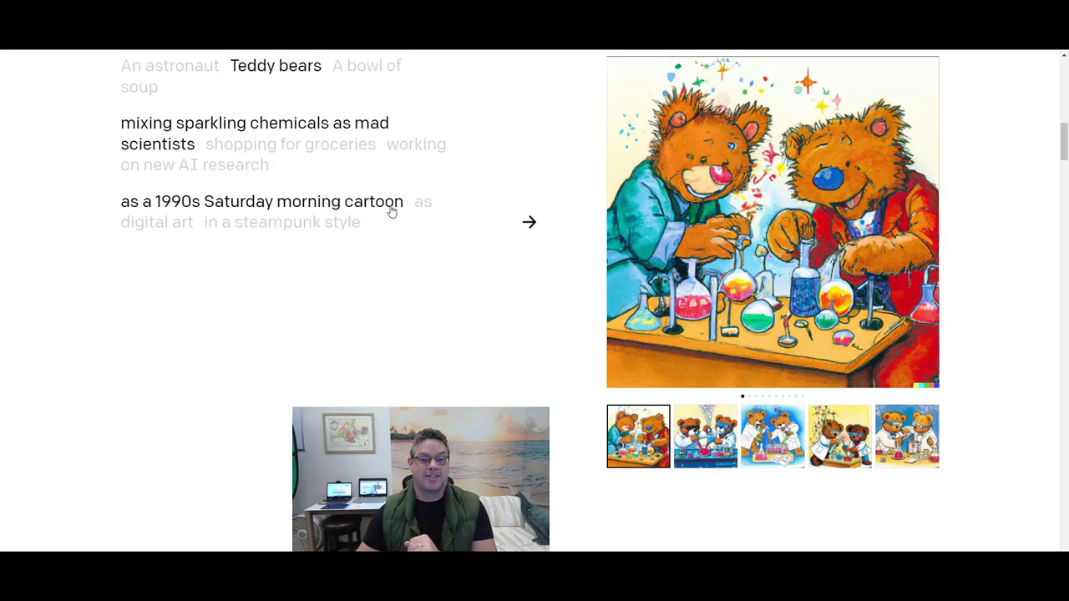
Switch the teddy bear mad scientists through digital art to the steampunk style.
{"action": "left_click", "coordinate": [157, 210]}
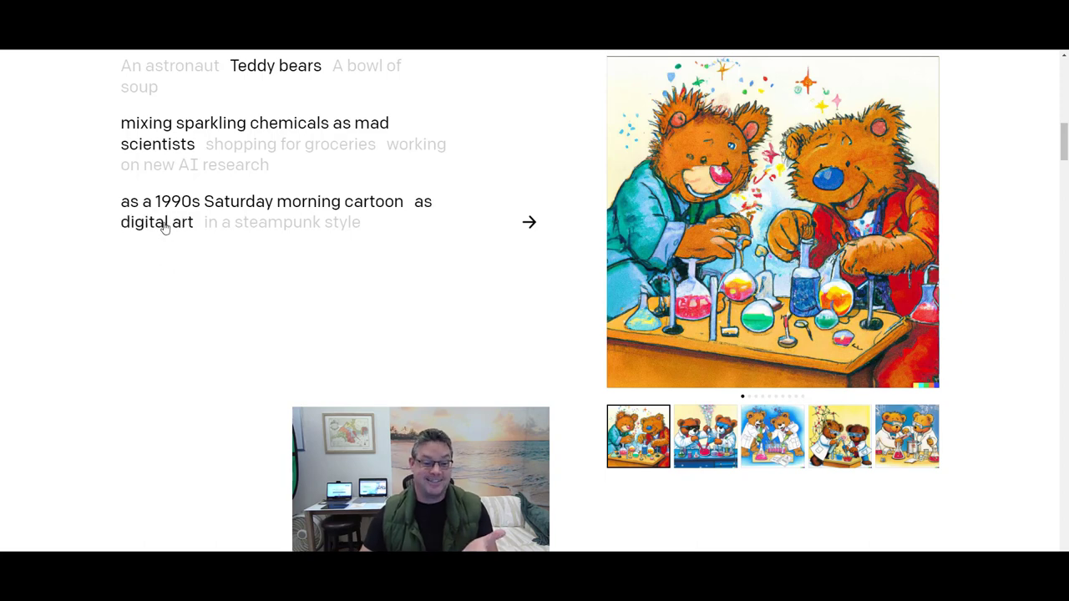
{"action": "left_click", "coordinate": [281, 222]}
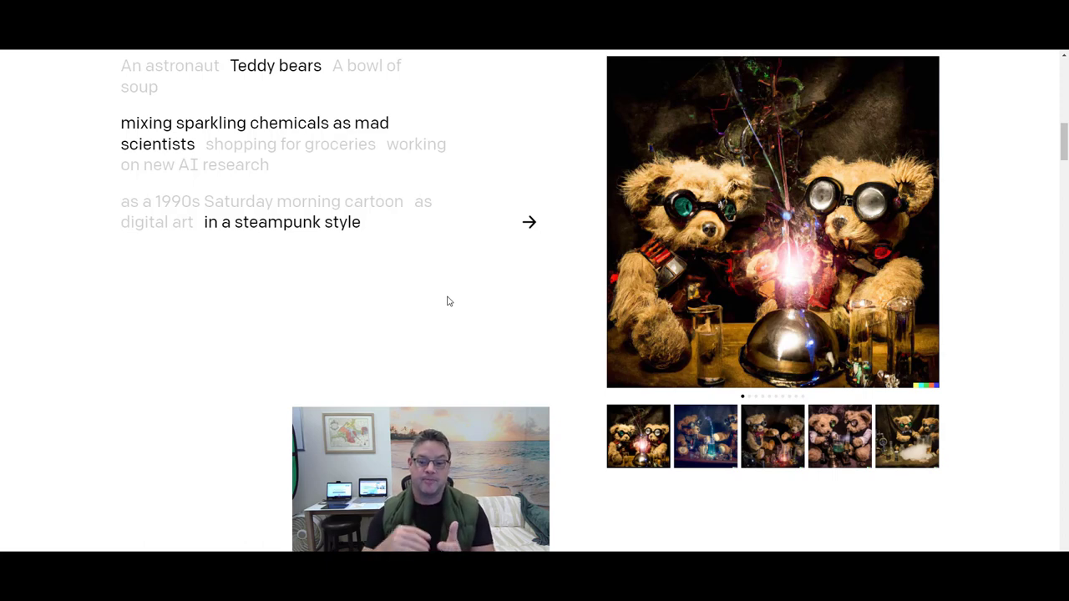
{"action": "mouse_move", "coordinate": [442, 292]}
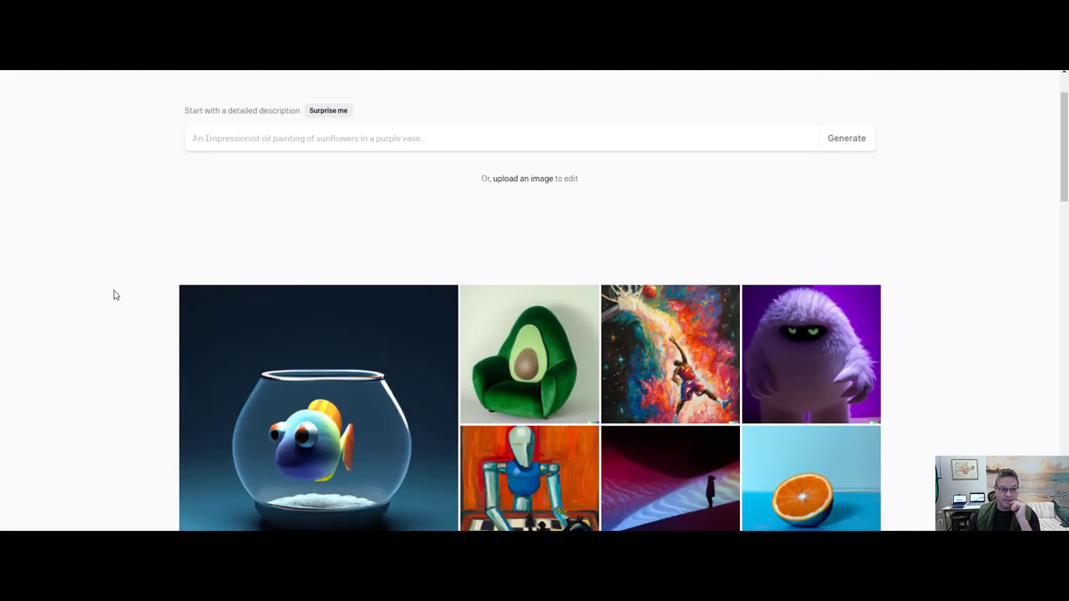
Scroll down the labs page to reveal more rows of the example image gallery.
{"action": "left_click", "coordinate": [326, 137]}
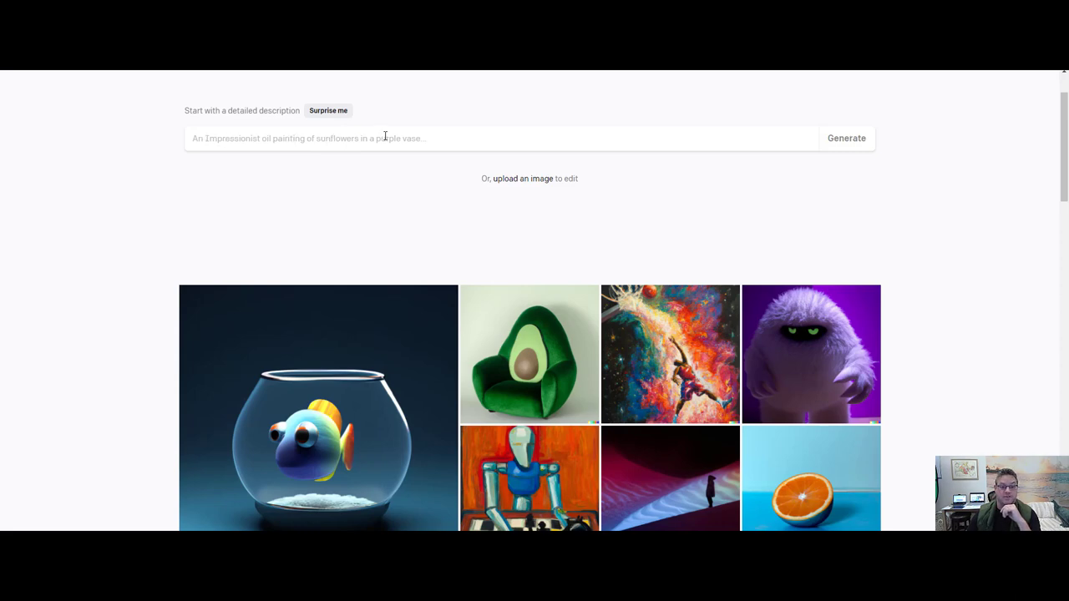
{"action": "mouse_move", "coordinate": [451, 133]}
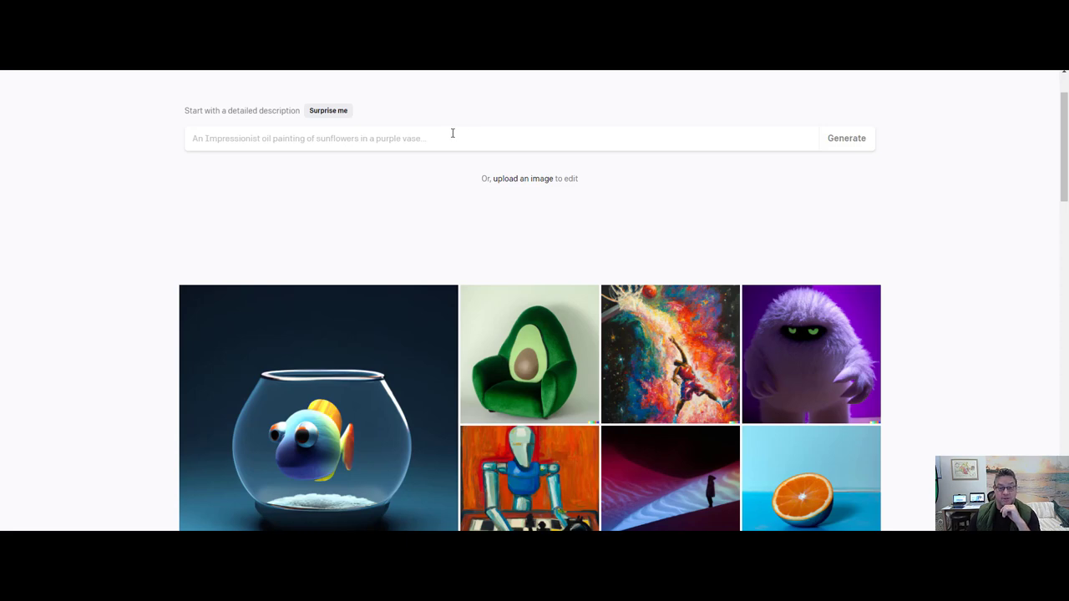
{"action": "scroll", "scroll_direction": "down", "scroll_amount": 3}
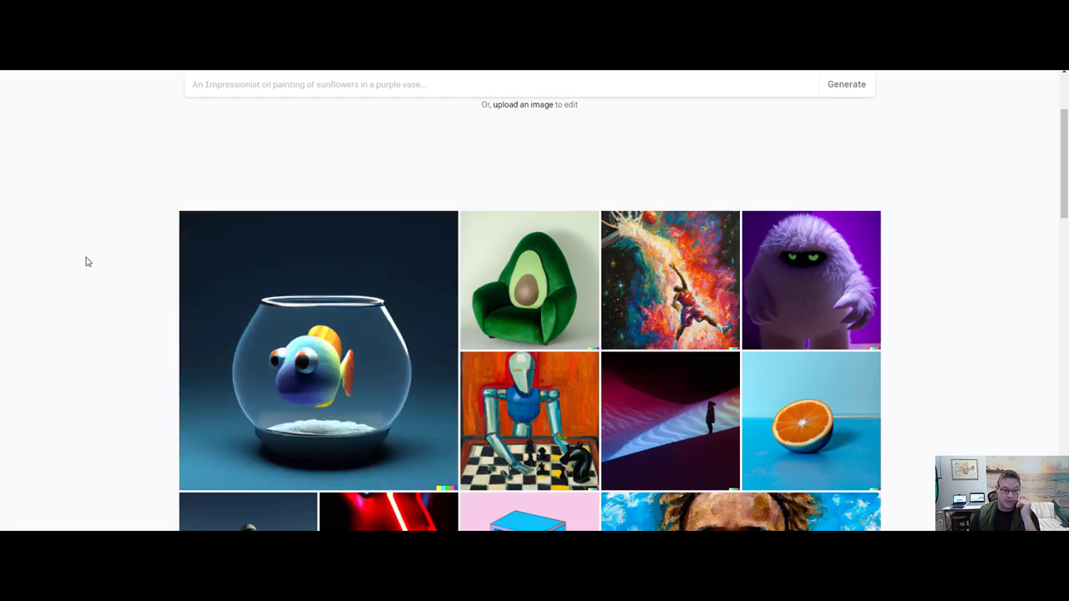
{"action": "mouse_move", "coordinate": [318, 351]}
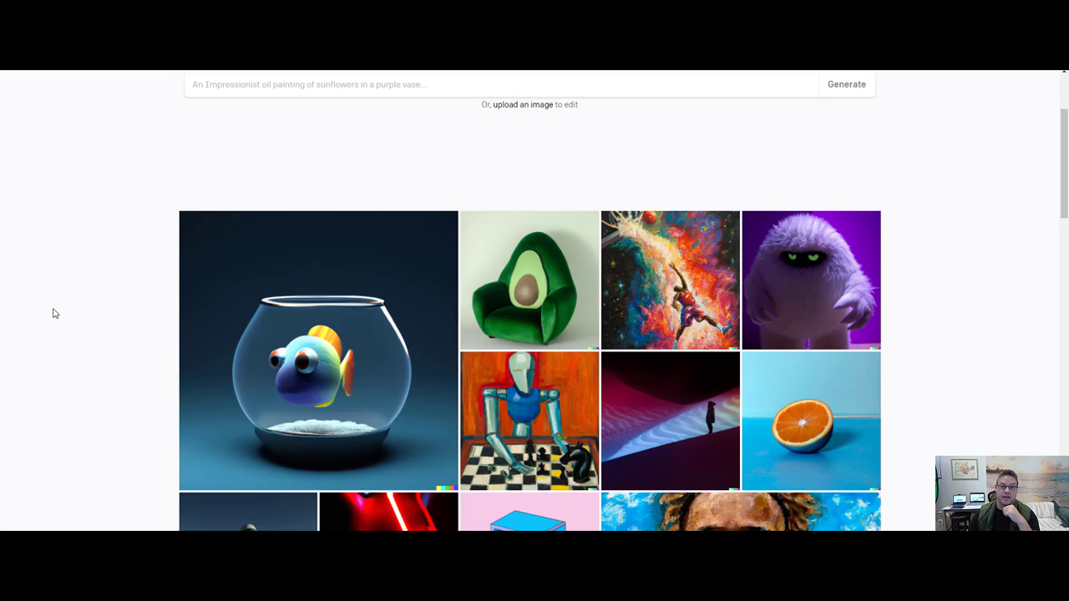
{"action": "mouse_move", "coordinate": [94, 165]}
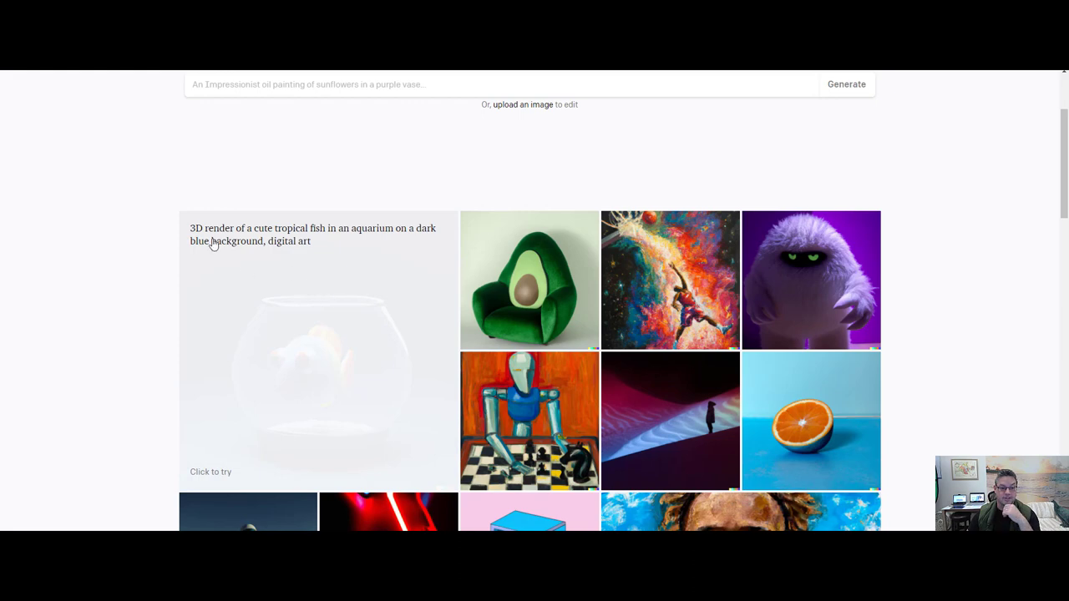
{"action": "mouse_move", "coordinate": [213, 241]}
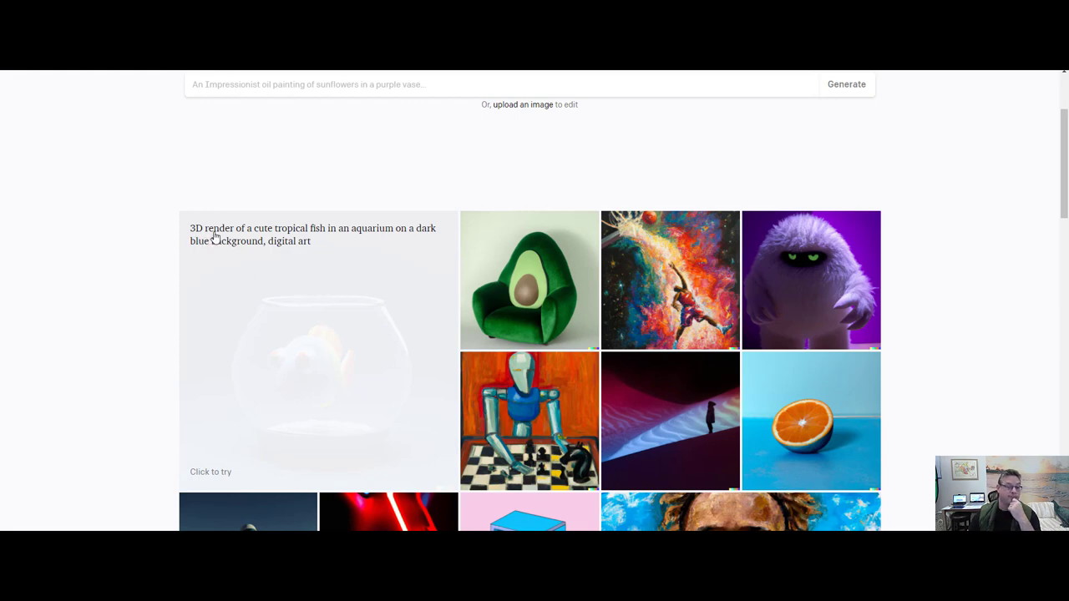
{"action": "mouse_move", "coordinate": [320, 240]}
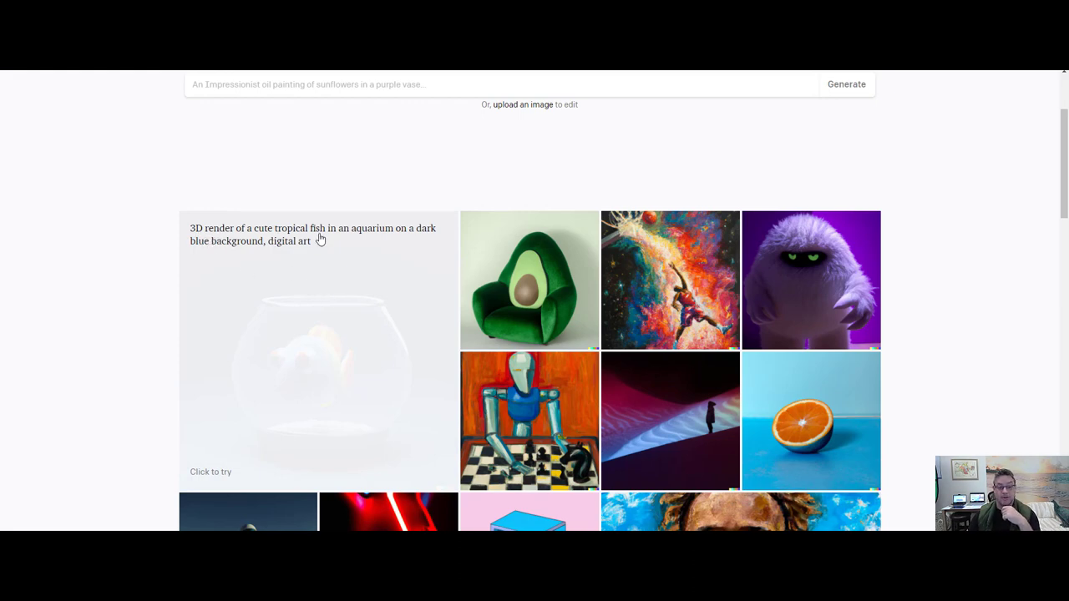
{"action": "mouse_move", "coordinate": [384, 237]}
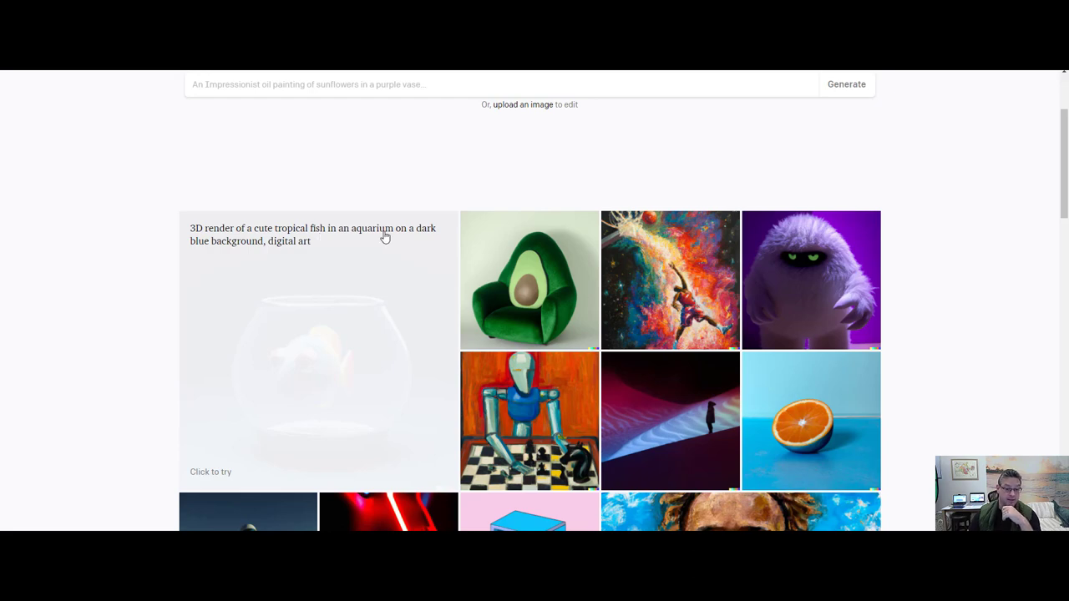
{"action": "mouse_move", "coordinate": [418, 233]}
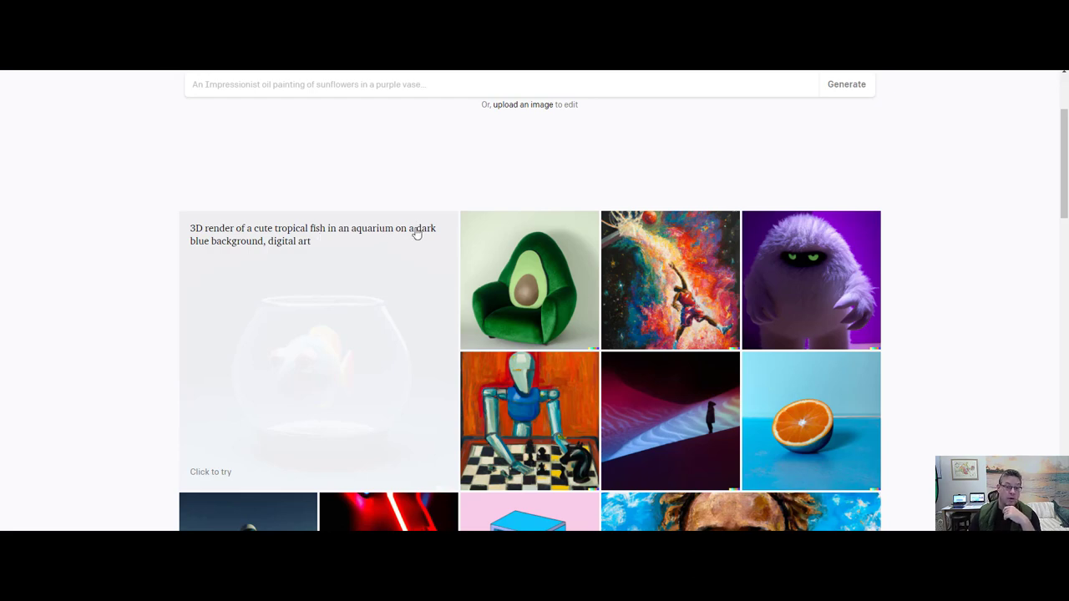
{"action": "mouse_move", "coordinate": [247, 257]}
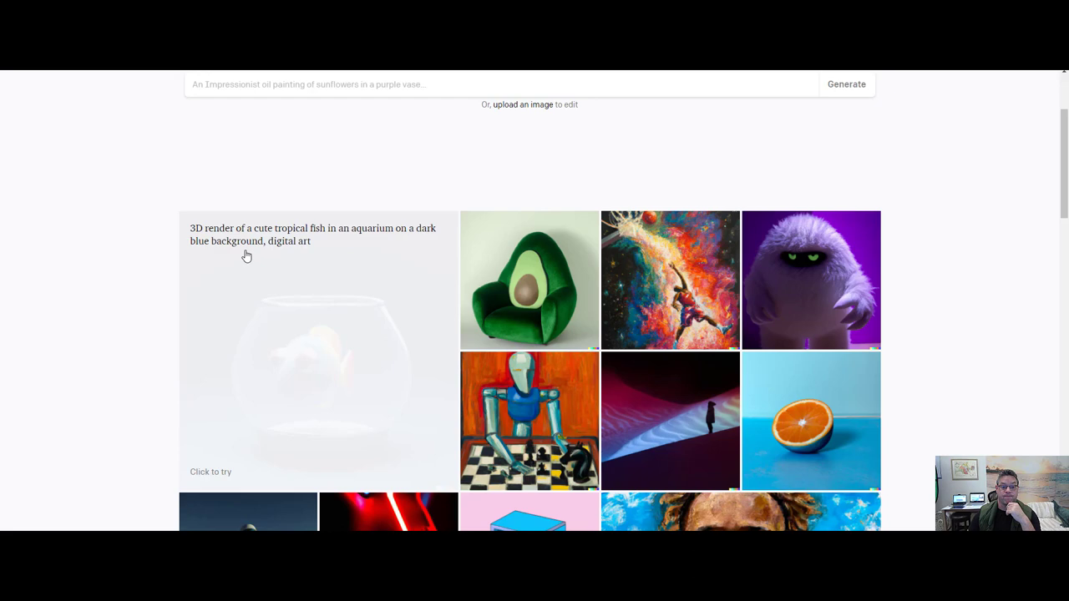
{"action": "mouse_move", "coordinate": [281, 255]}
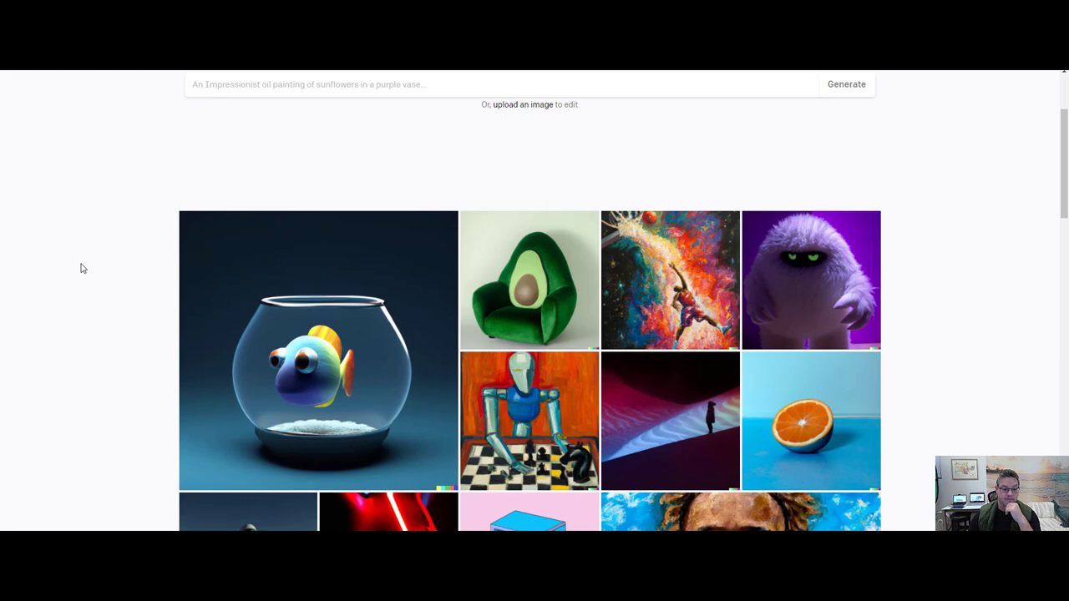
{"action": "mouse_move", "coordinate": [177, 319]}
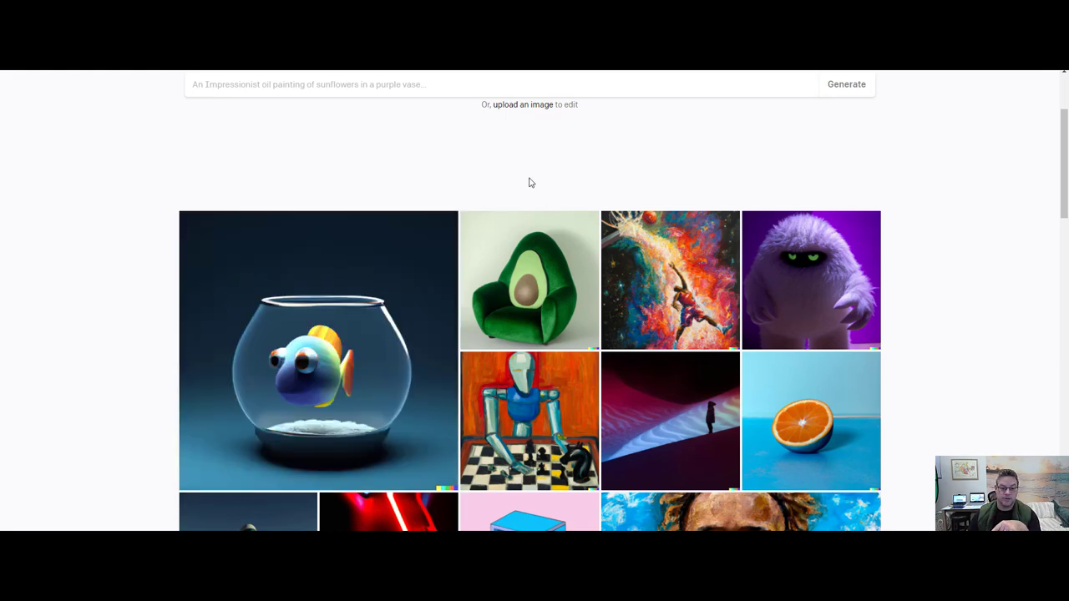
{"action": "mouse_move", "coordinate": [549, 188]}
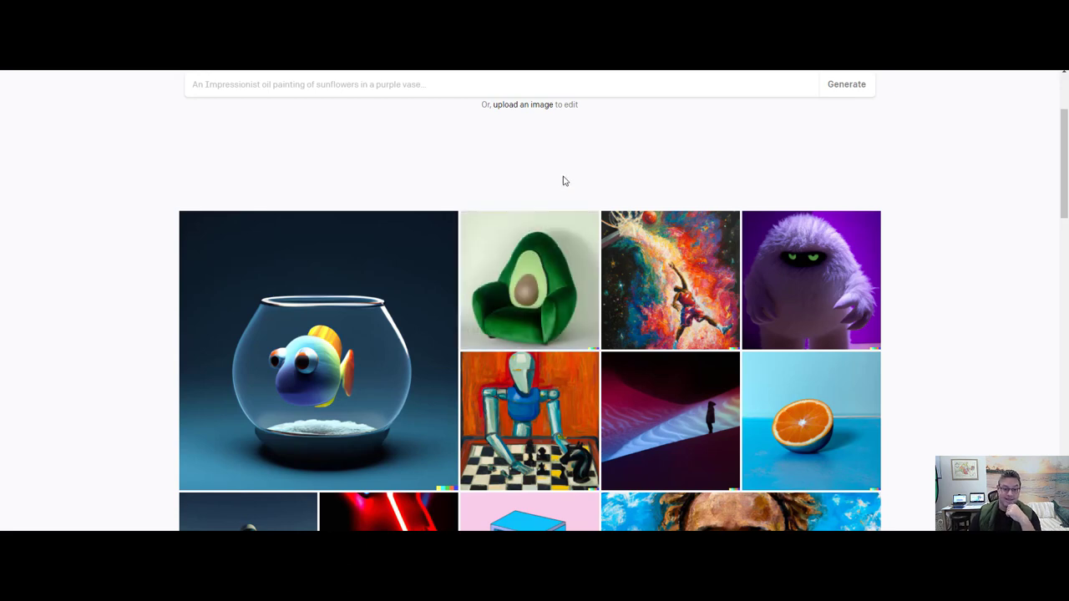
{"action": "mouse_move", "coordinate": [678, 181]}
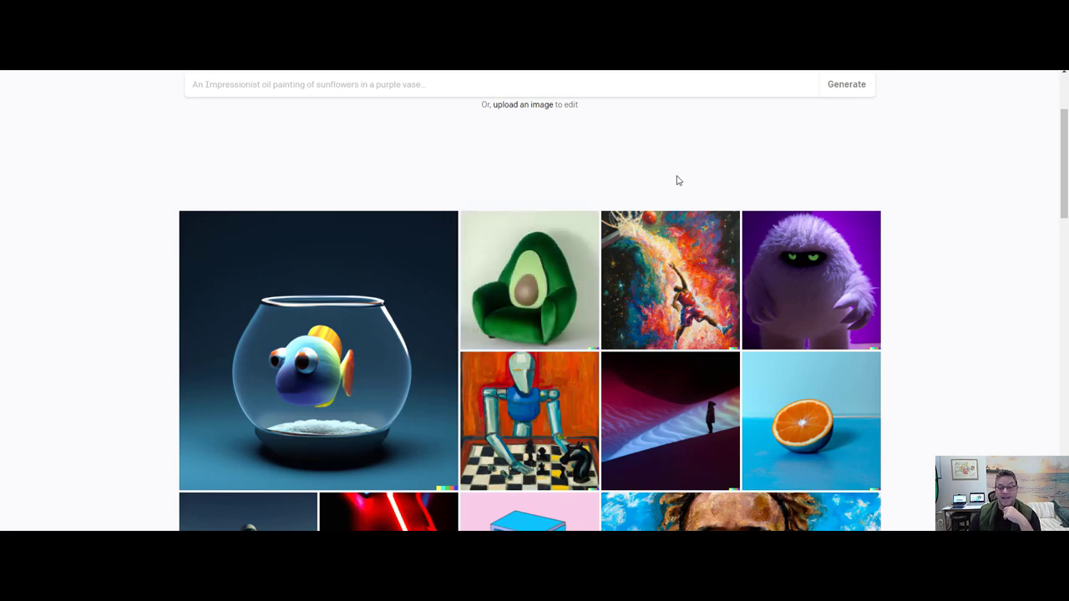
{"action": "mouse_move", "coordinate": [670, 281]}
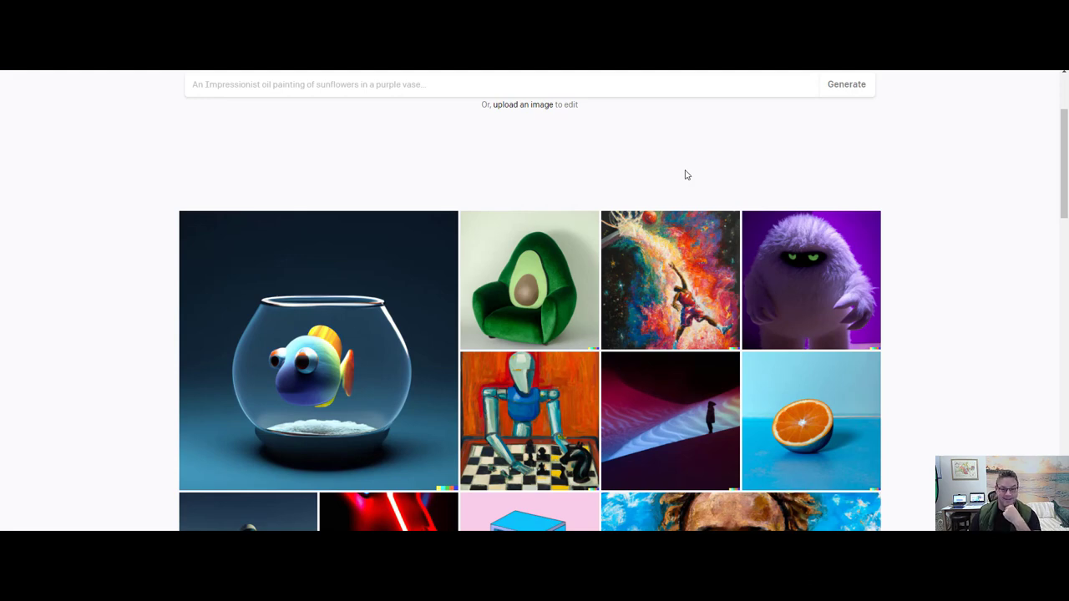
{"action": "mouse_move", "coordinate": [810, 281]}
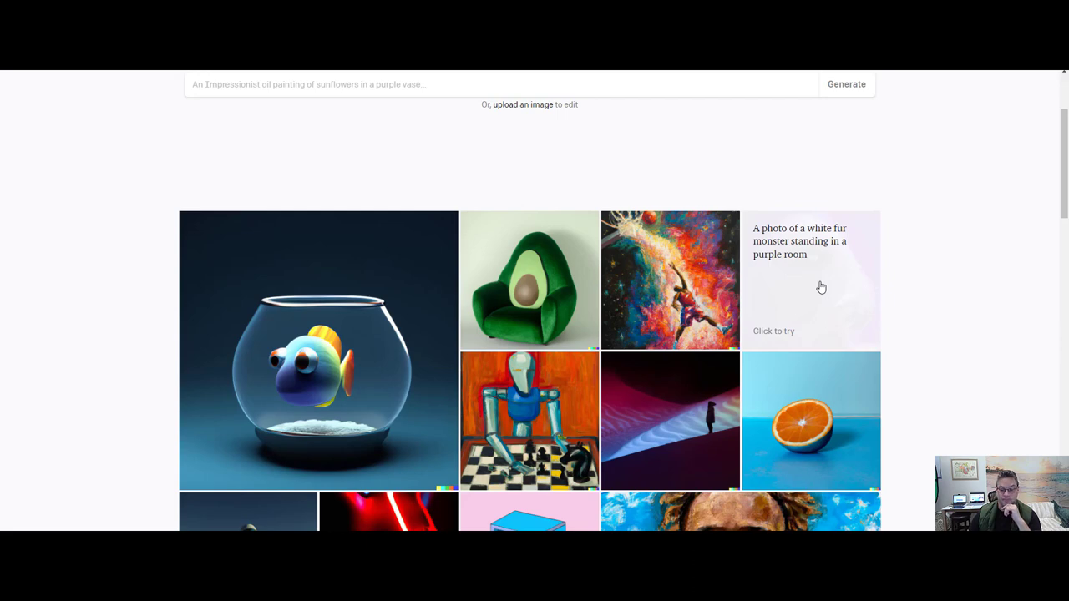
{"action": "left_click", "coordinate": [810, 280]}
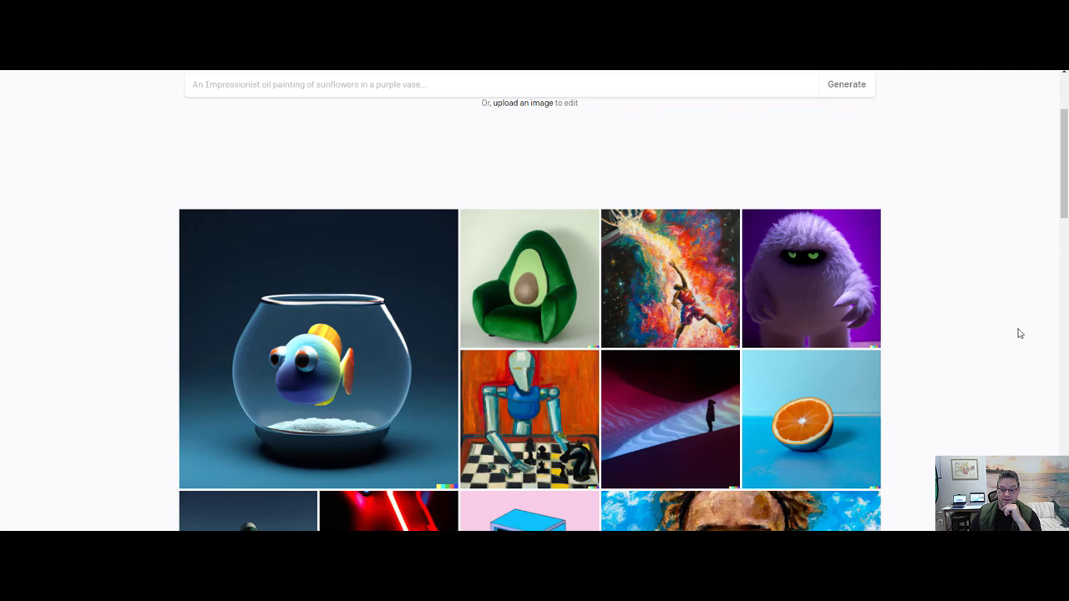
{"action": "scroll", "scroll_direction": "down", "scroll_amount": 3}
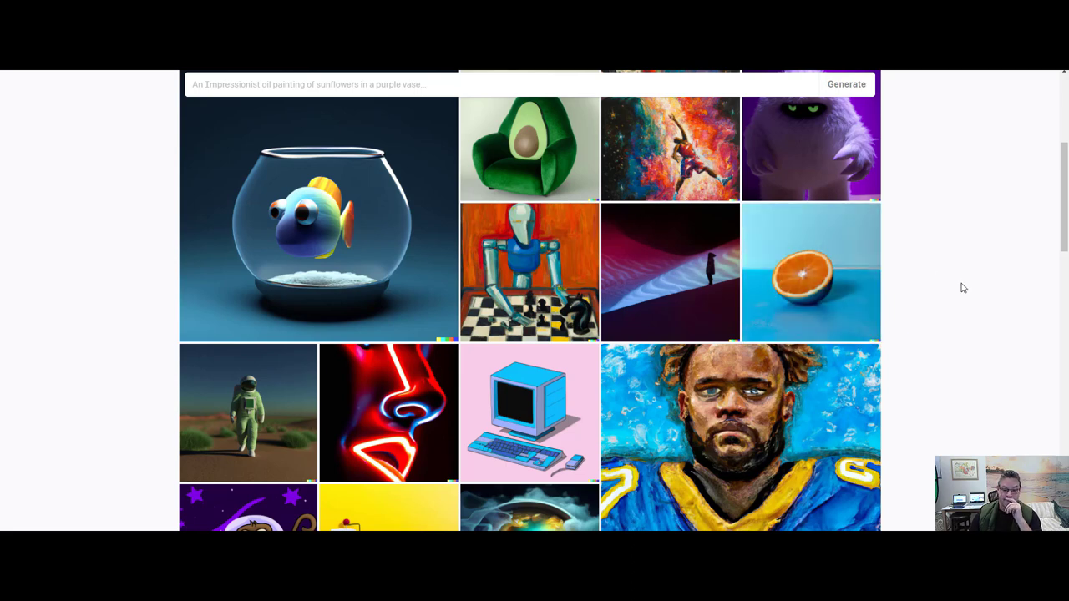
Scroll down the gallery and reveal the prompt behind the abstract AI painting tile.
{"action": "scroll", "scroll_direction": "down", "scroll_amount": 3}
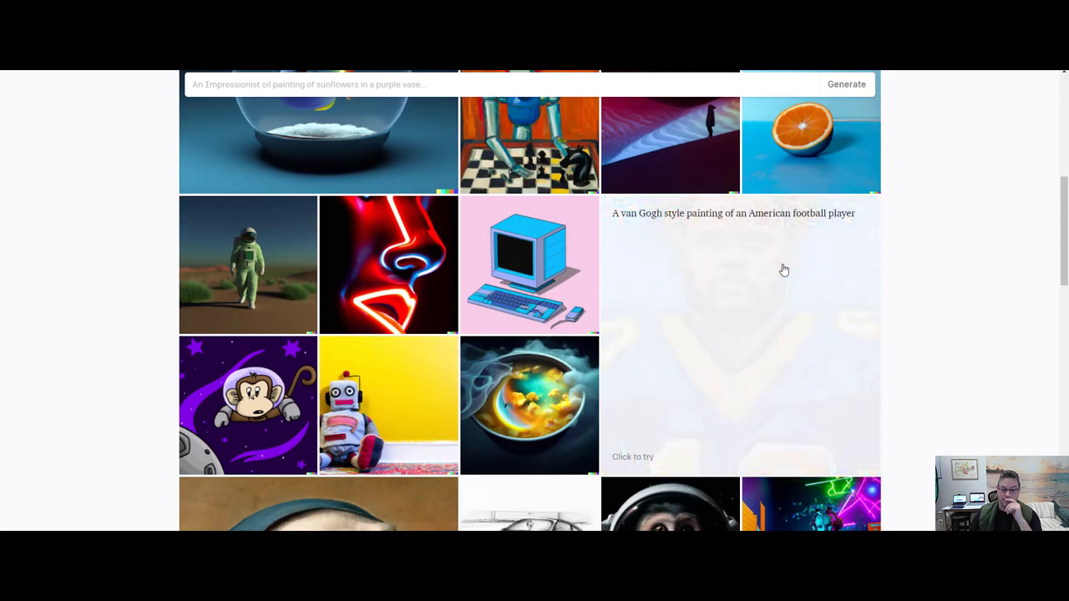
{"action": "mouse_move", "coordinate": [682, 224]}
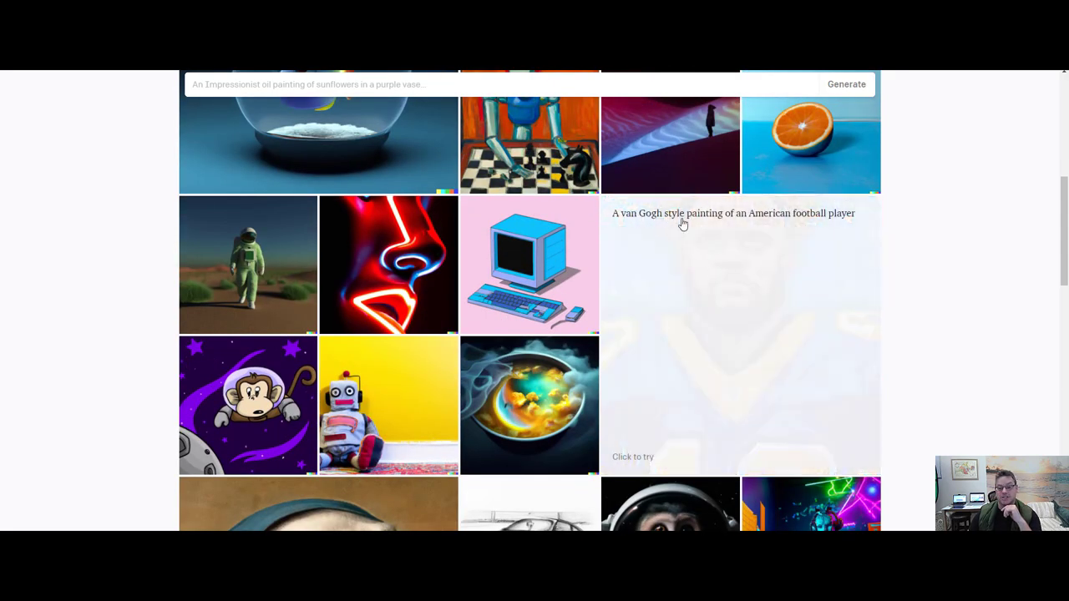
{"action": "mouse_move", "coordinate": [785, 223]}
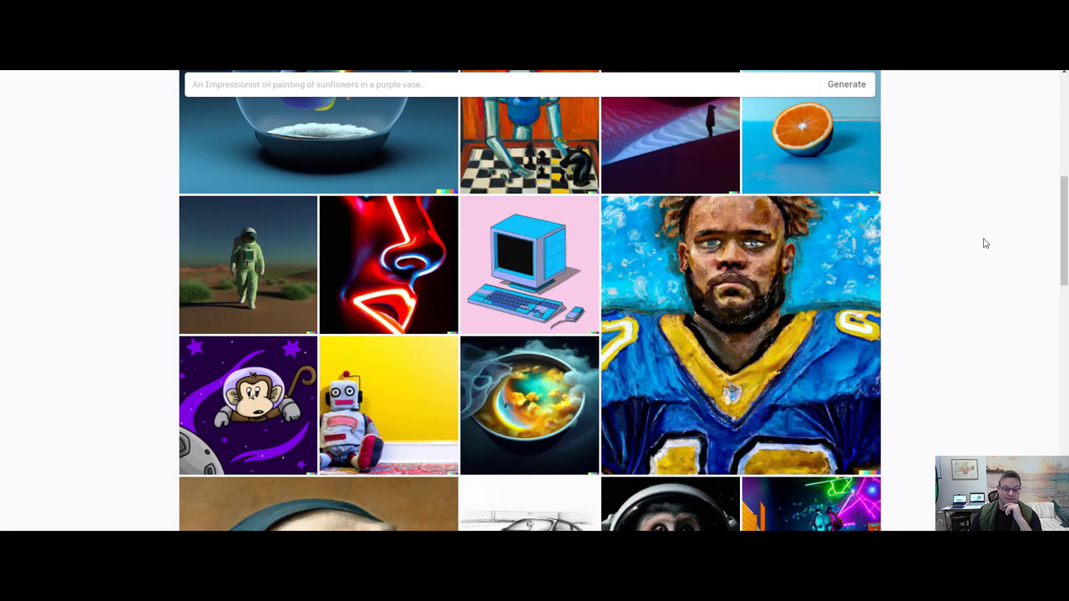
{"action": "scroll", "scroll_direction": "down", "scroll_amount": 3}
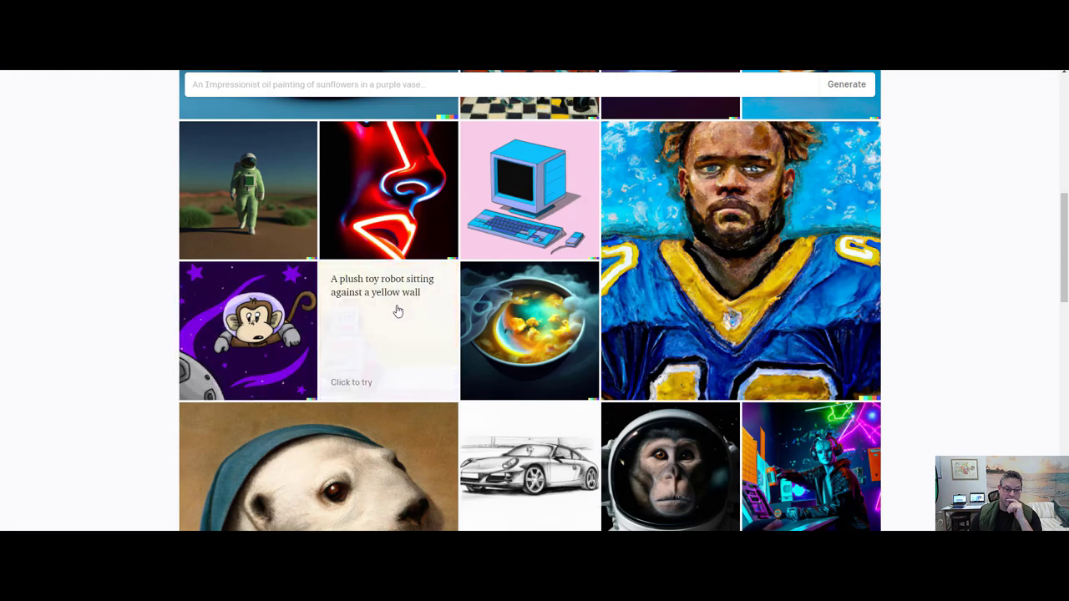
{"action": "mouse_move", "coordinate": [361, 350]}
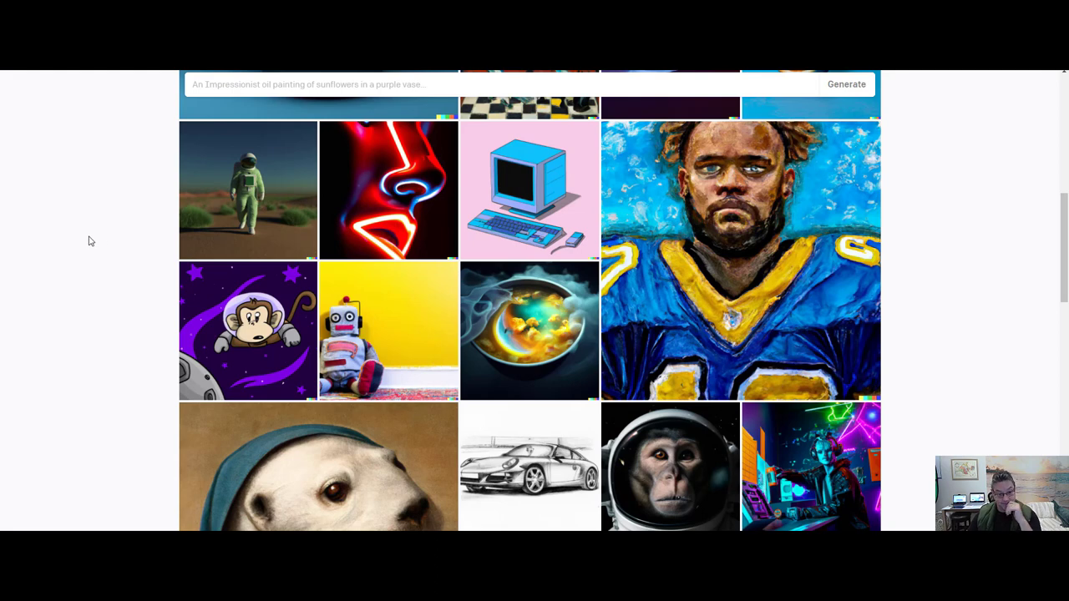
{"action": "mouse_move", "coordinate": [449, 361]}
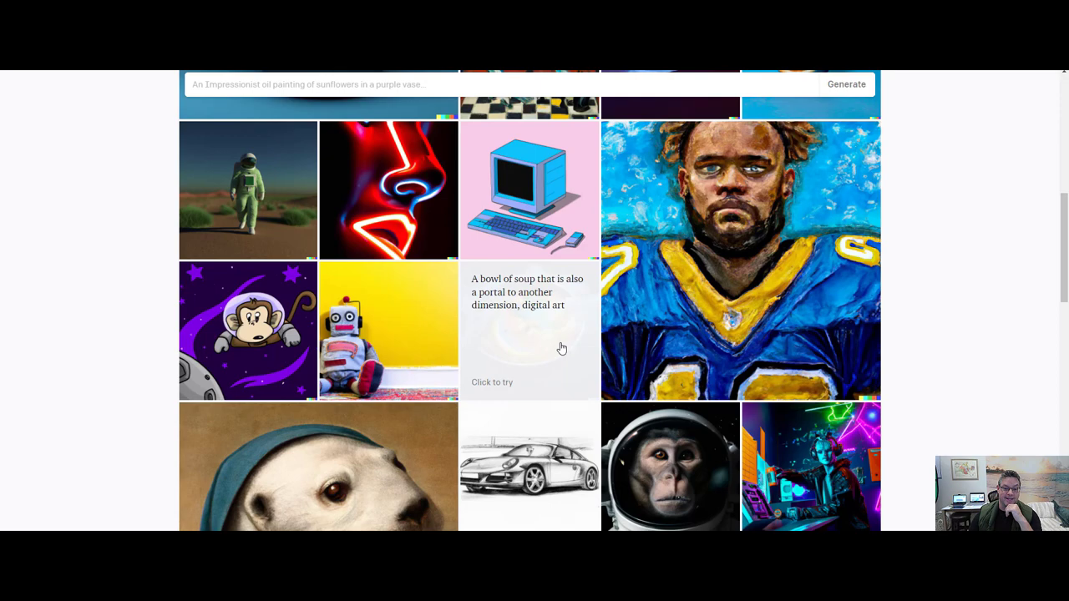
{"action": "mouse_move", "coordinate": [558, 340]}
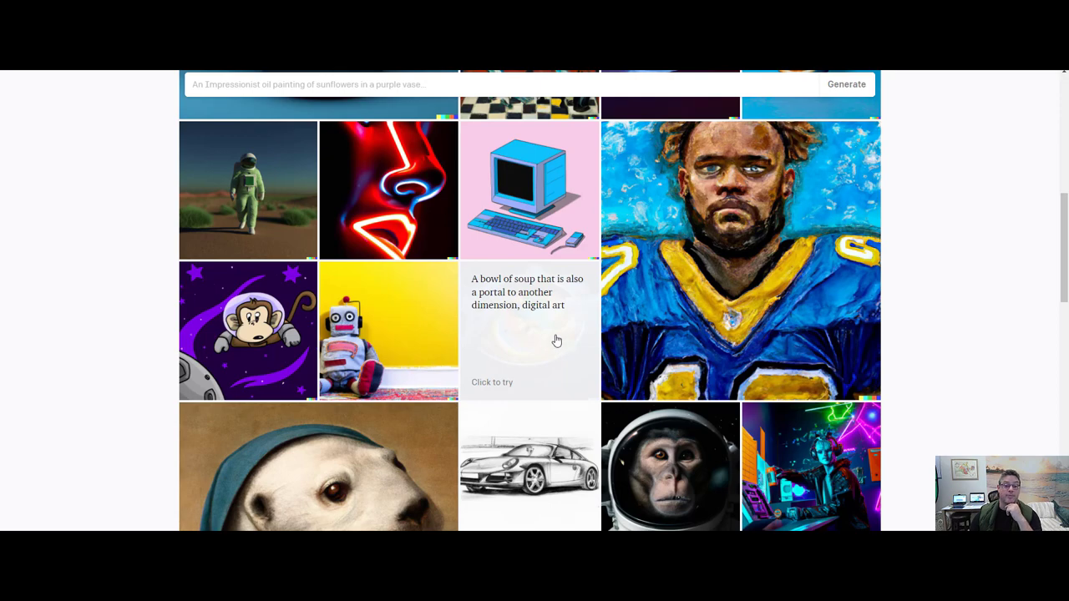
{"action": "left_click", "coordinate": [528, 331]}
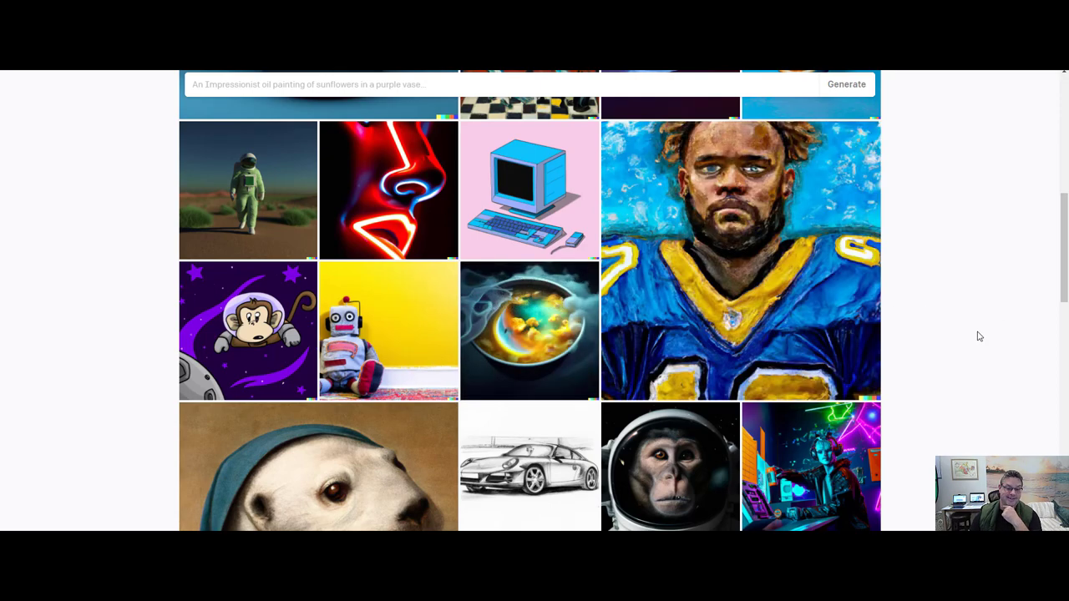
{"action": "scroll", "scroll_direction": "down", "scroll_amount": 3}
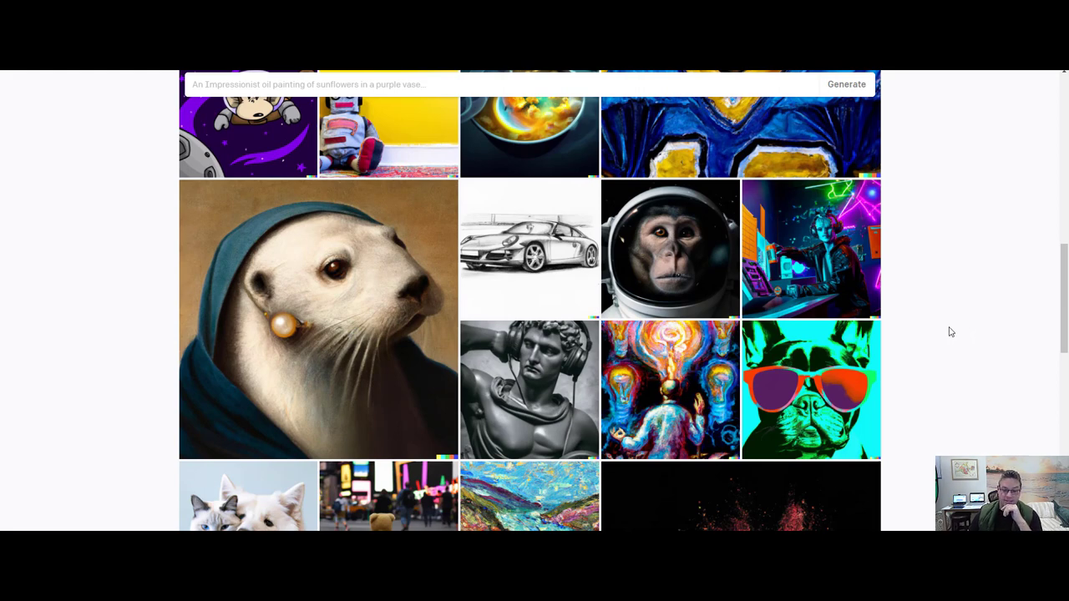
{"action": "mouse_move", "coordinate": [691, 376]}
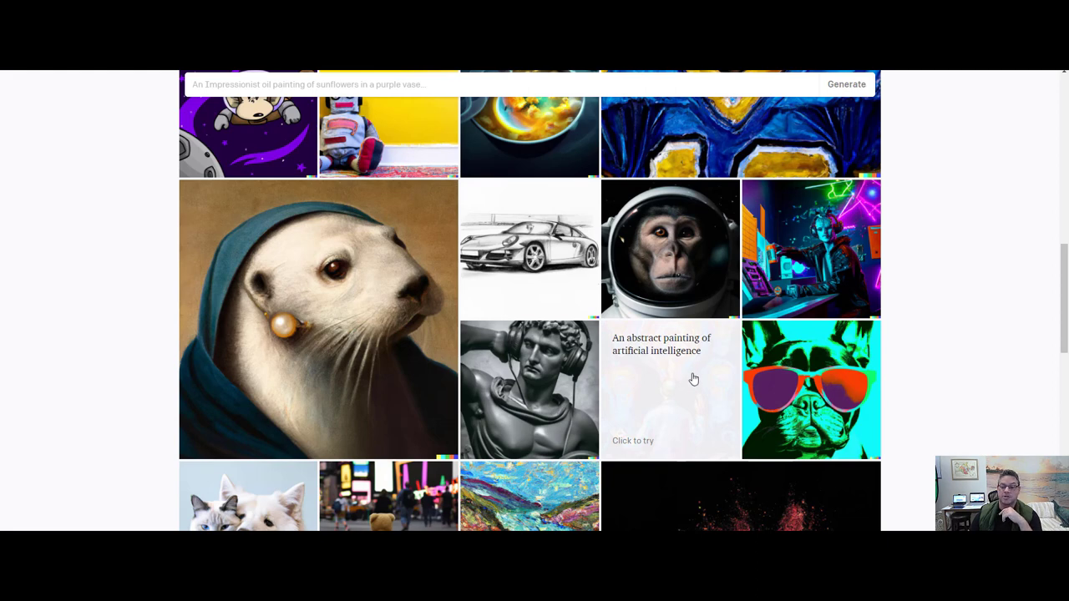
{"action": "mouse_move", "coordinate": [651, 377]}
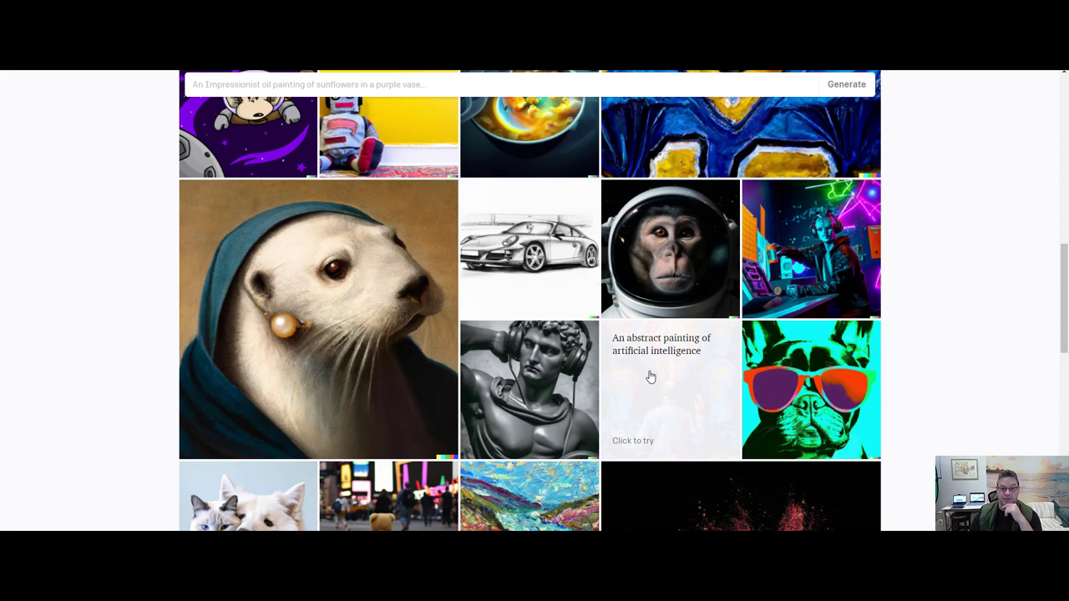
Reveal the prompts on the David with headphones and neighbouring tiles, continuing down the gallery.
{"action": "left_click", "coordinate": [668, 389]}
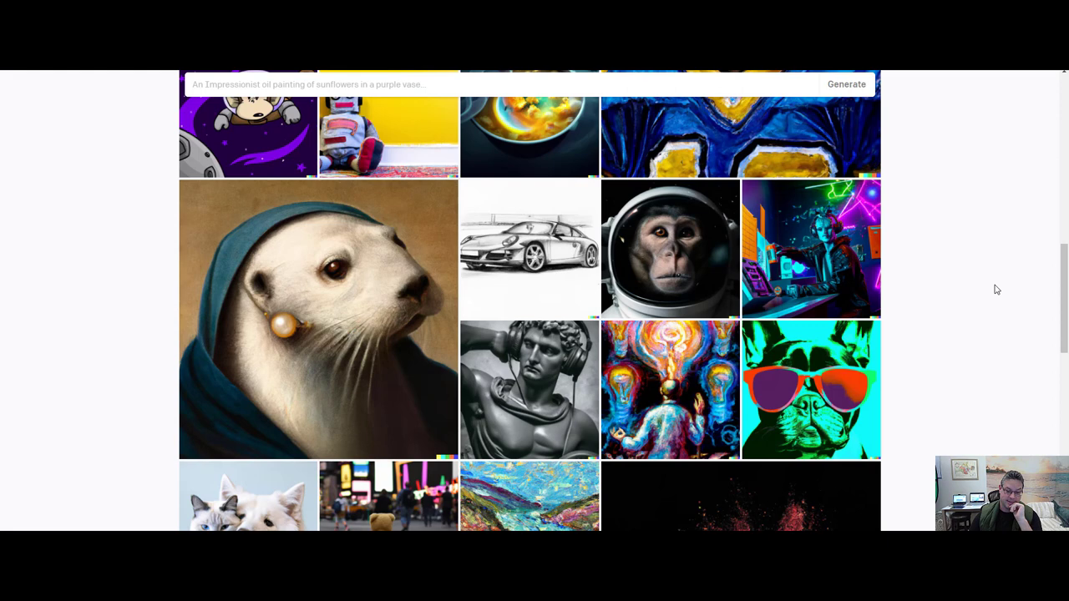
{"action": "mouse_move", "coordinate": [527, 391]}
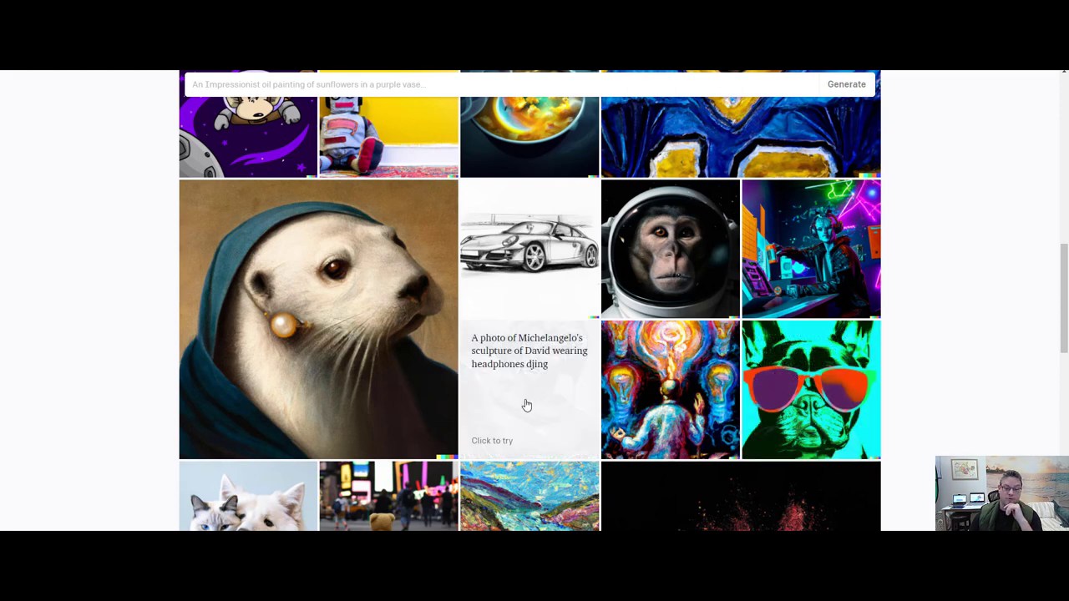
{"action": "mouse_move", "coordinate": [571, 374]}
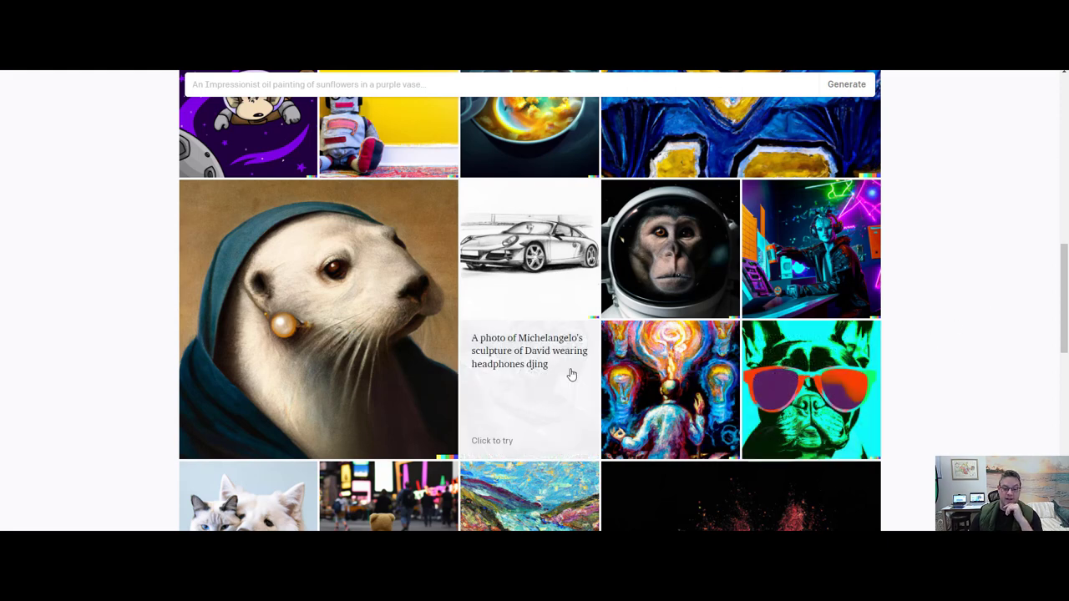
{"action": "left_click", "coordinate": [527, 389]}
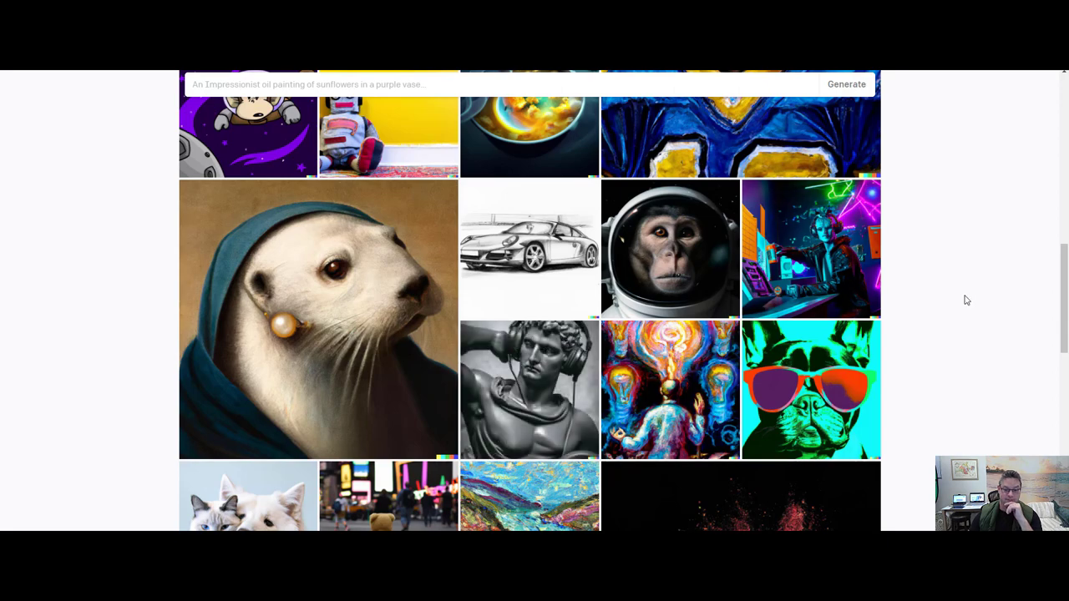
{"action": "scroll", "scroll_direction": "down", "scroll_amount": 3}
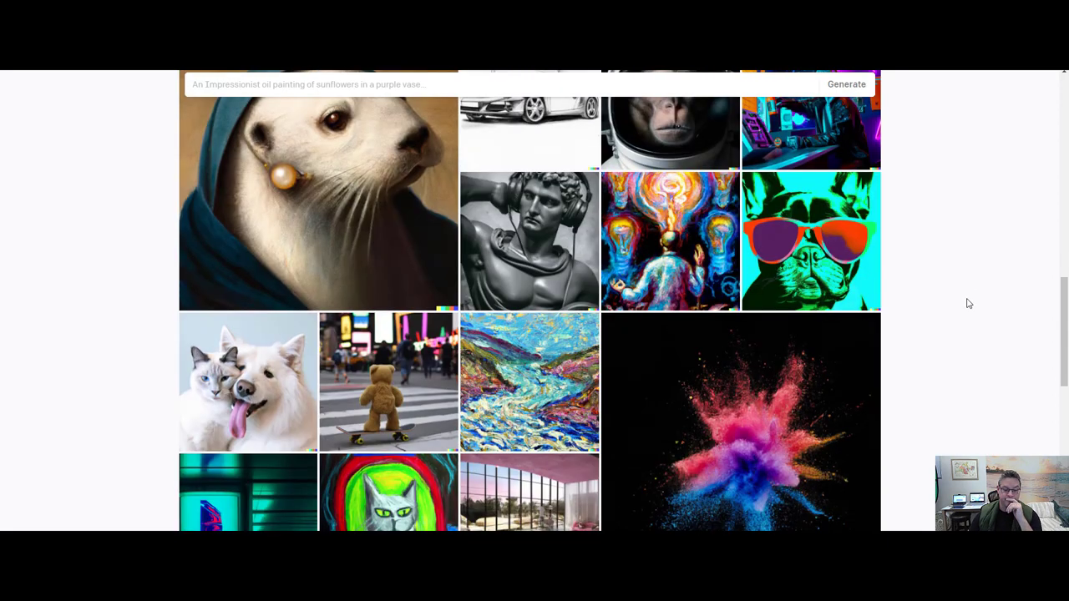
{"action": "scroll", "scroll_direction": "down", "scroll_amount": 3}
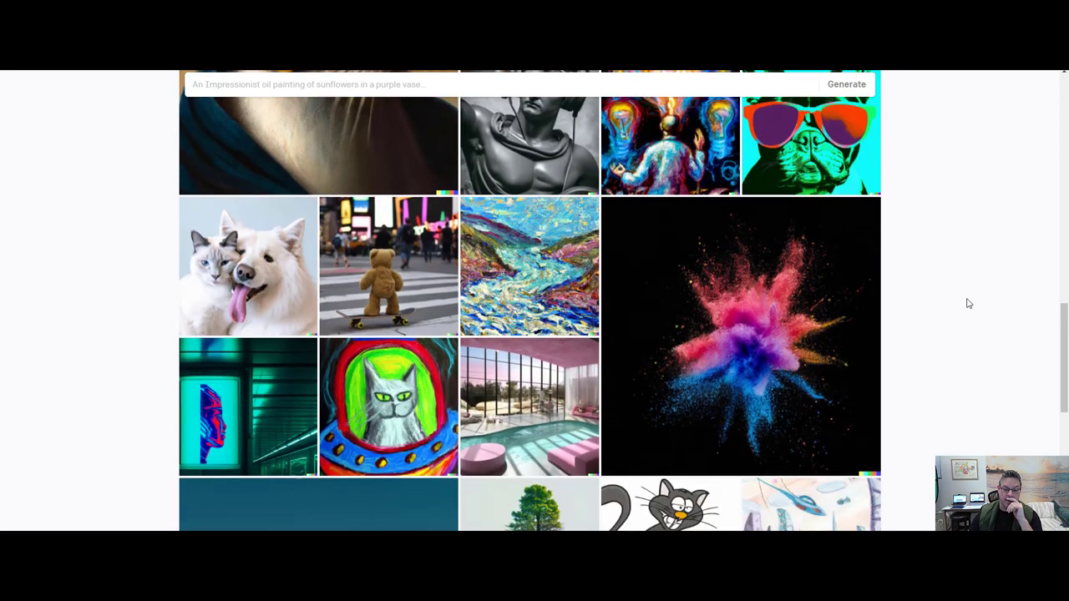
{"action": "scroll", "scroll_direction": "down", "scroll_amount": 3}
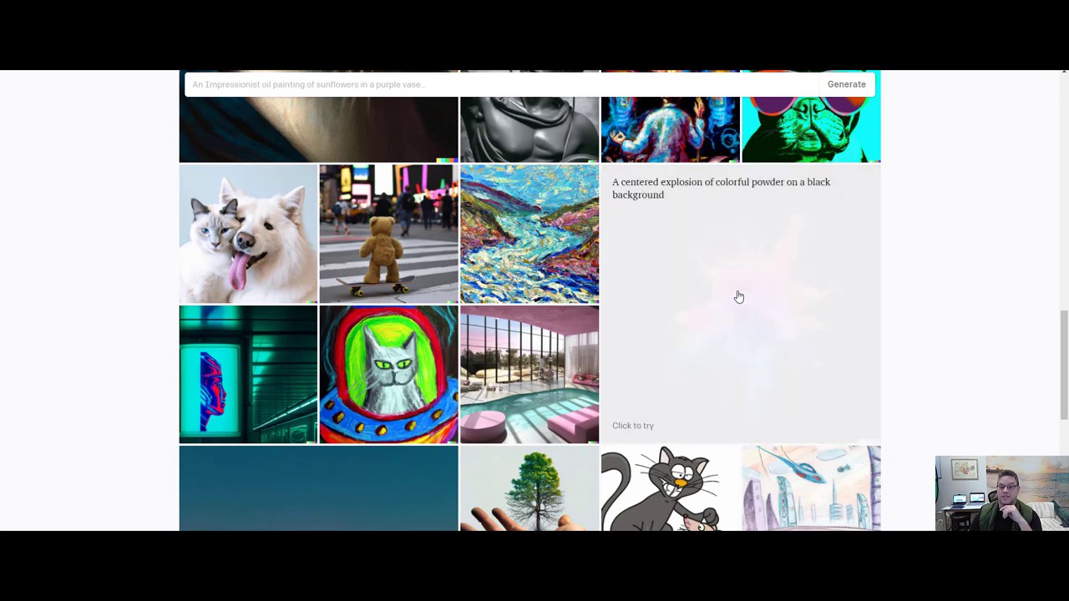
{"action": "mouse_move", "coordinate": [755, 207]}
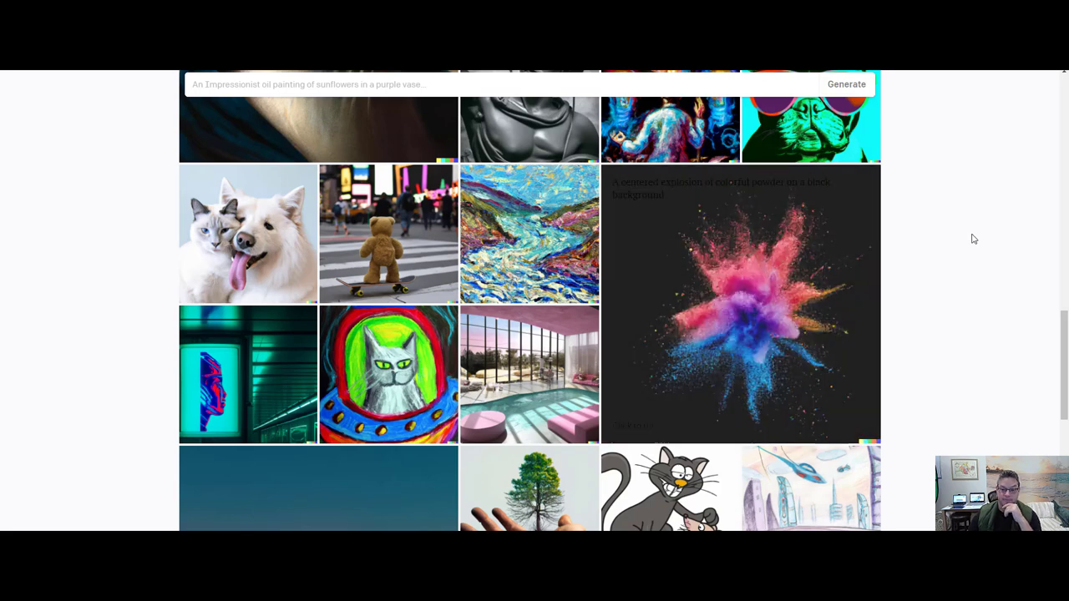
{"action": "mouse_move", "coordinate": [972, 244]}
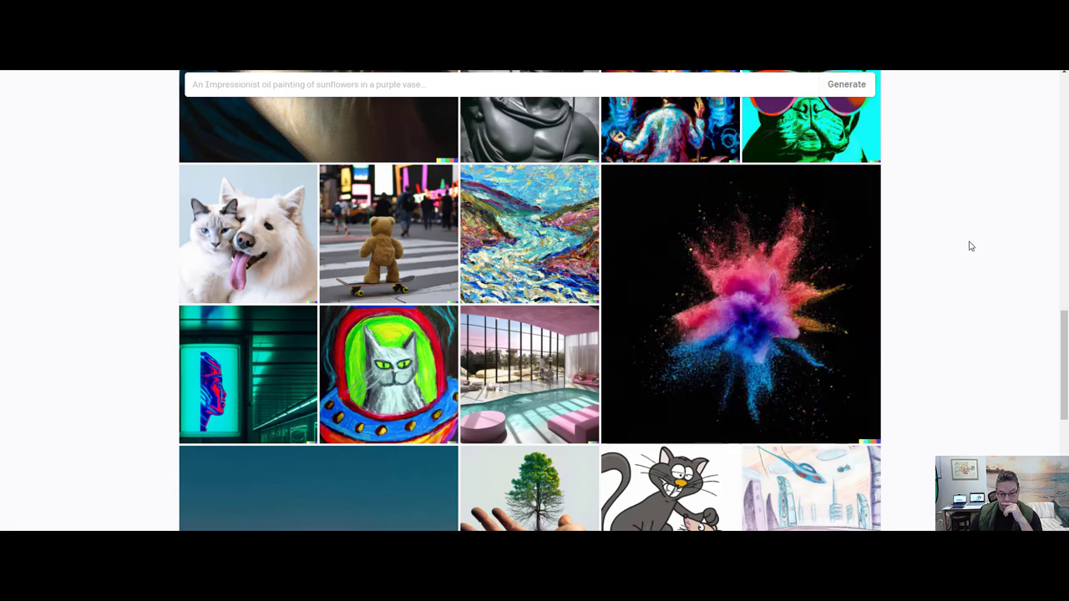
{"action": "mouse_move", "coordinate": [140, 237]}
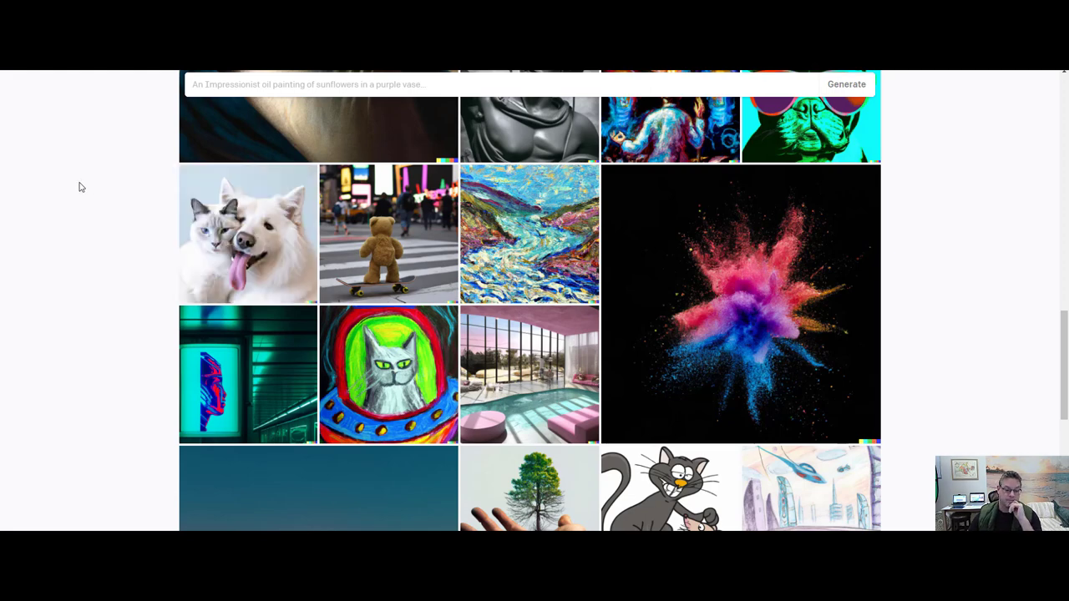
Scroll down and reveal the synthwave sunset and neon-road Formula 1 car prompts.
{"action": "scroll", "scroll_direction": "down", "scroll_amount": 3}
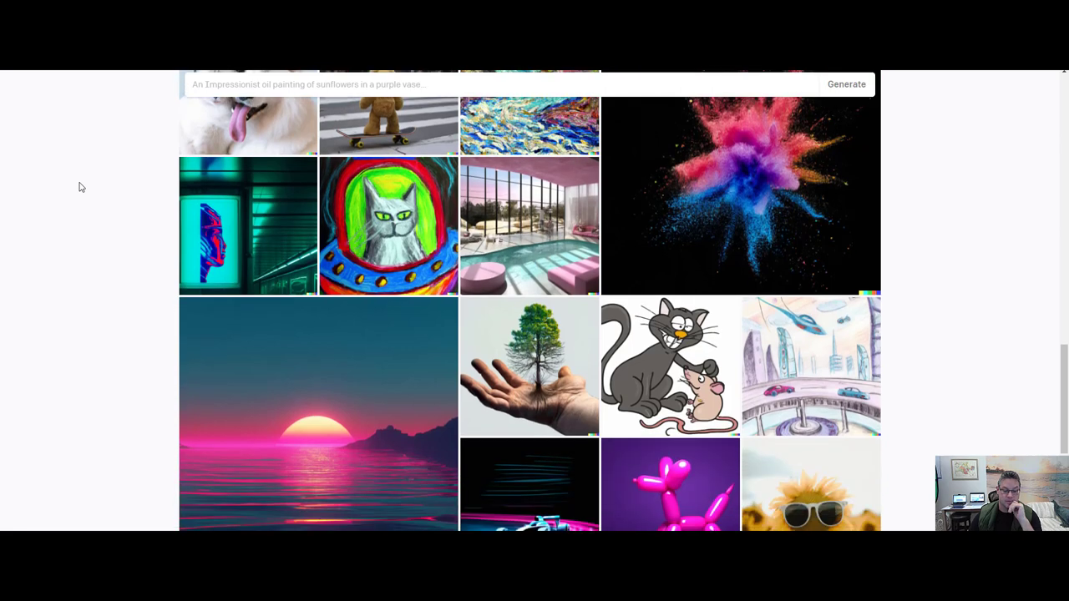
{"action": "mouse_move", "coordinate": [952, 279]}
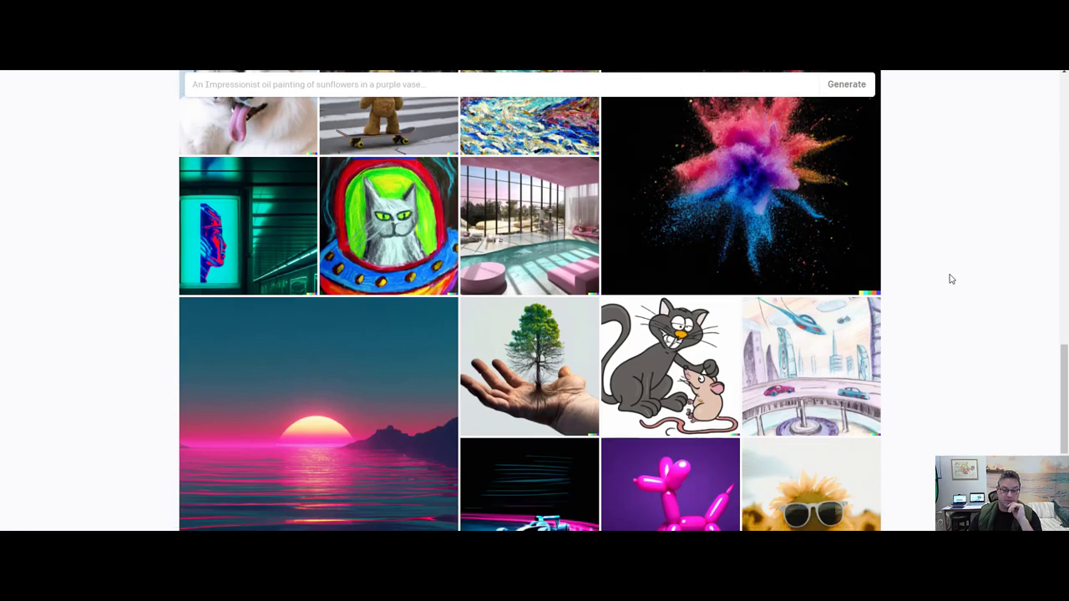
{"action": "mouse_move", "coordinate": [528, 367]}
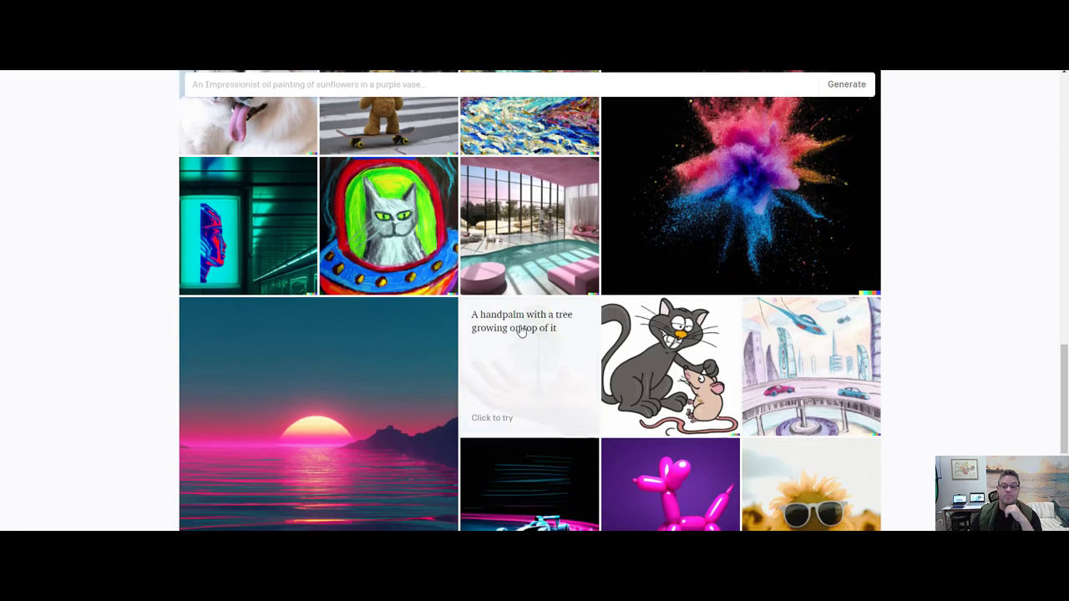
{"action": "mouse_move", "coordinate": [852, 320]}
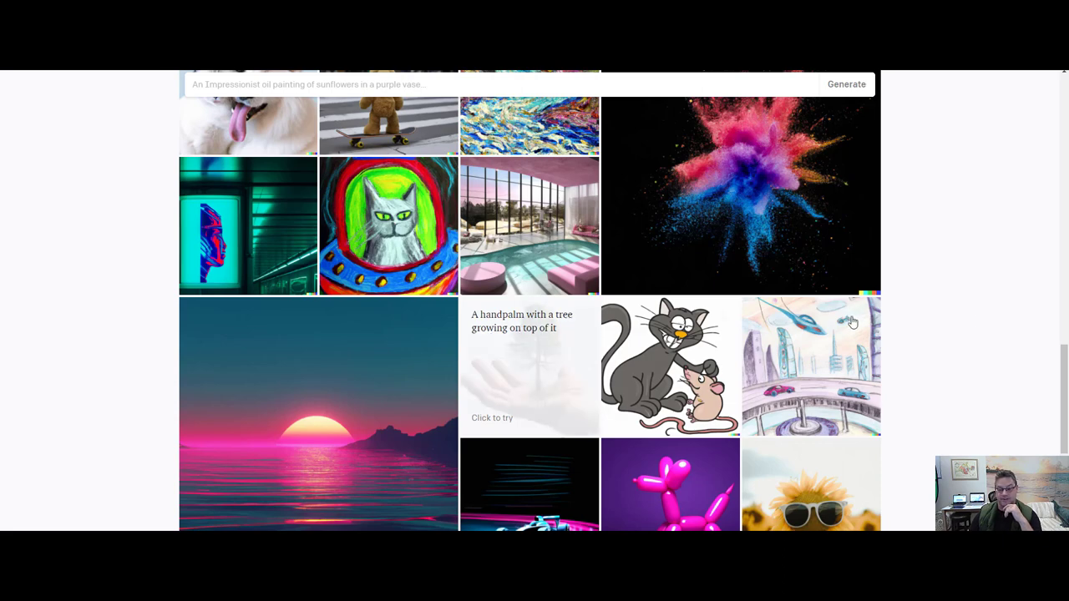
{"action": "left_click", "coordinate": [528, 365]}
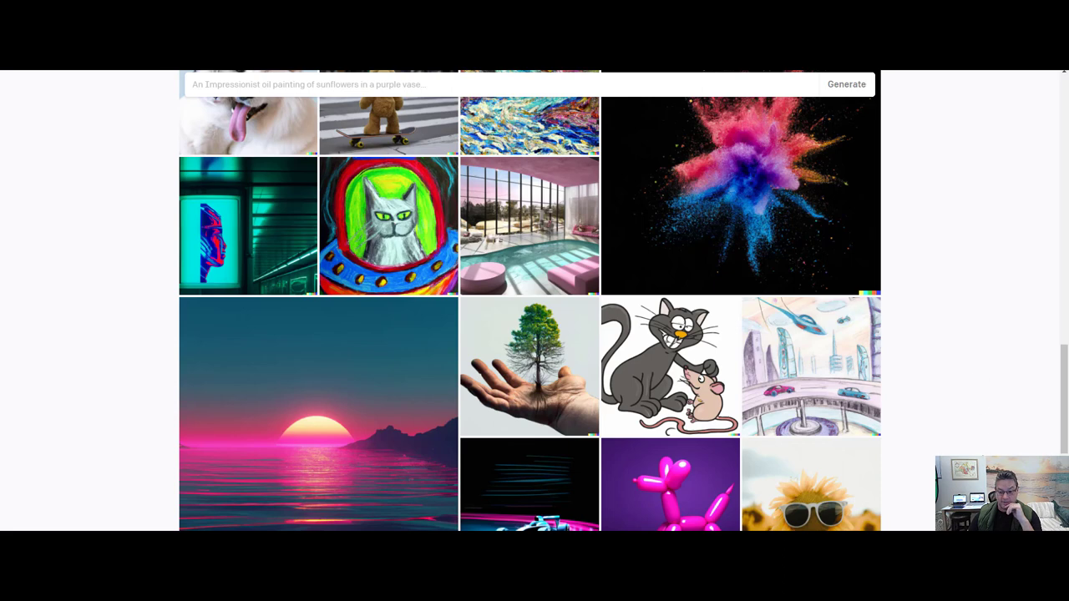
{"action": "scroll", "scroll_direction": "down", "scroll_amount": 3}
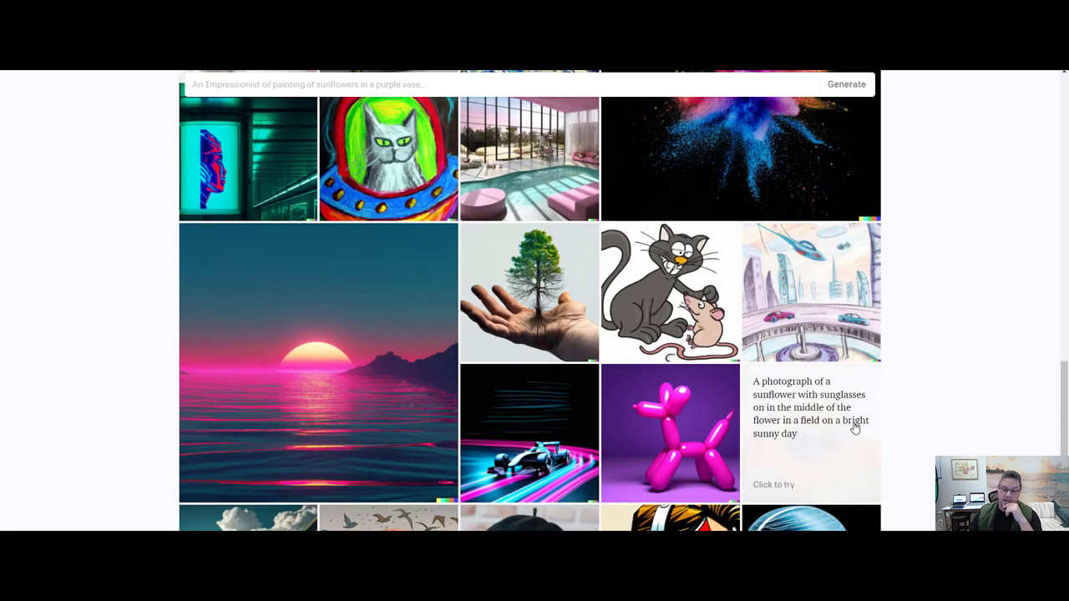
{"action": "mouse_move", "coordinate": [838, 434]}
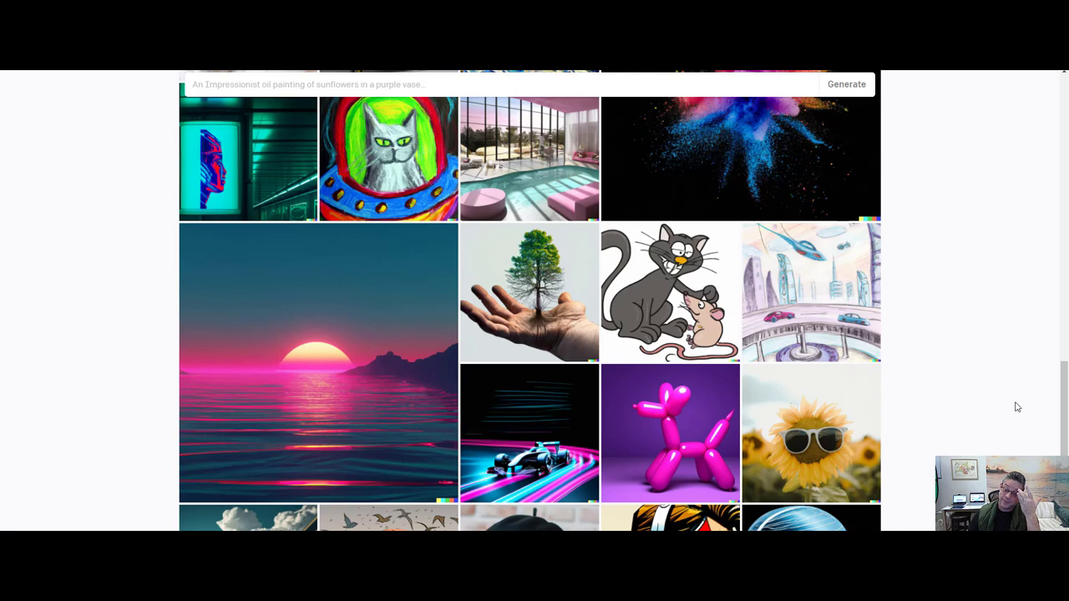
{"action": "mouse_move", "coordinate": [831, 346]}
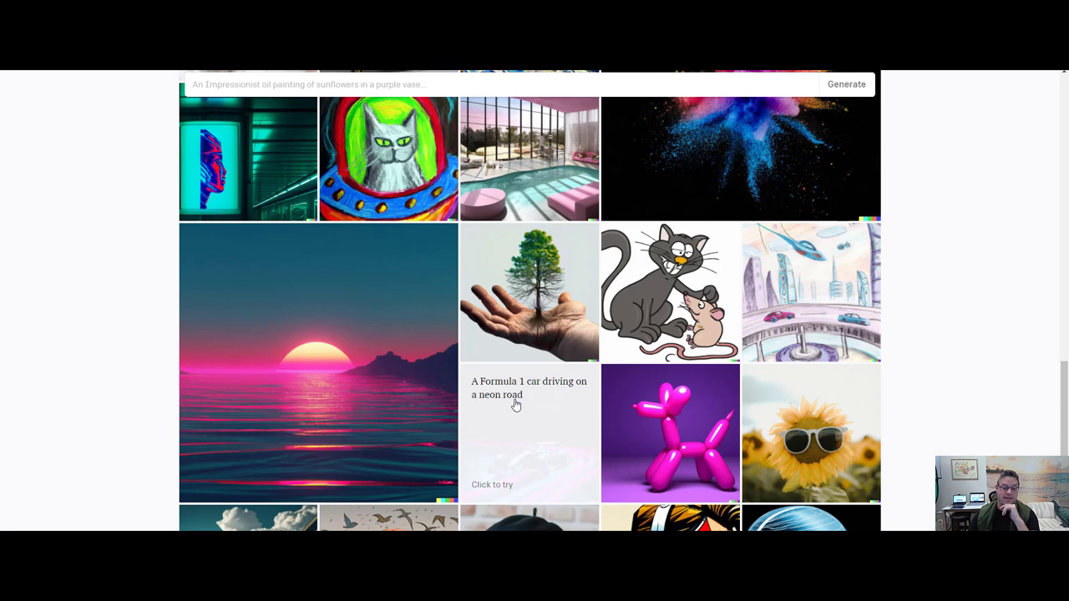
{"action": "left_click", "coordinate": [527, 434]}
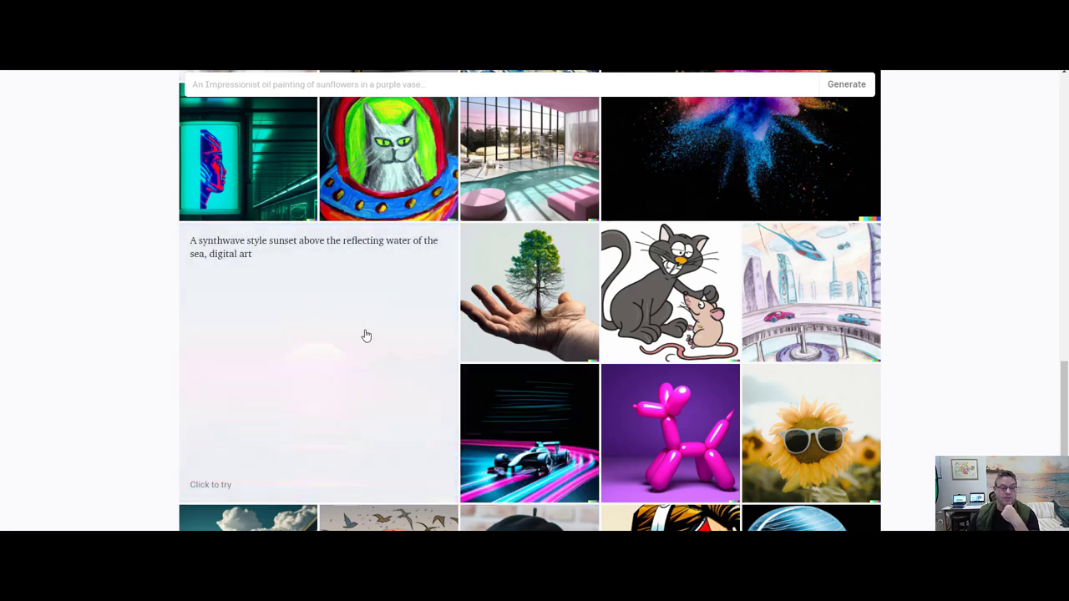
{"action": "mouse_move", "coordinate": [300, 257]}
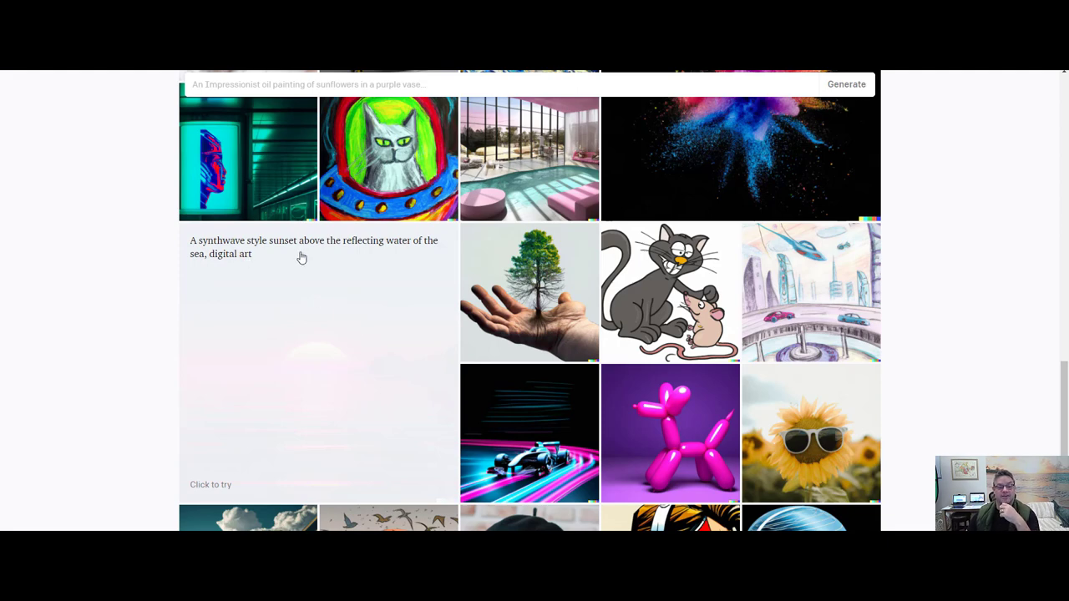
{"action": "mouse_move", "coordinate": [377, 253]}
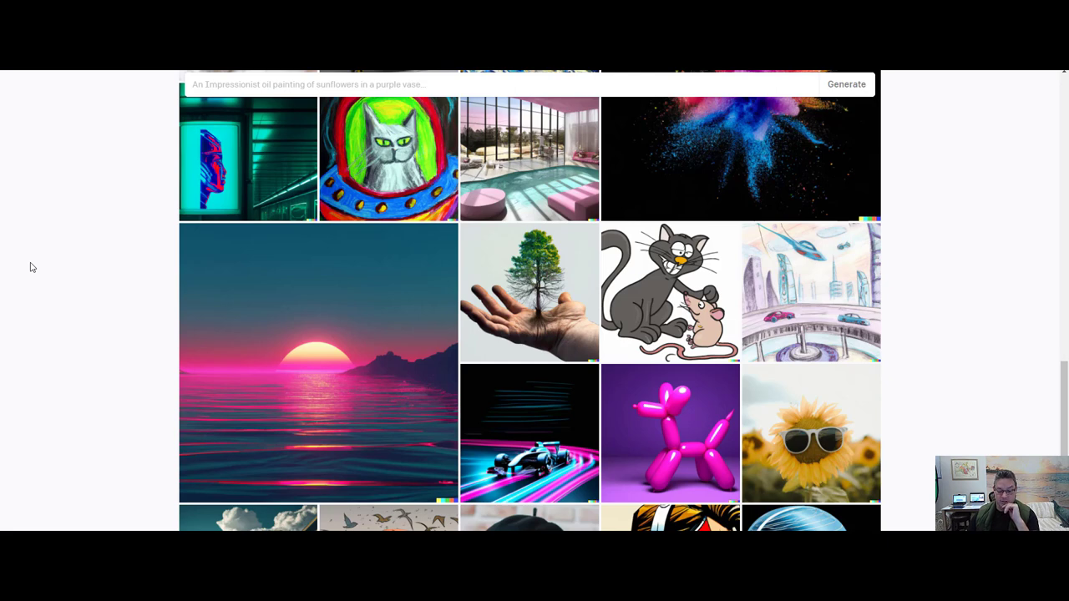
Scroll down to the rows with the Shiba Inu in a beret and headphone-wearing comic hero.
{"action": "scroll", "scroll_direction": "down", "scroll_amount": 3}
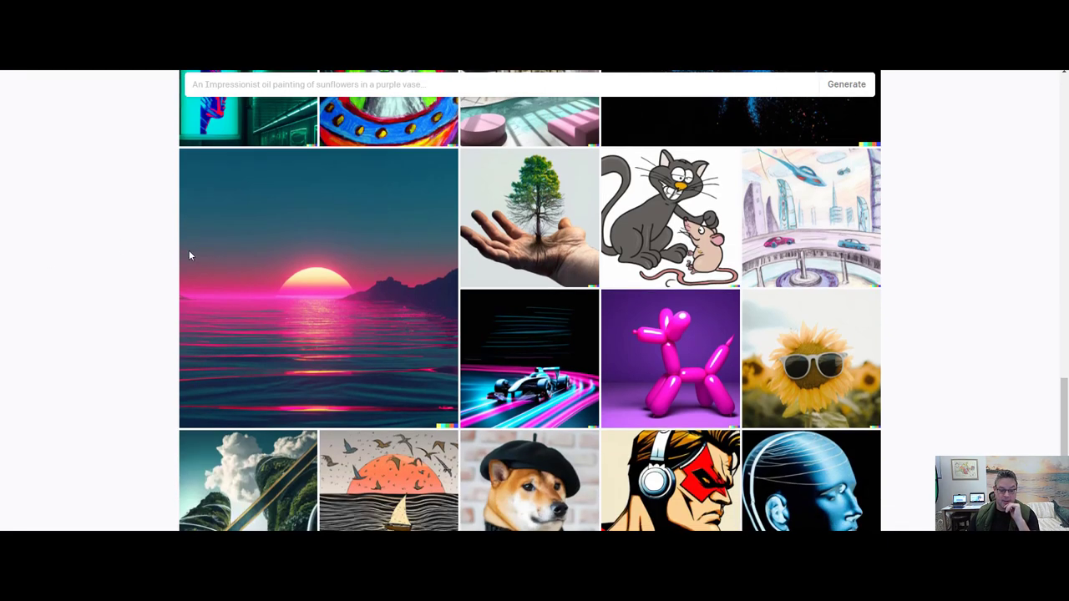
{"action": "mouse_move", "coordinate": [388, 481]}
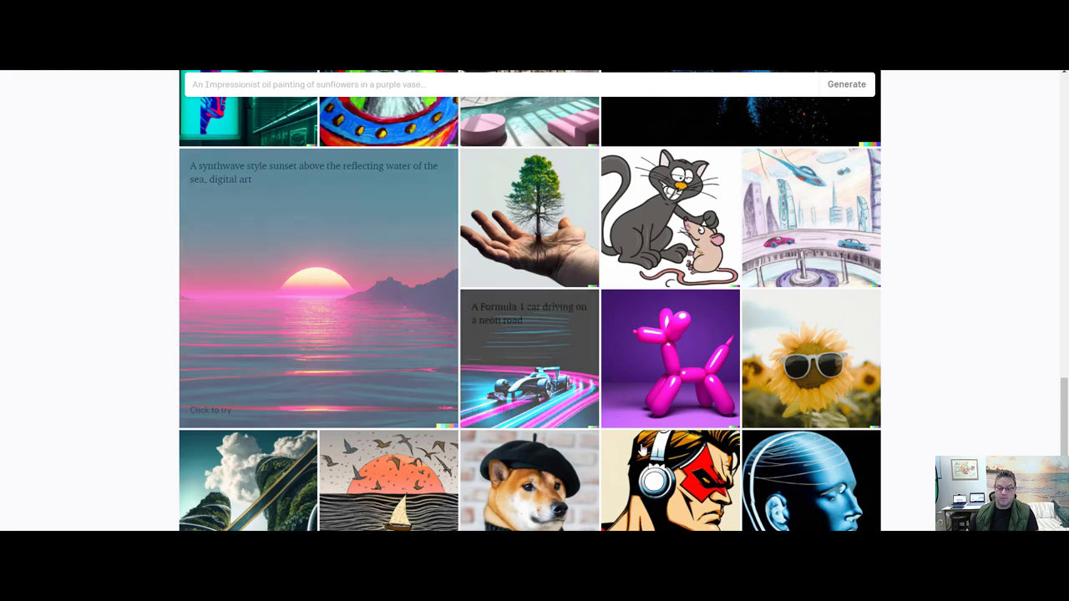
{"action": "mouse_move", "coordinate": [671, 481]}
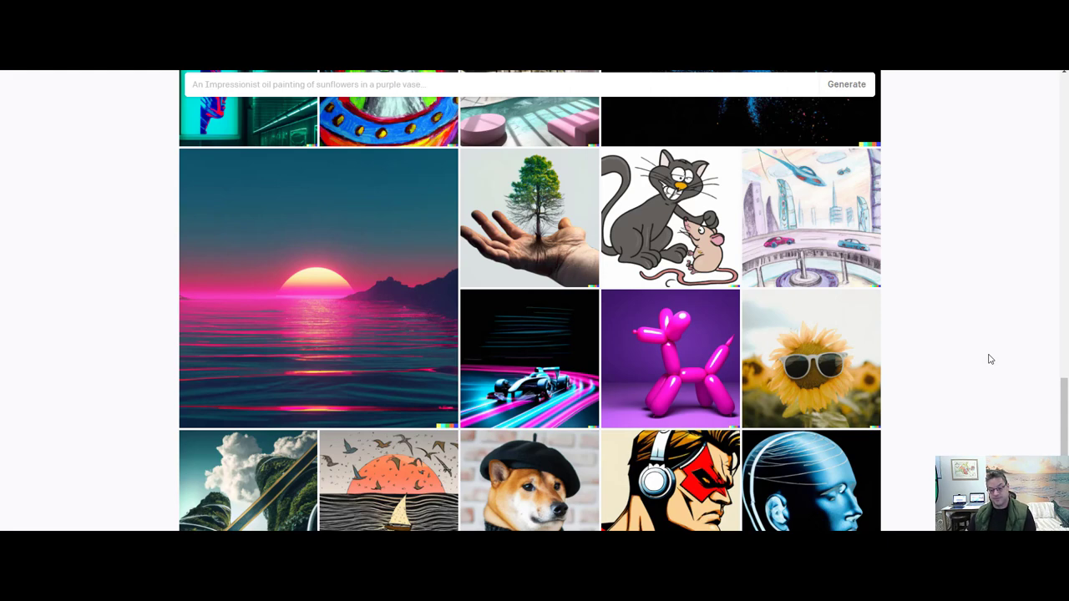
{"action": "mouse_move", "coordinate": [994, 353]}
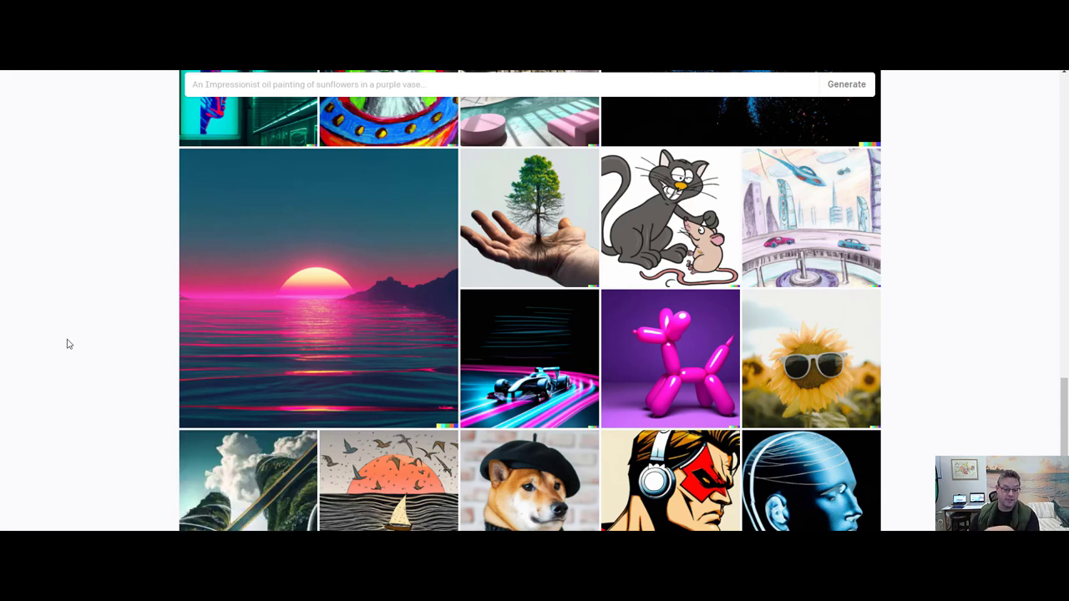
{"action": "mouse_move", "coordinate": [87, 347]}
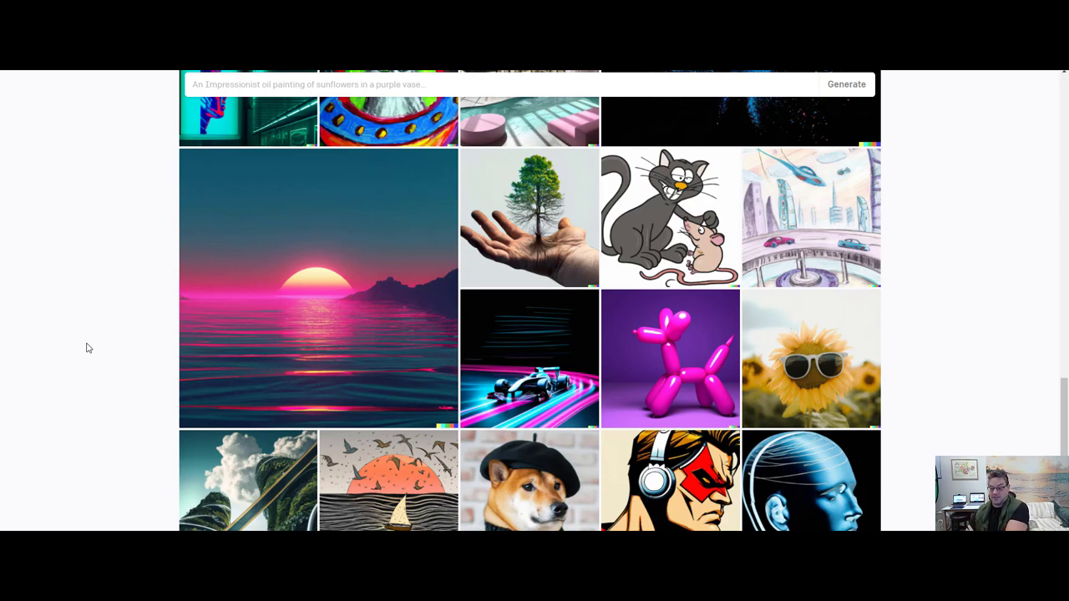
Scroll back up the gallery to the fishbowl and painted football player rows.
{"action": "scroll", "scroll_direction": "up", "scroll_amount": 3}
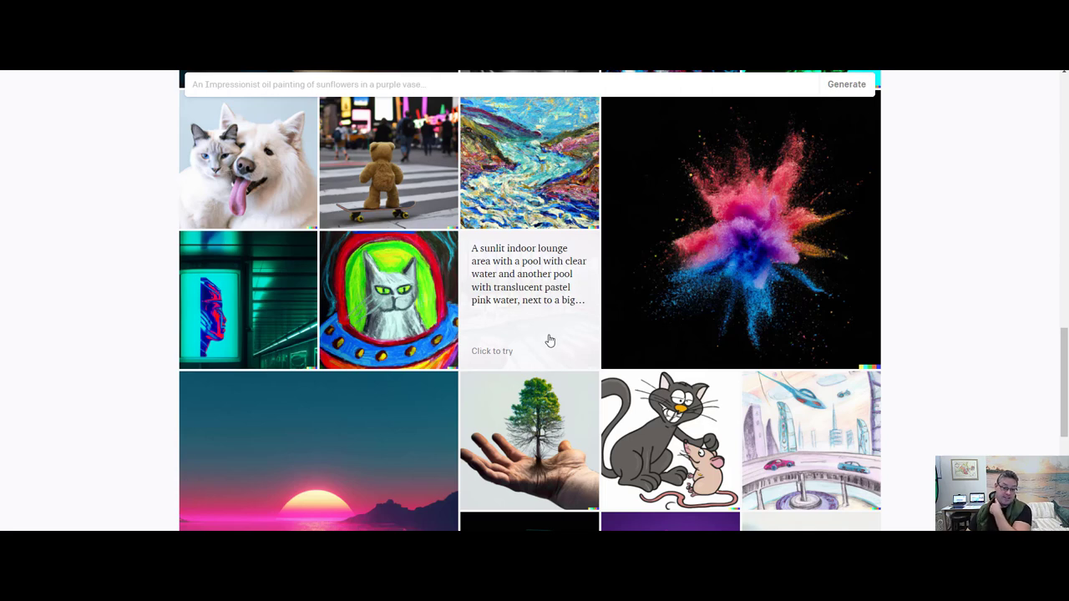
{"action": "mouse_move", "coordinate": [518, 286]}
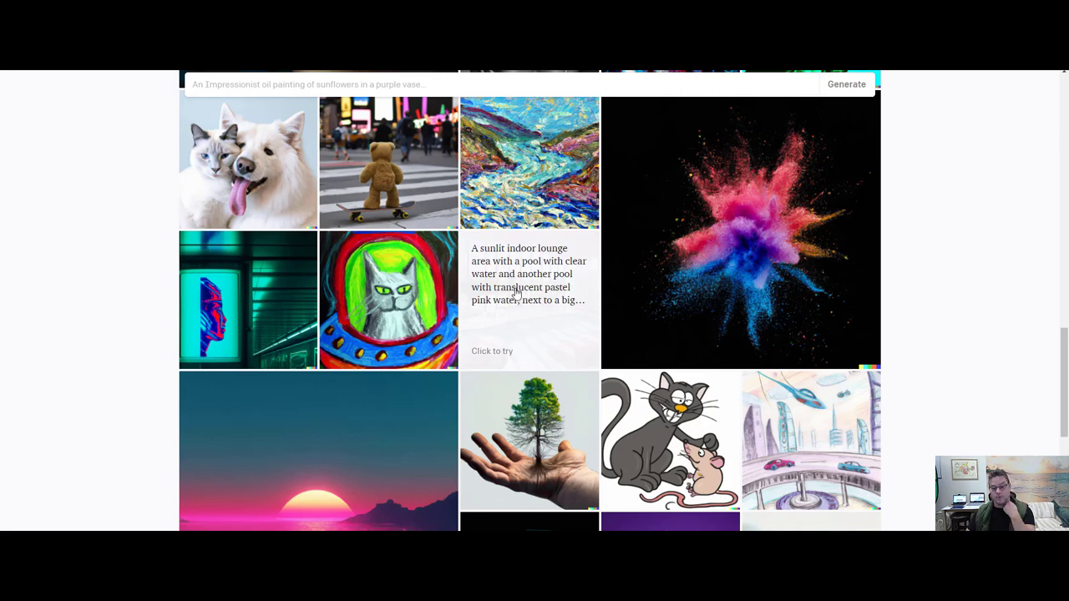
{"action": "mouse_move", "coordinate": [594, 259]}
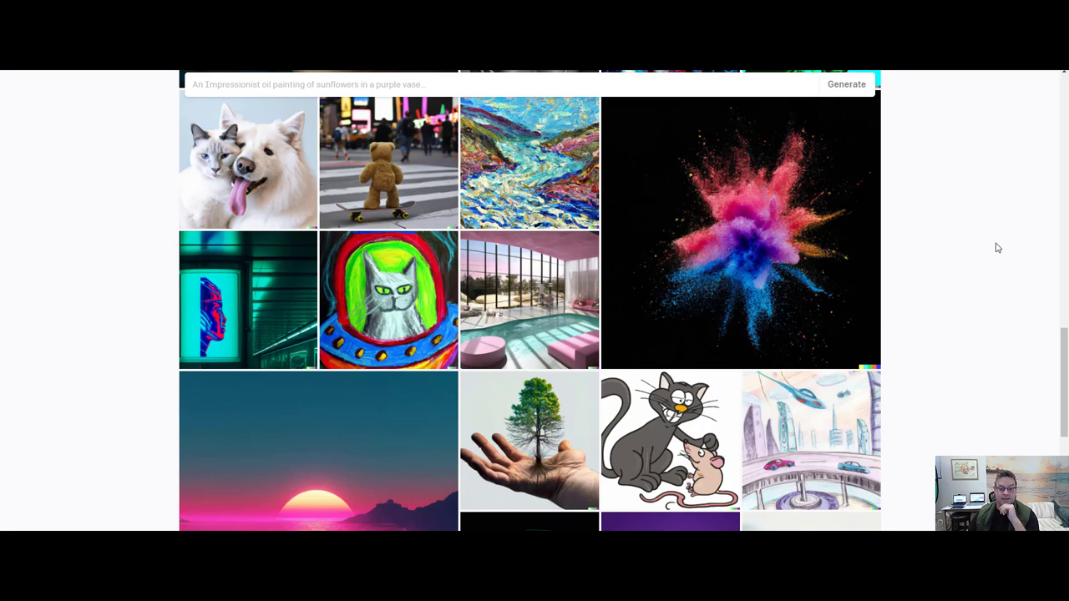
{"action": "scroll", "scroll_direction": "up", "scroll_amount": 3}
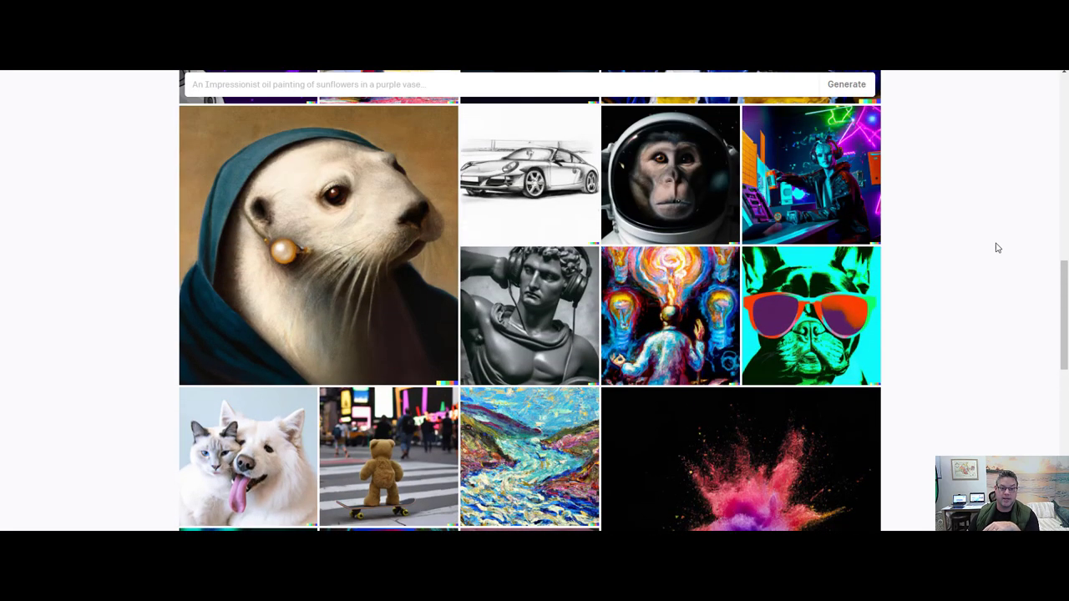
{"action": "scroll", "scroll_direction": "up", "scroll_amount": 3}
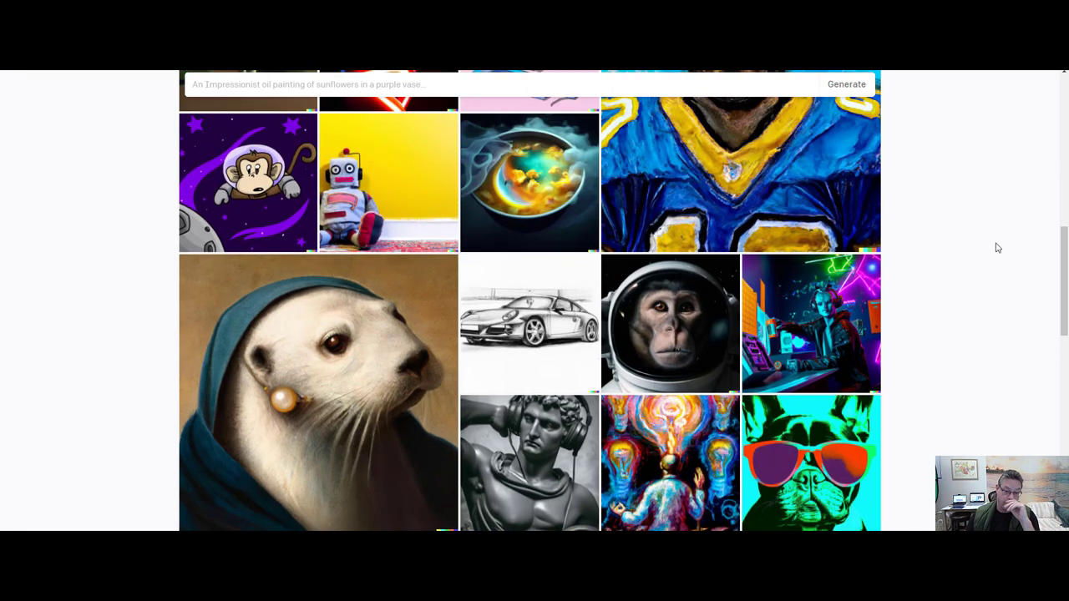
{"action": "mouse_move", "coordinate": [994, 254]}
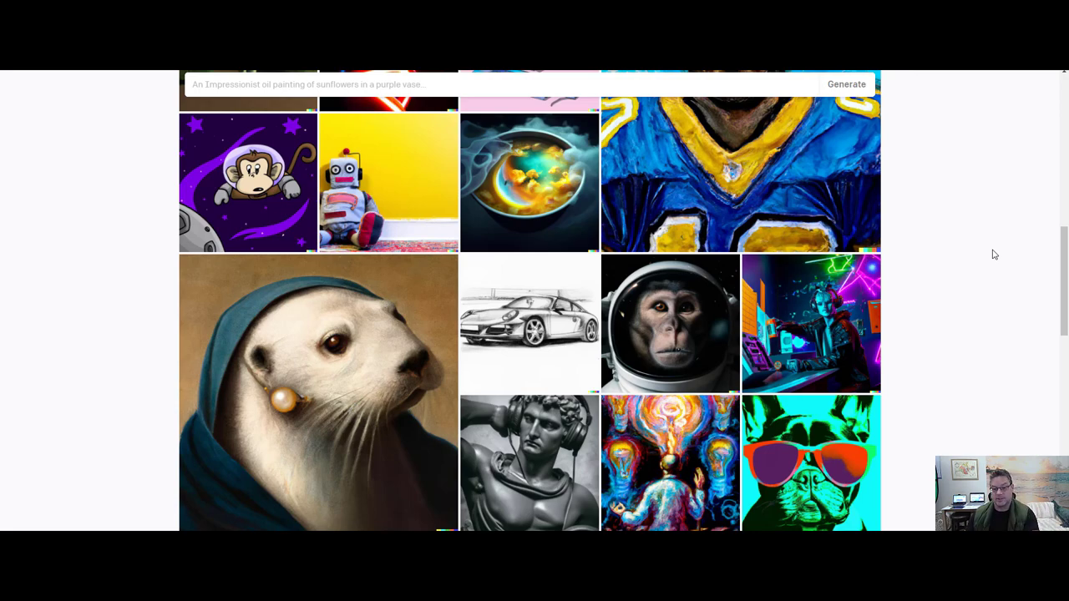
{"action": "scroll", "scroll_direction": "up", "scroll_amount": 3}
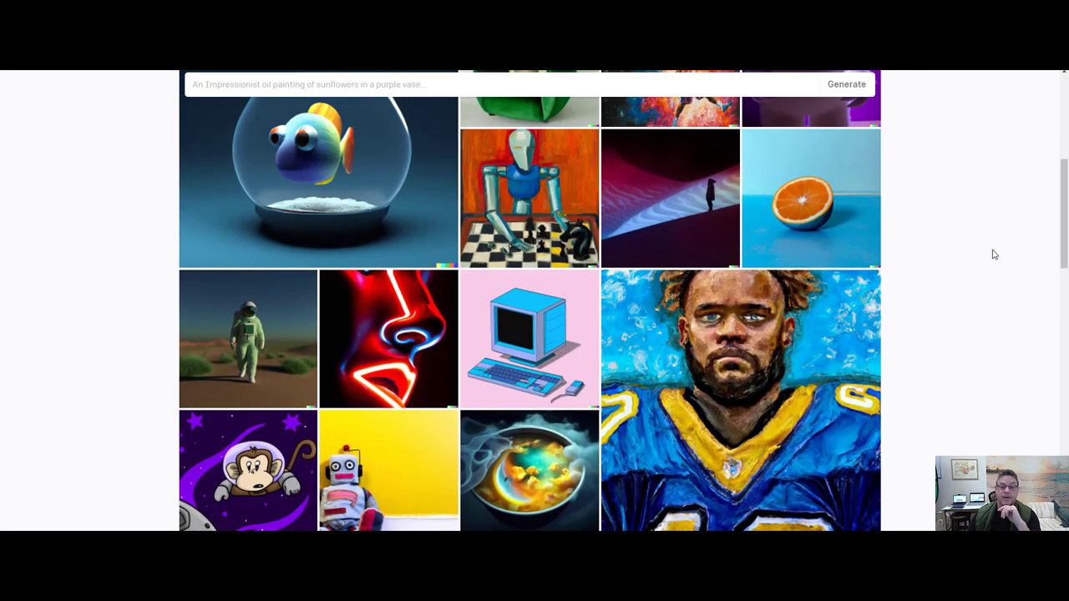